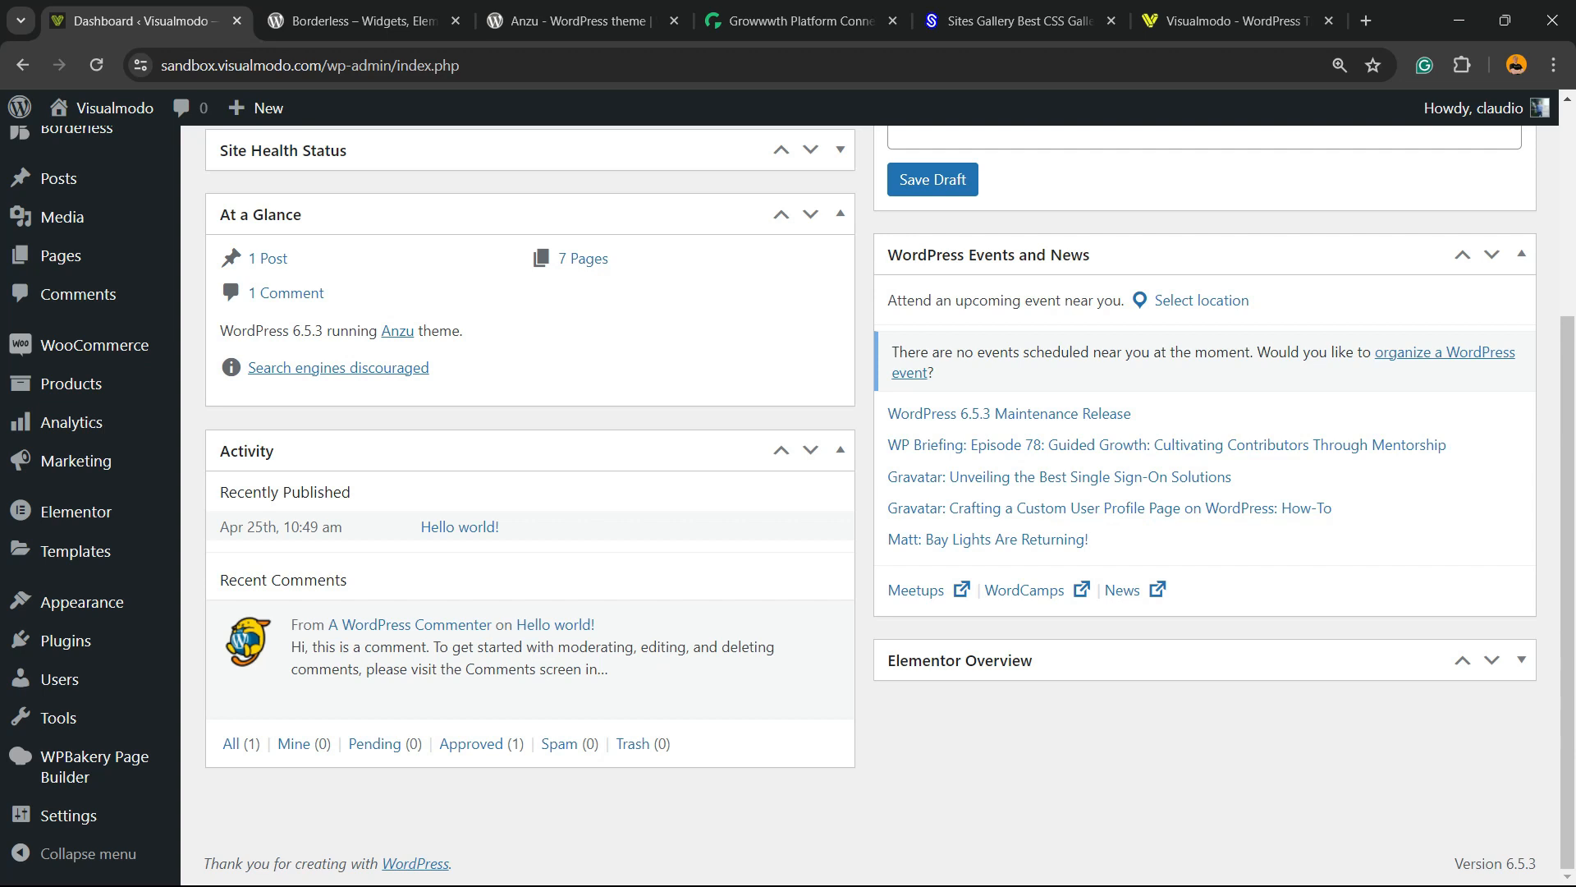
Step: Search the Add Plugins page by keyword for 'Duplicate Post'
scroll(up, 3)
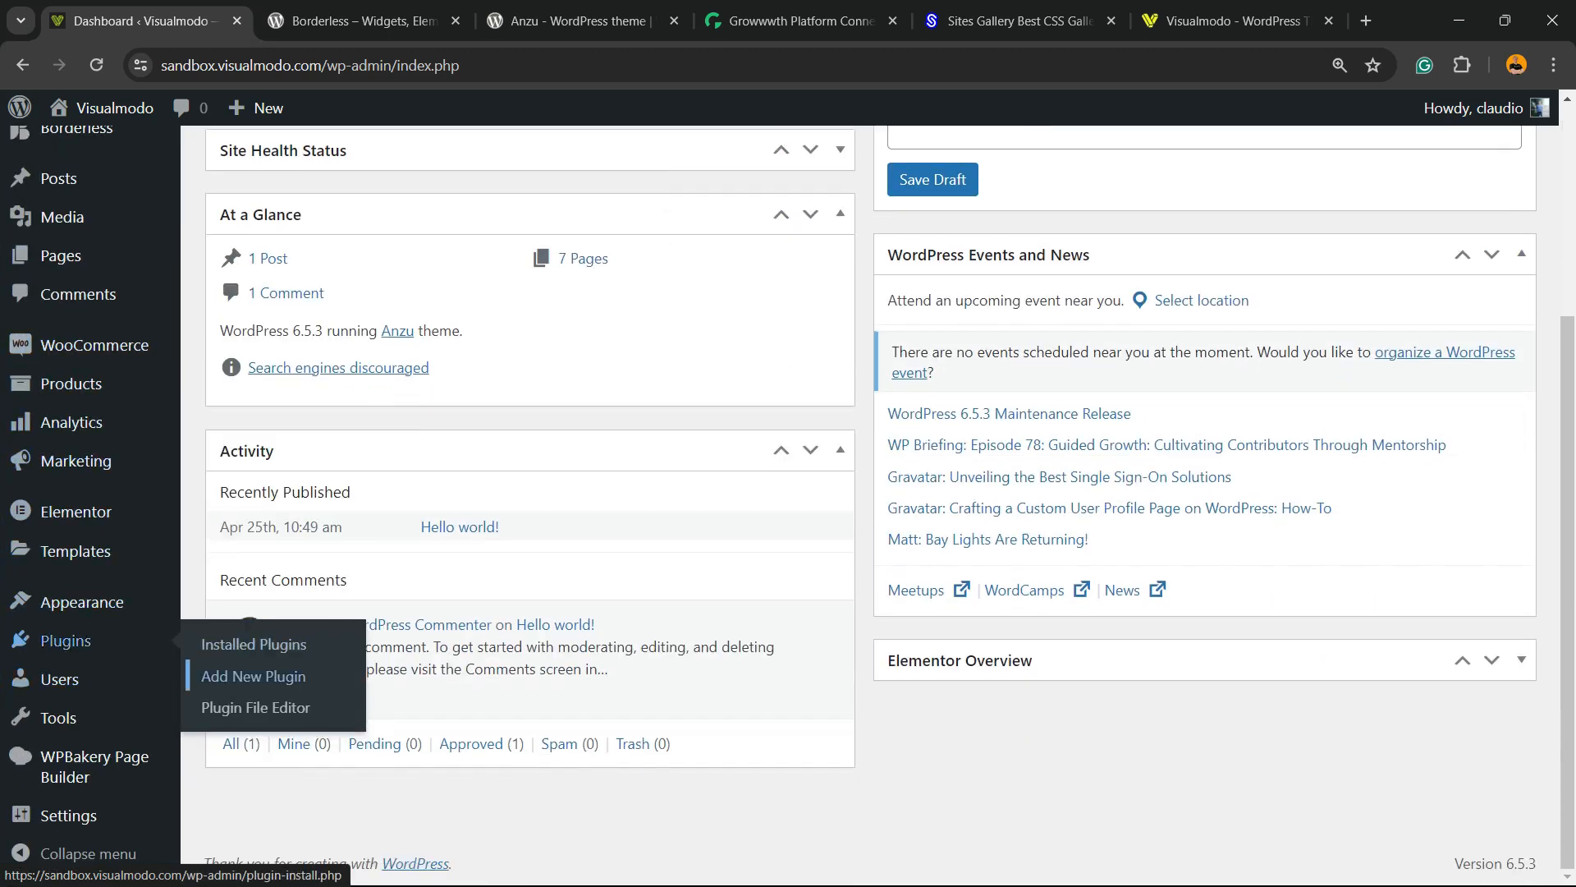
click(253, 675)
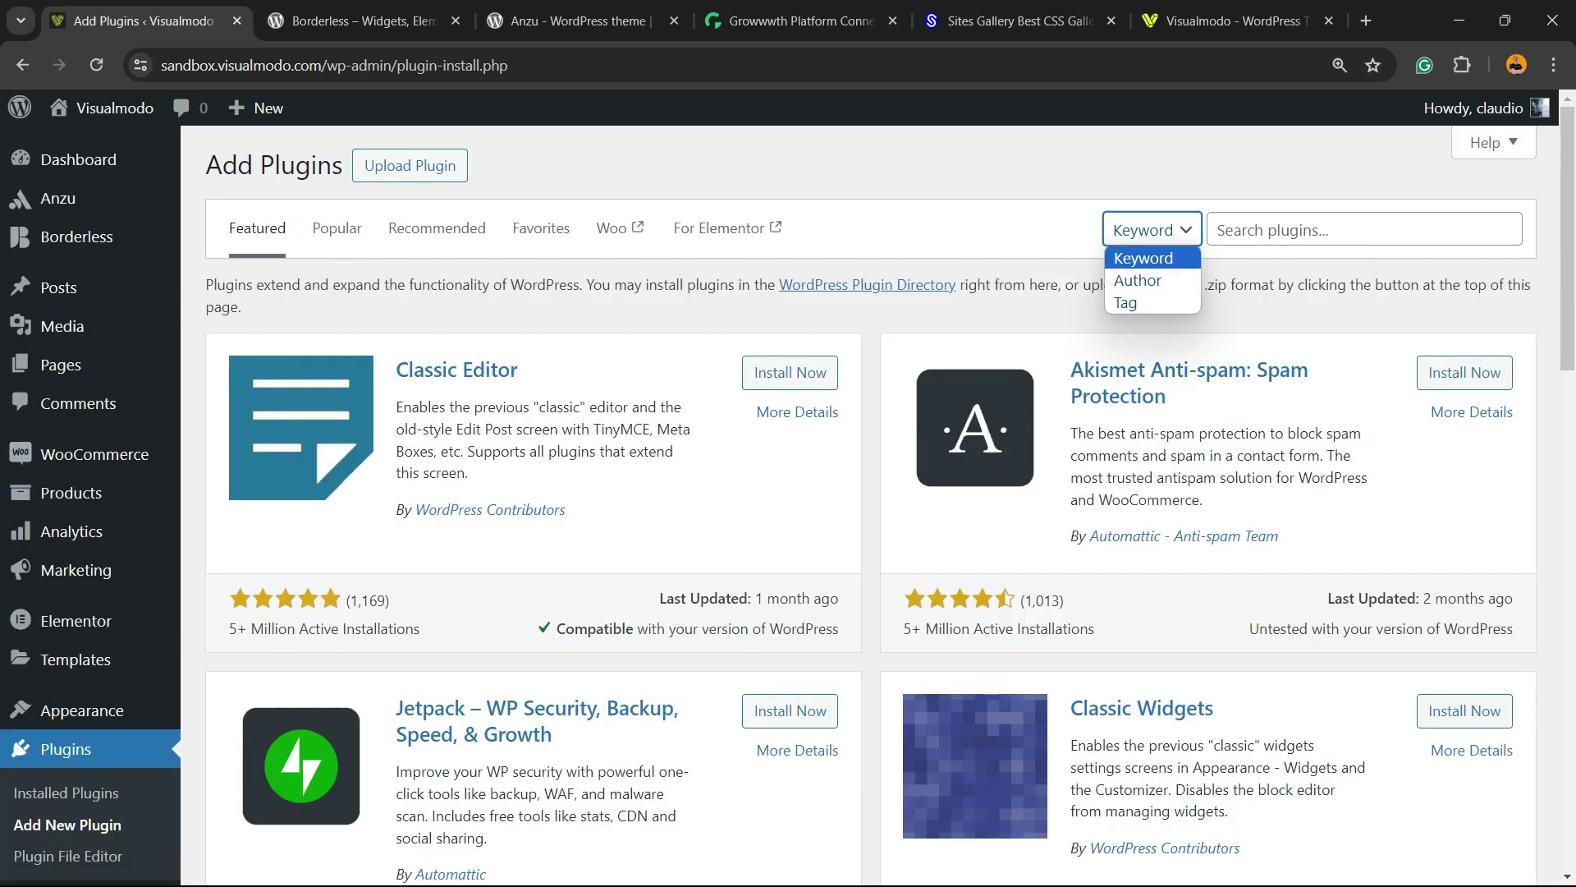
click(1144, 258)
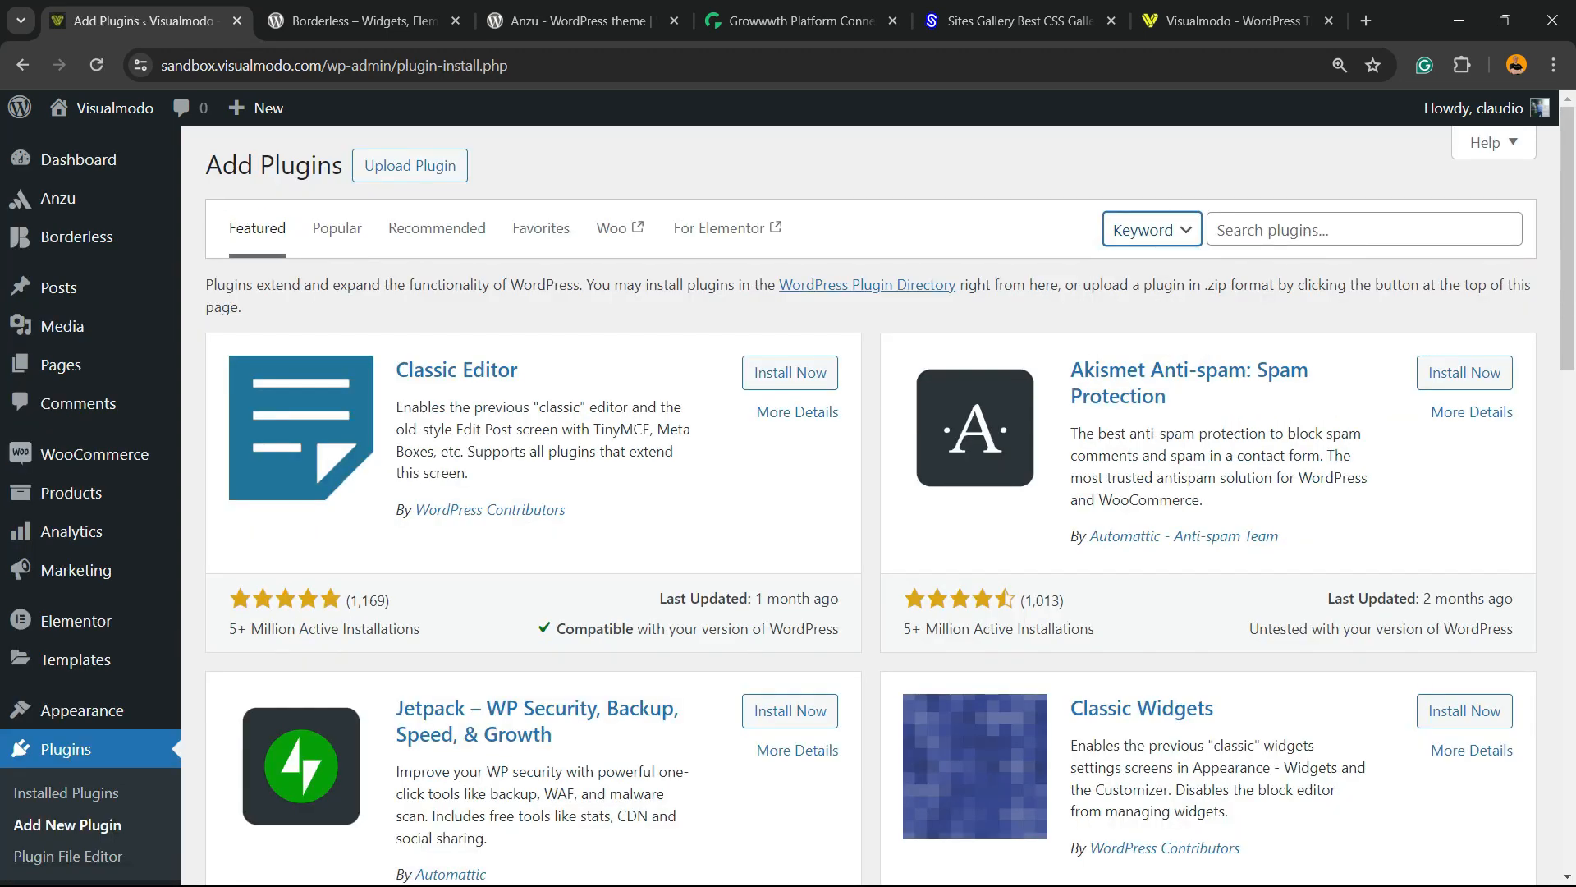
click(1365, 230)
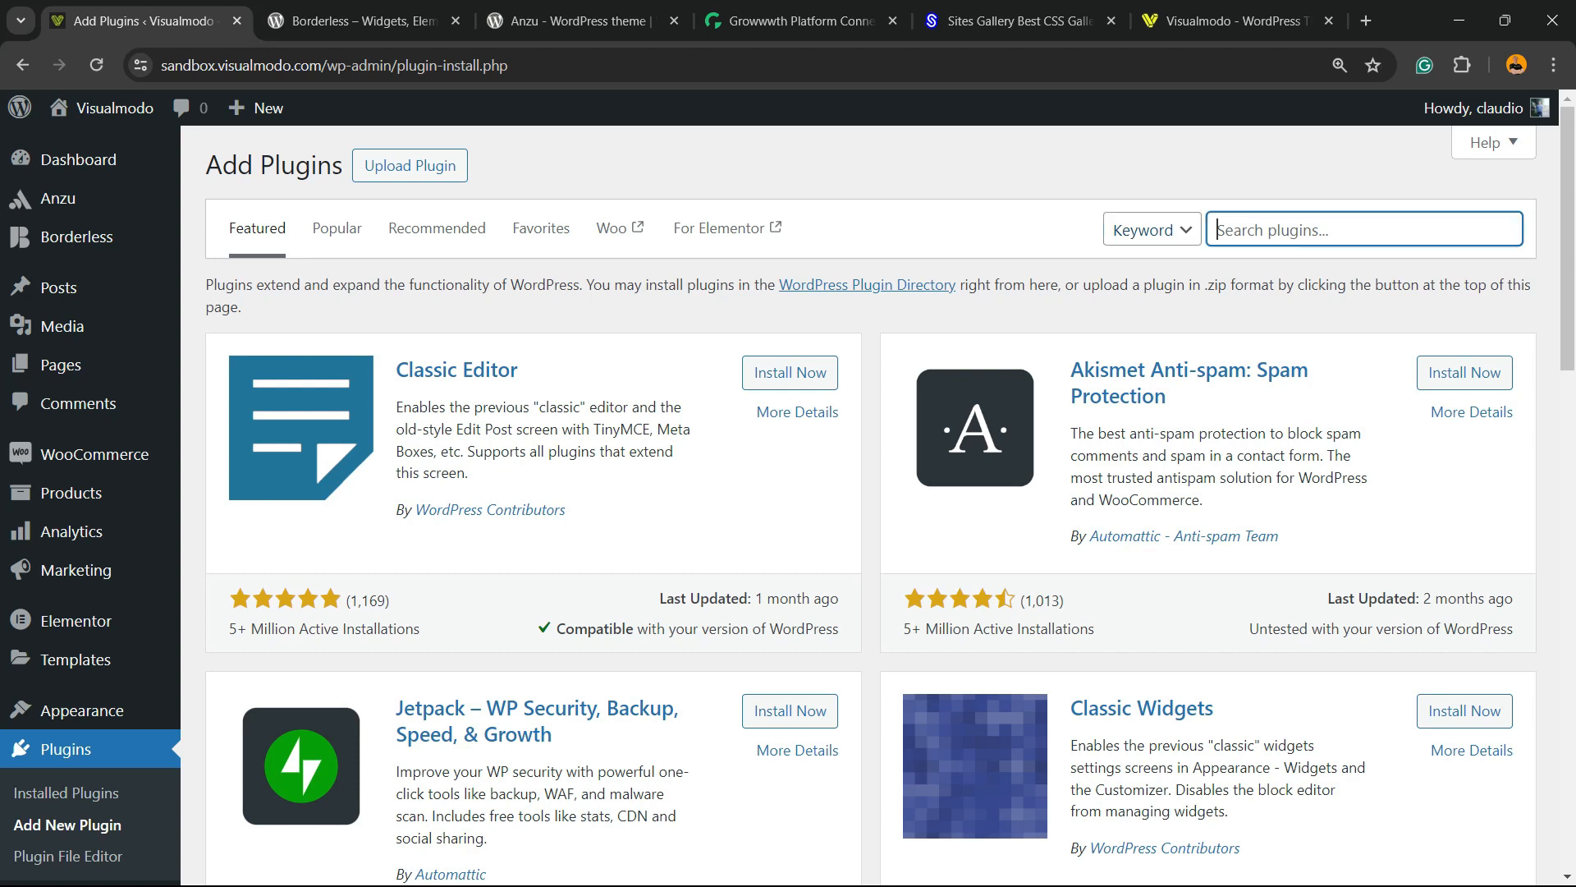
text(Duplicate Post)
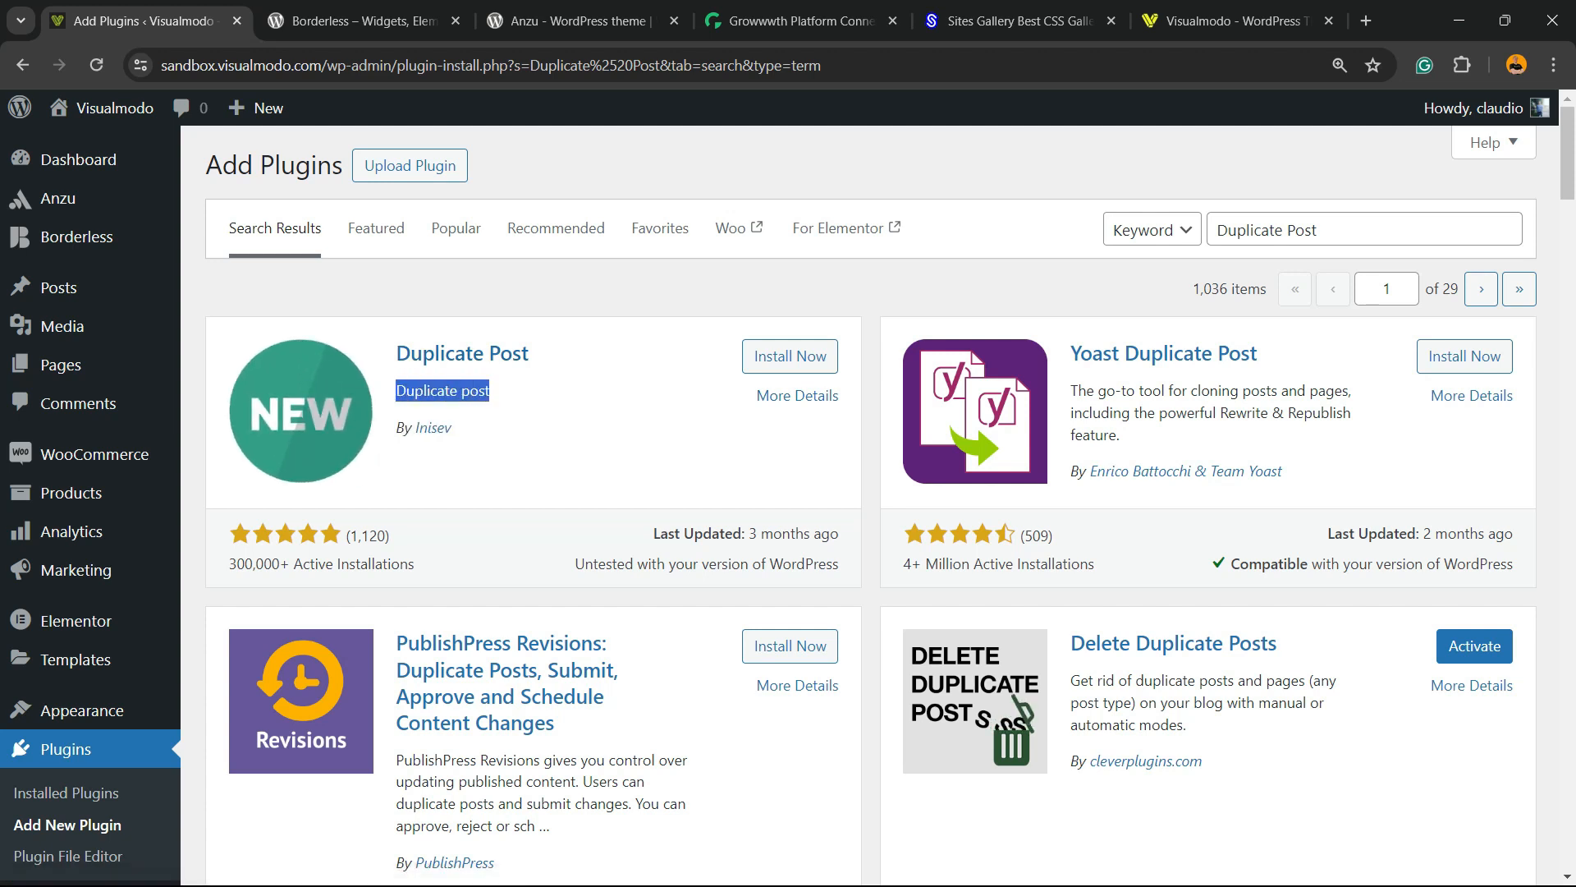
Step: Install and activate the Duplicate Post (Copy & Delete Posts) plugin
click(789, 356)
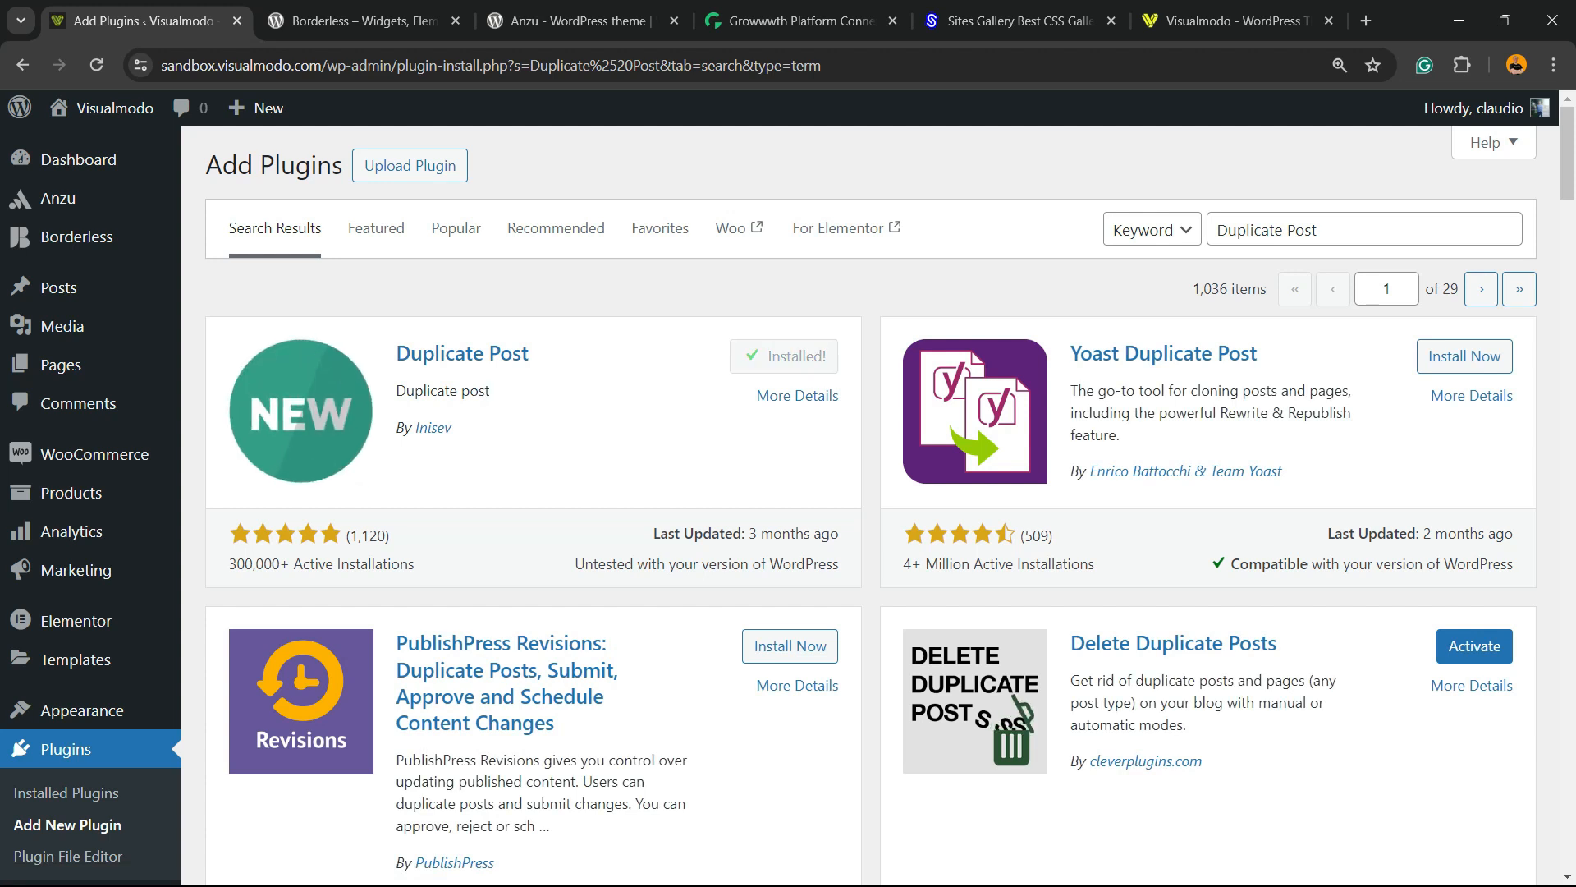
click(783, 356)
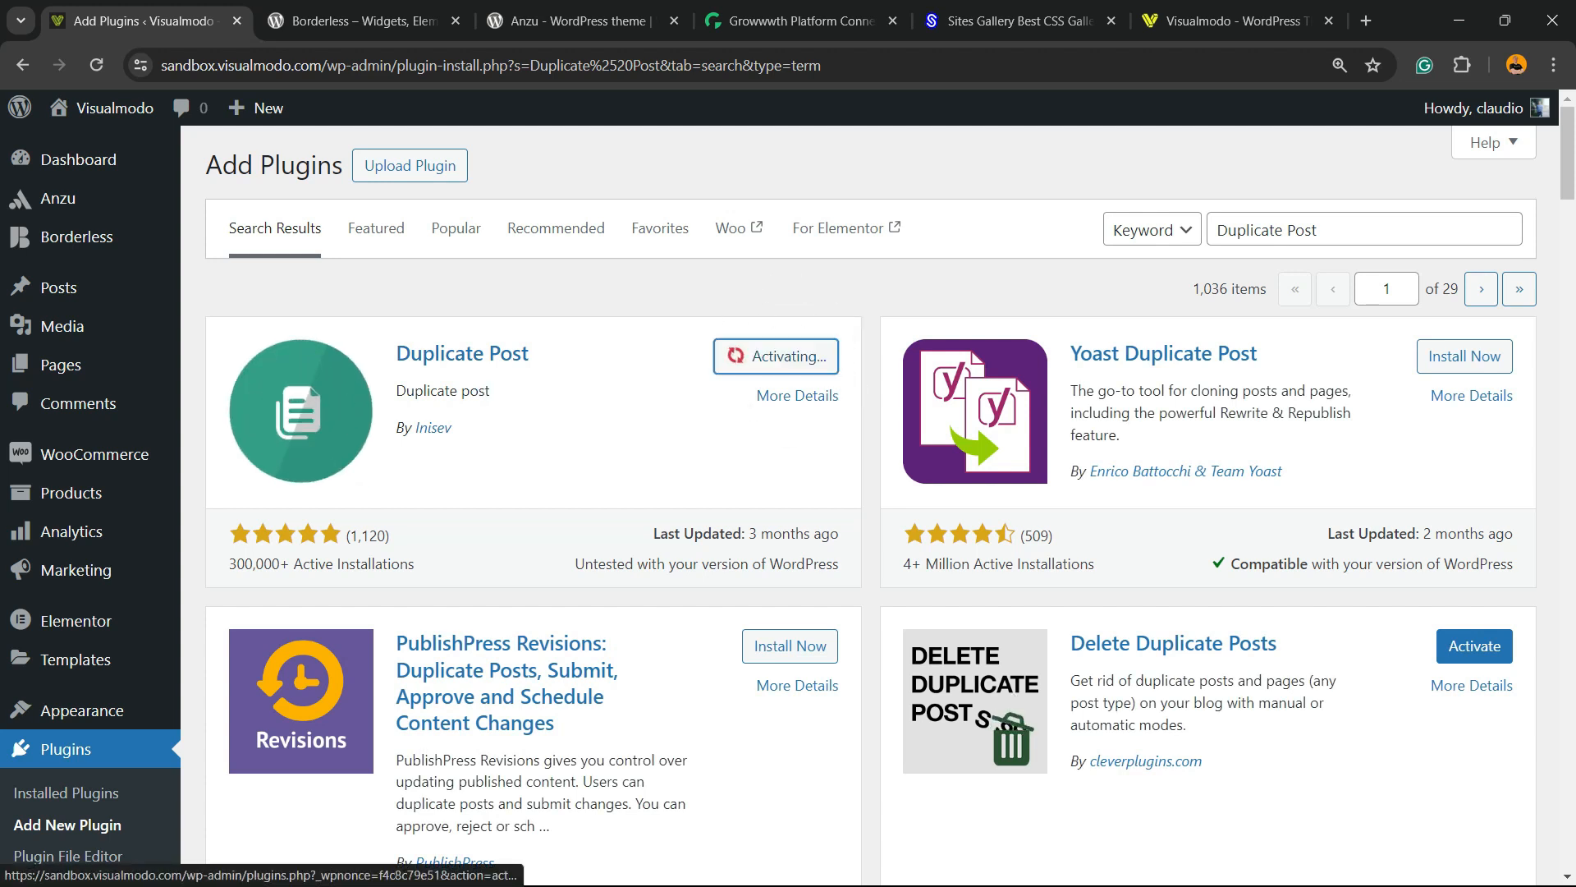
click(775, 356)
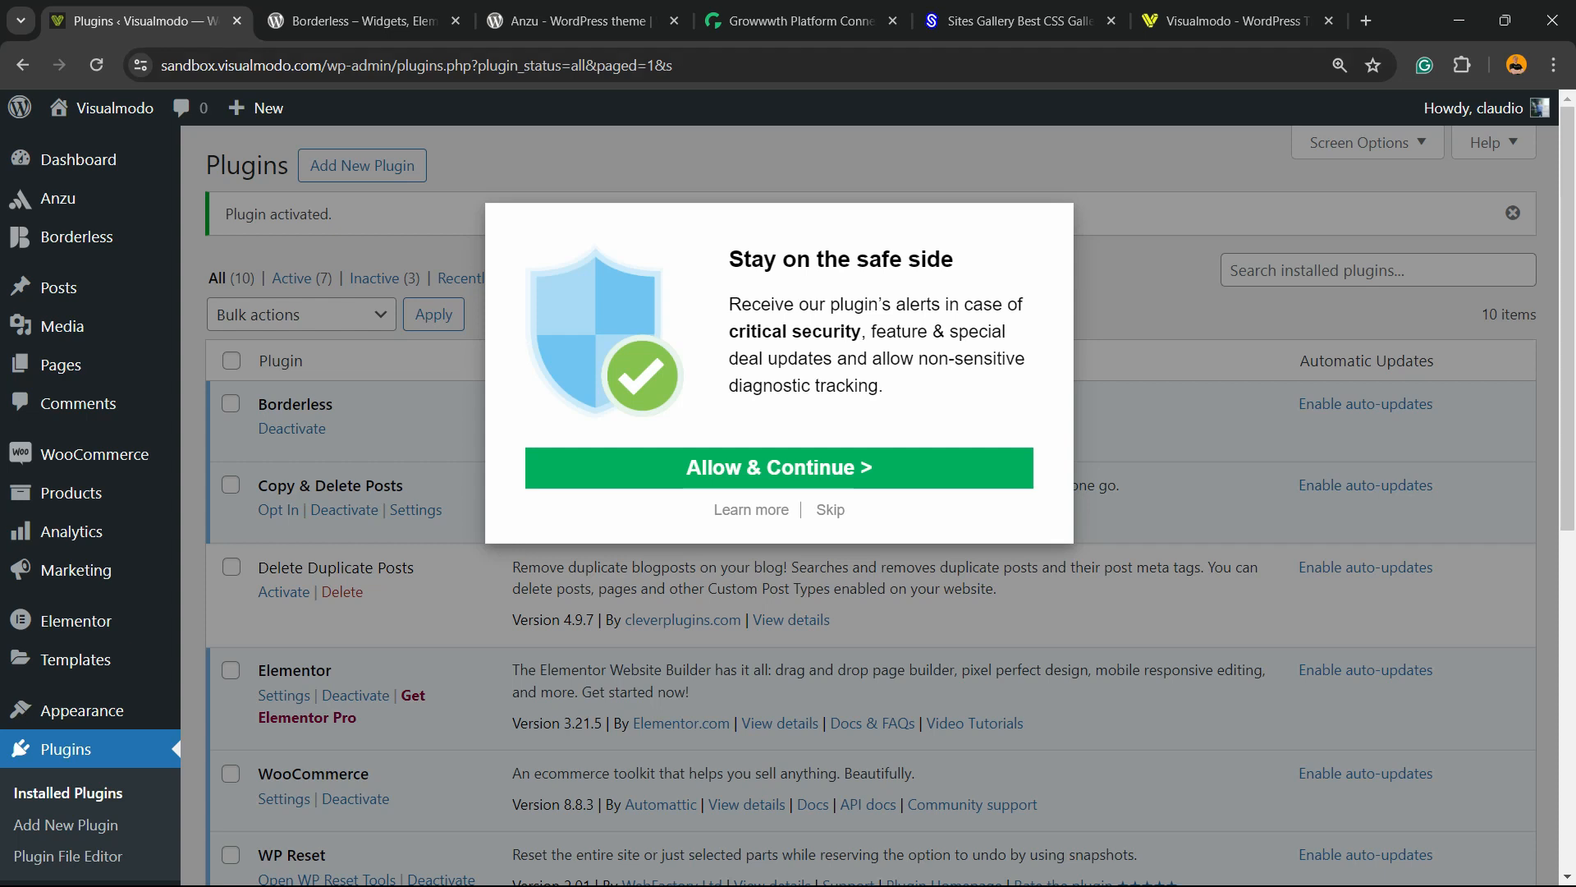
Step: Skip the security-alerts opt-in and go to the All Posts list
click(831, 509)
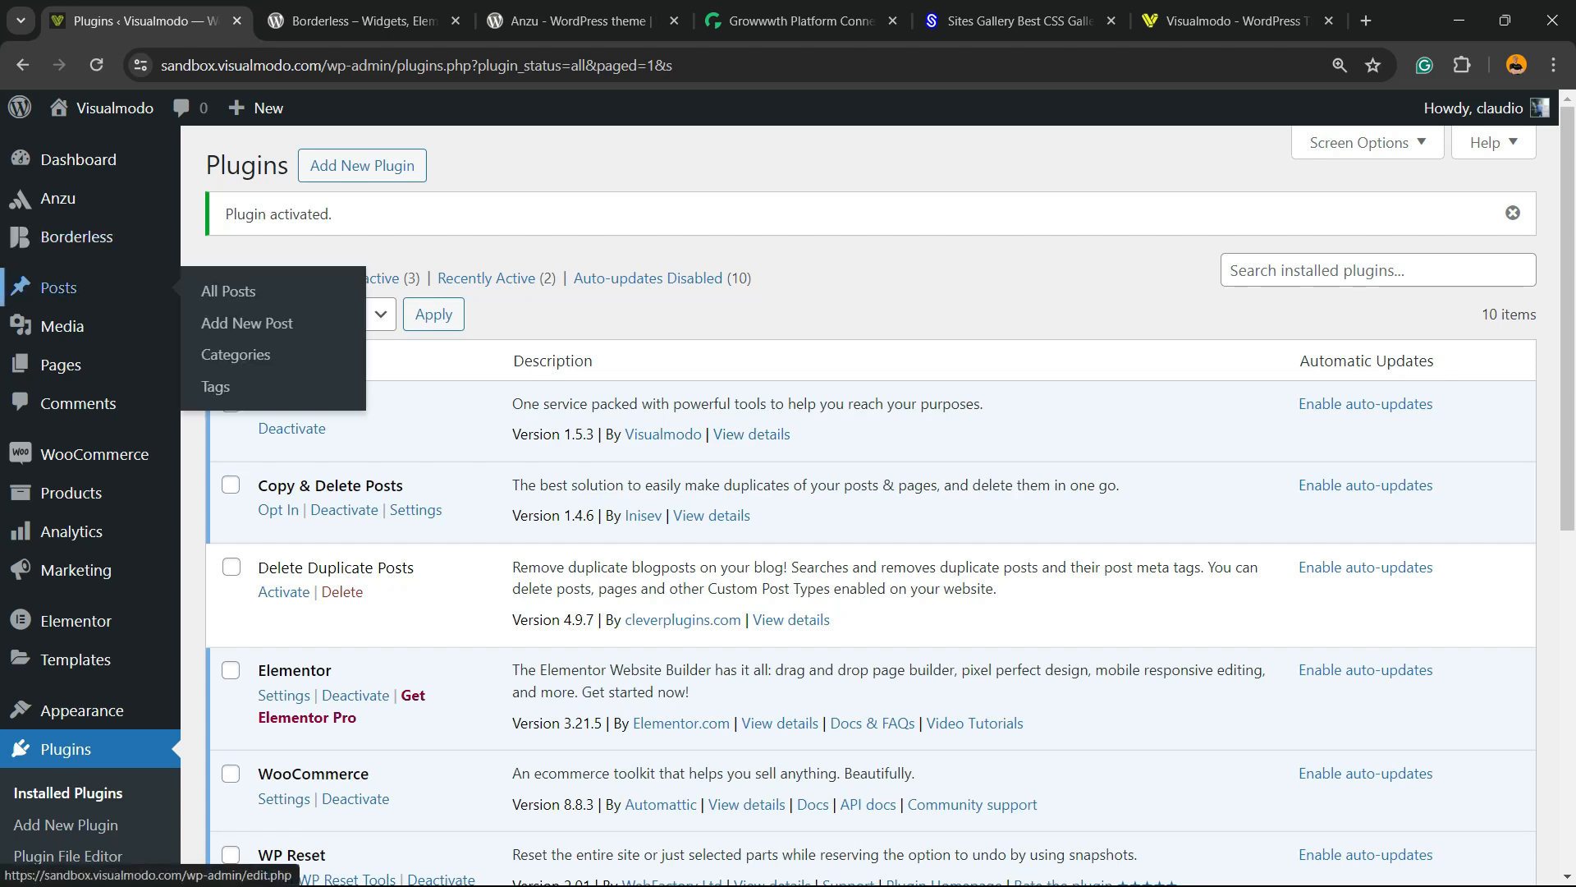
click(226, 293)
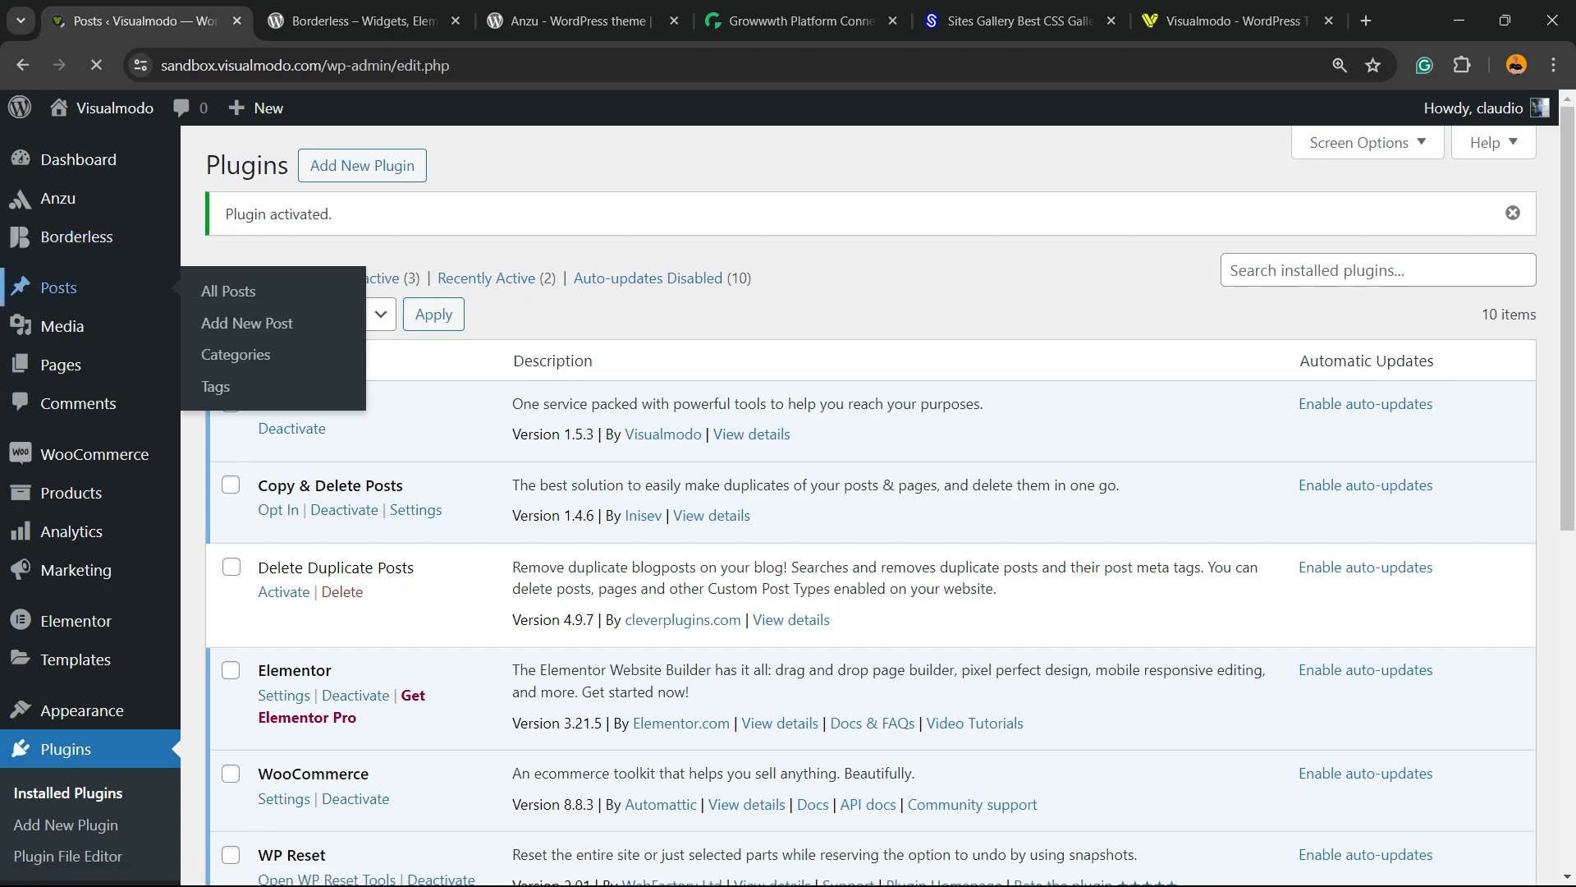
click(227, 292)
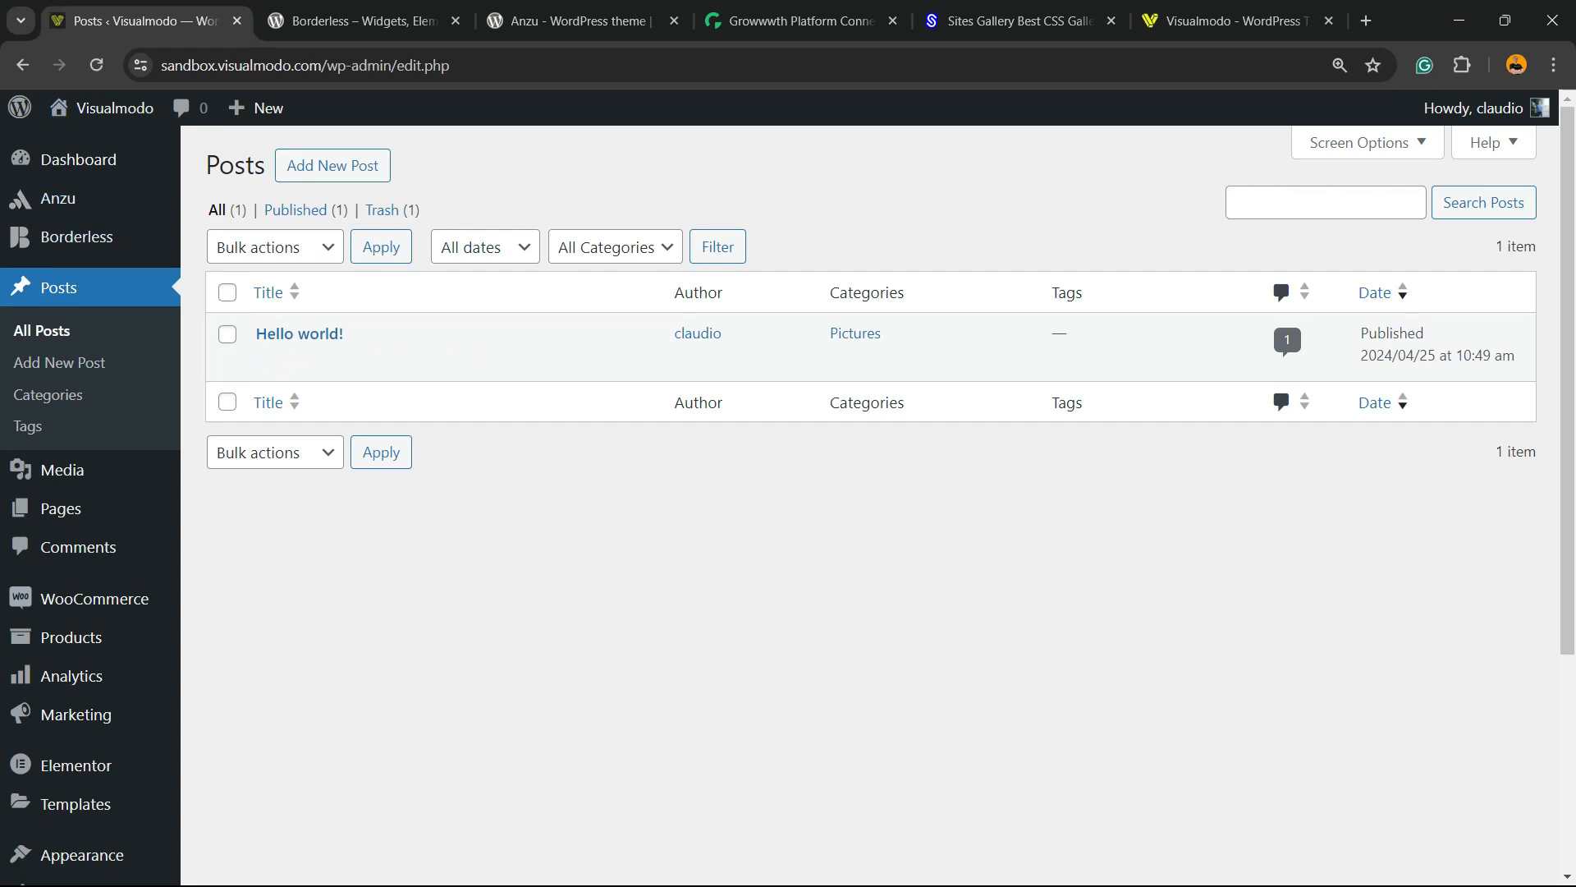
mouse_move(299, 333)
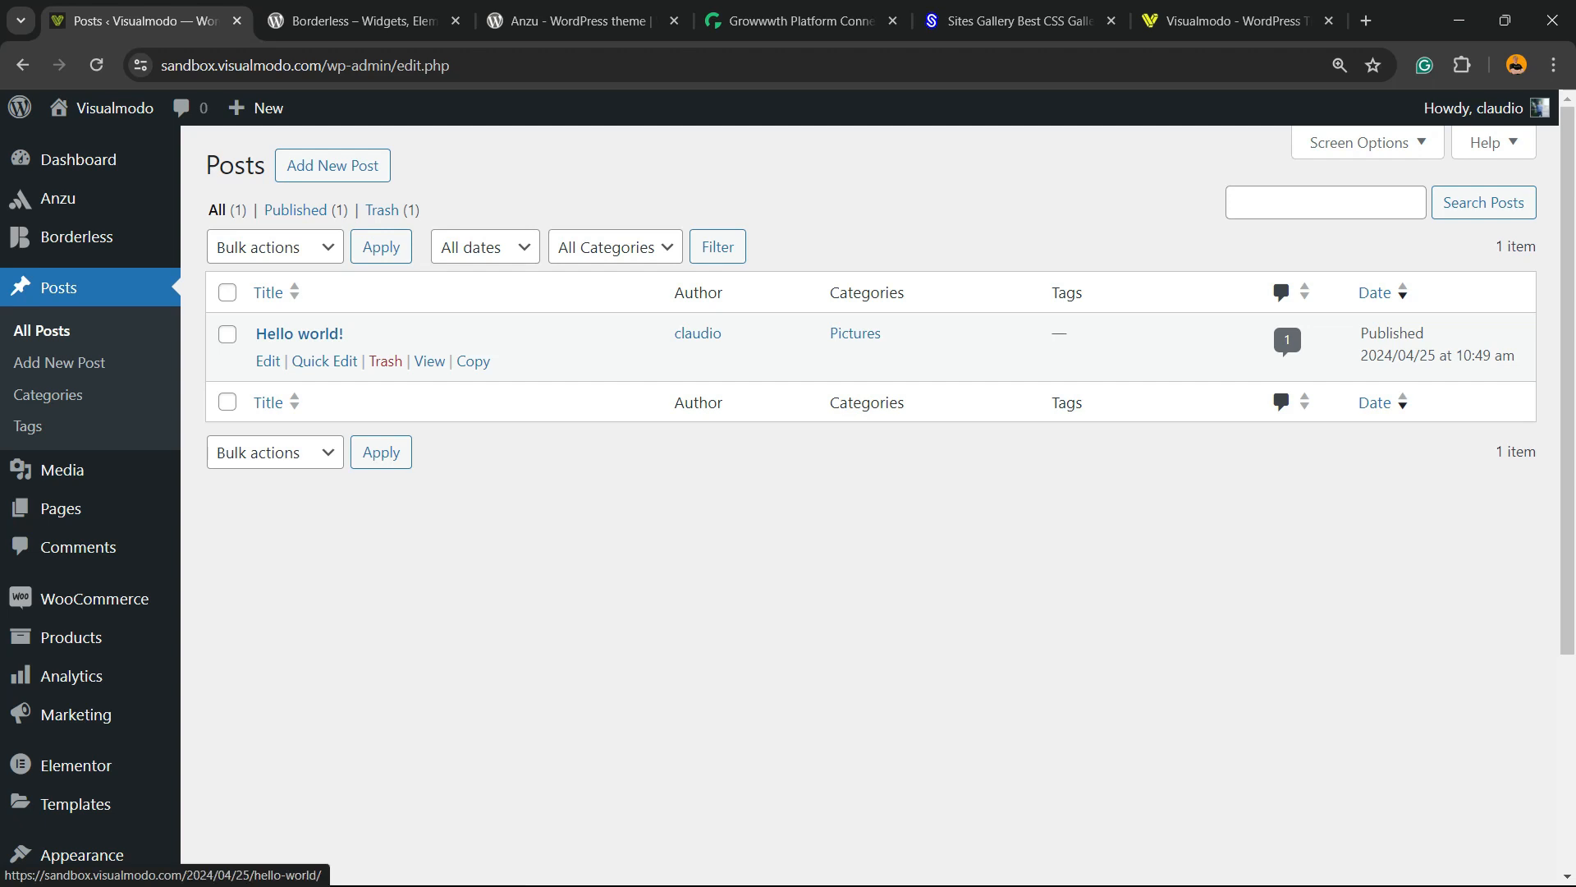
Step: Copy the Hello world! post, producing the draft 'Hello world! #3'
click(473, 360)
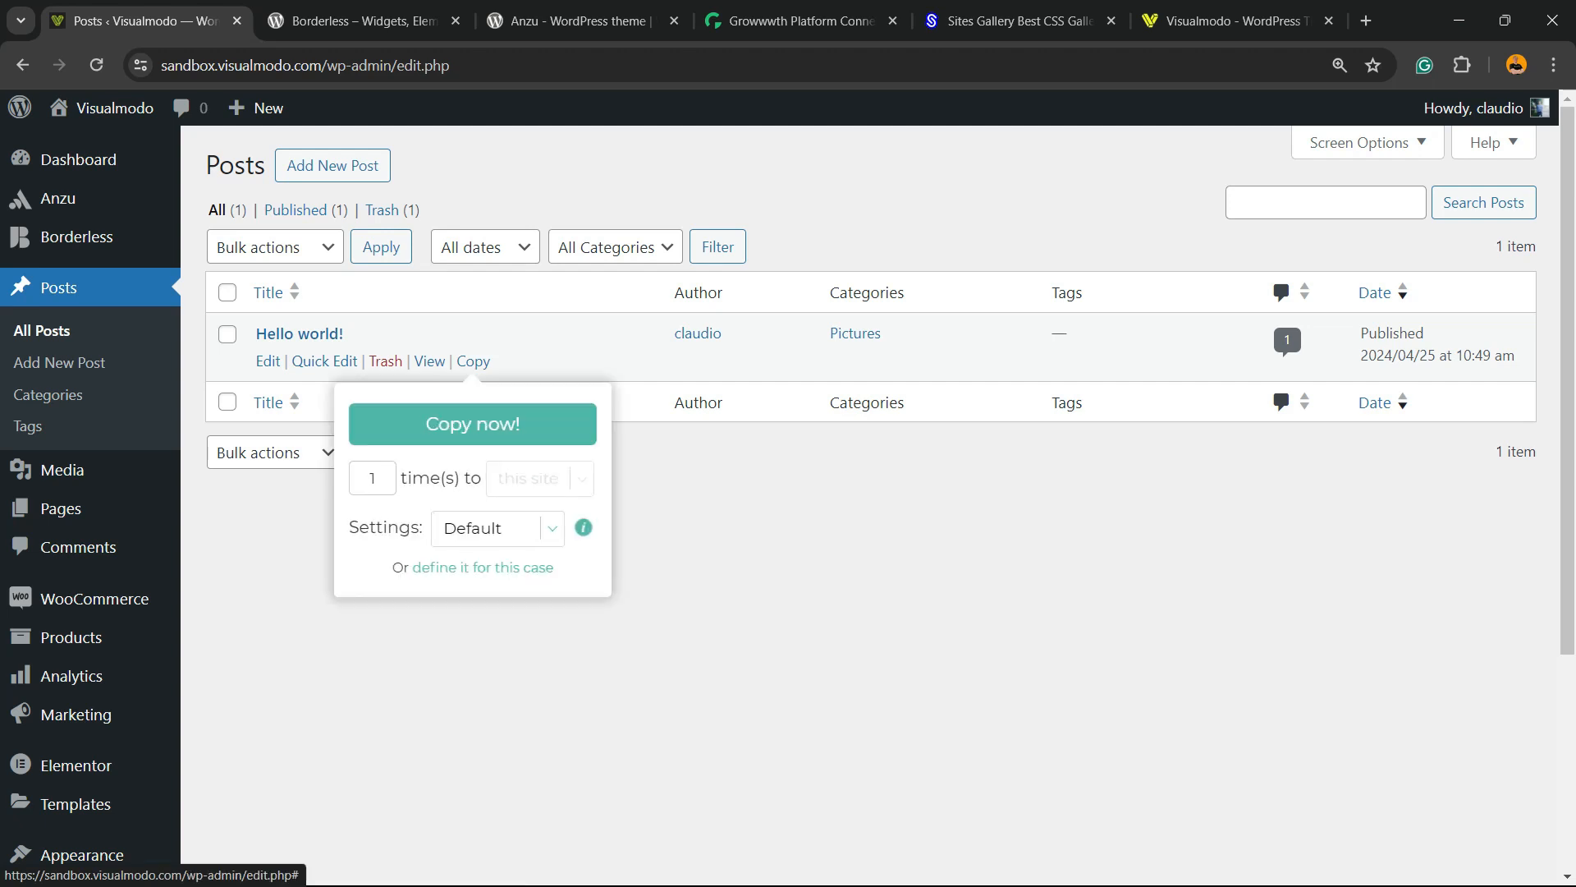
click(471, 423)
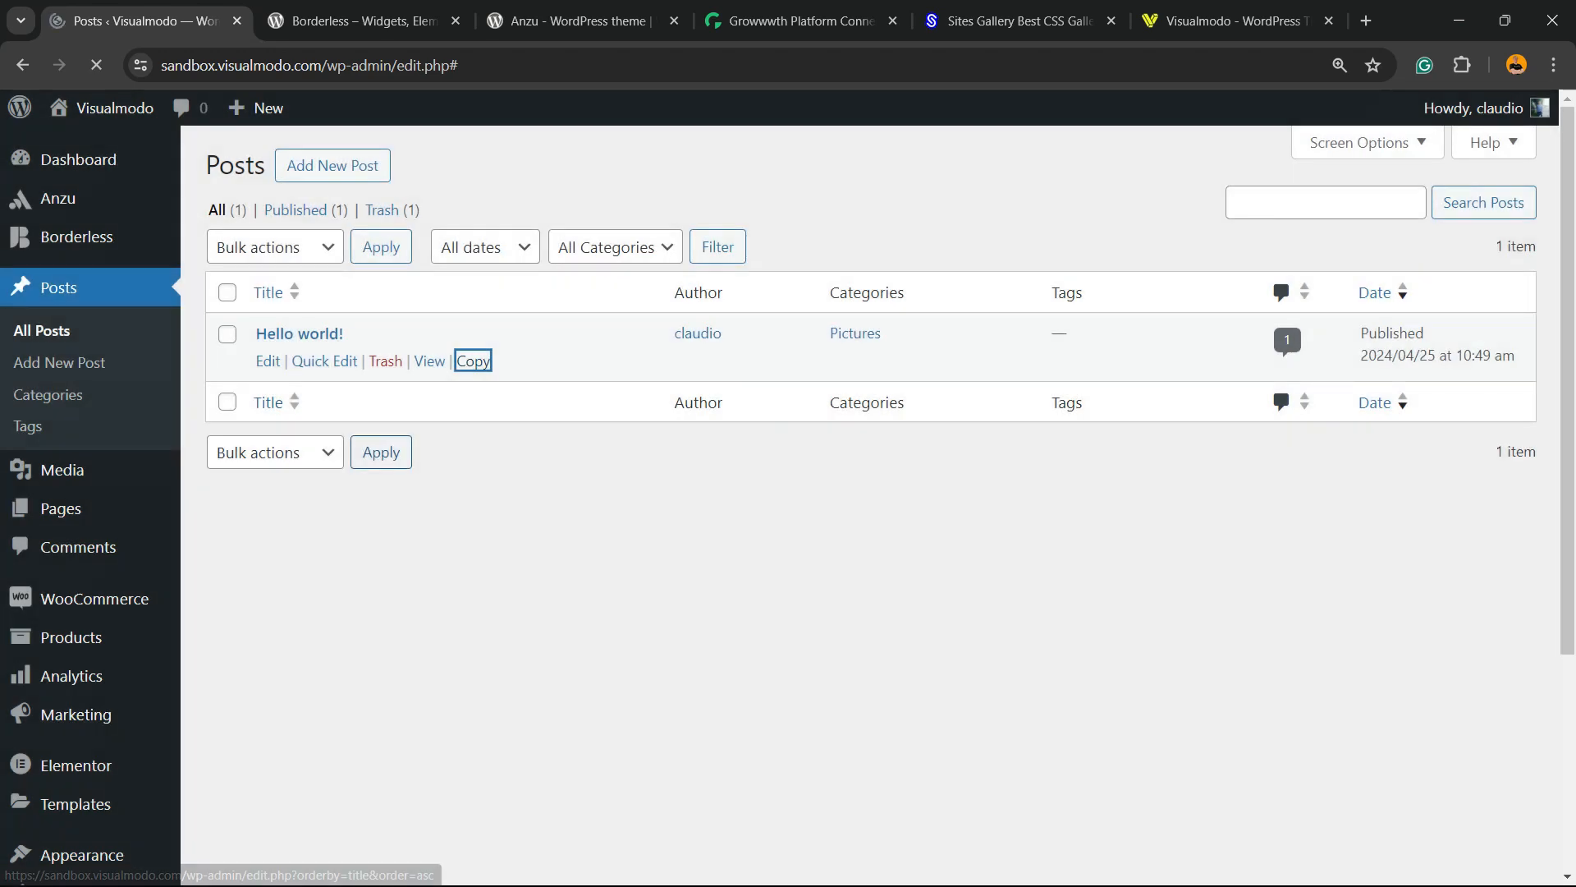
click(472, 359)
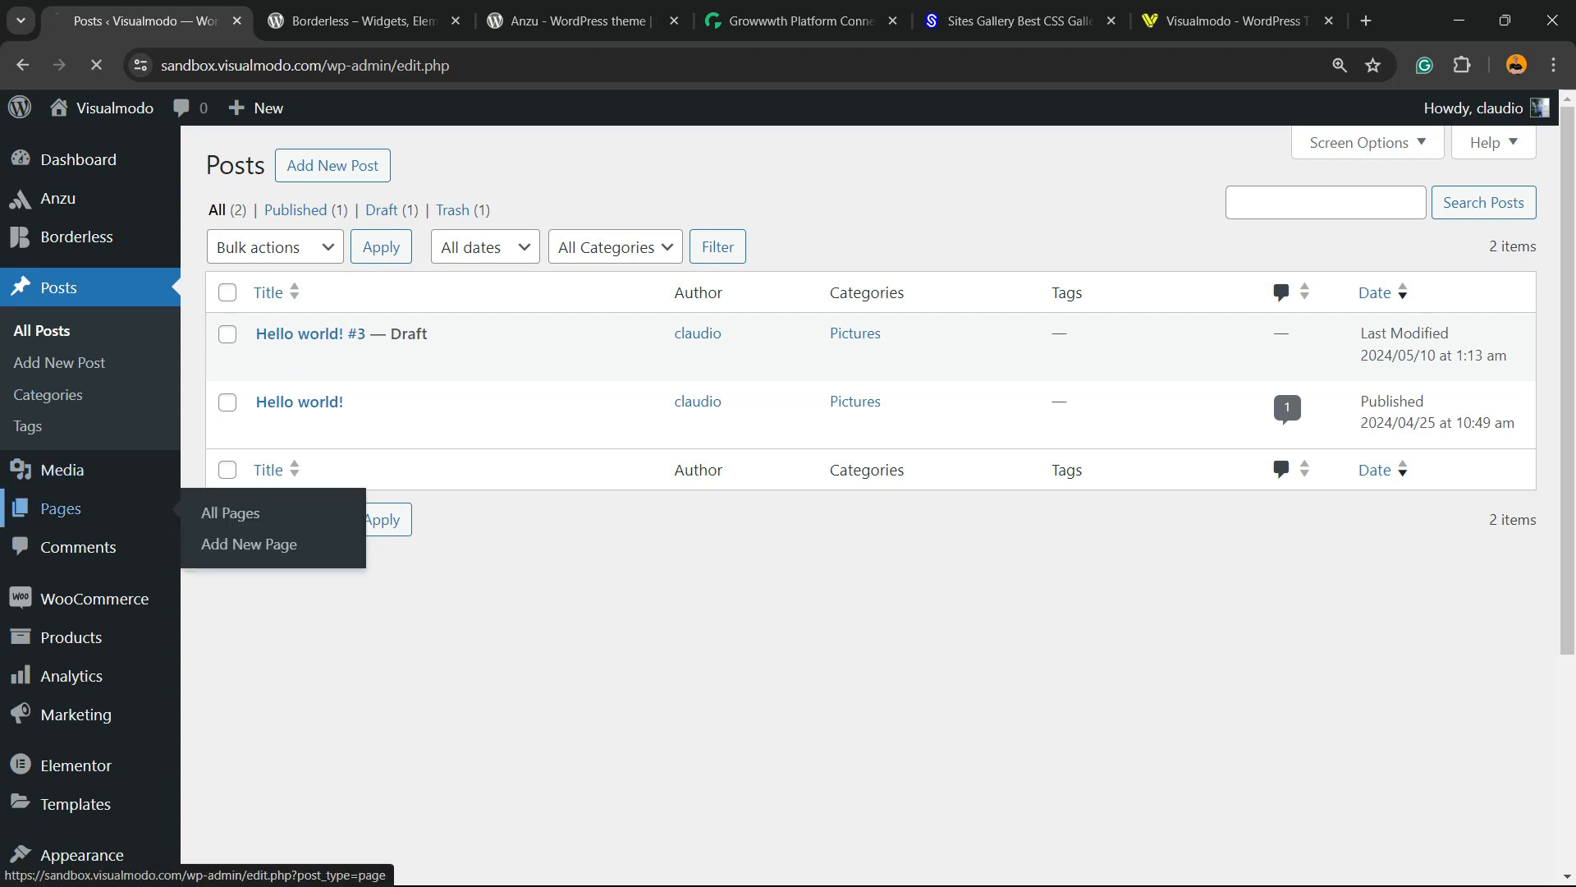
Step: Browse the All Pages list of 12 pages and preview the copy options for a page
click(491, 361)
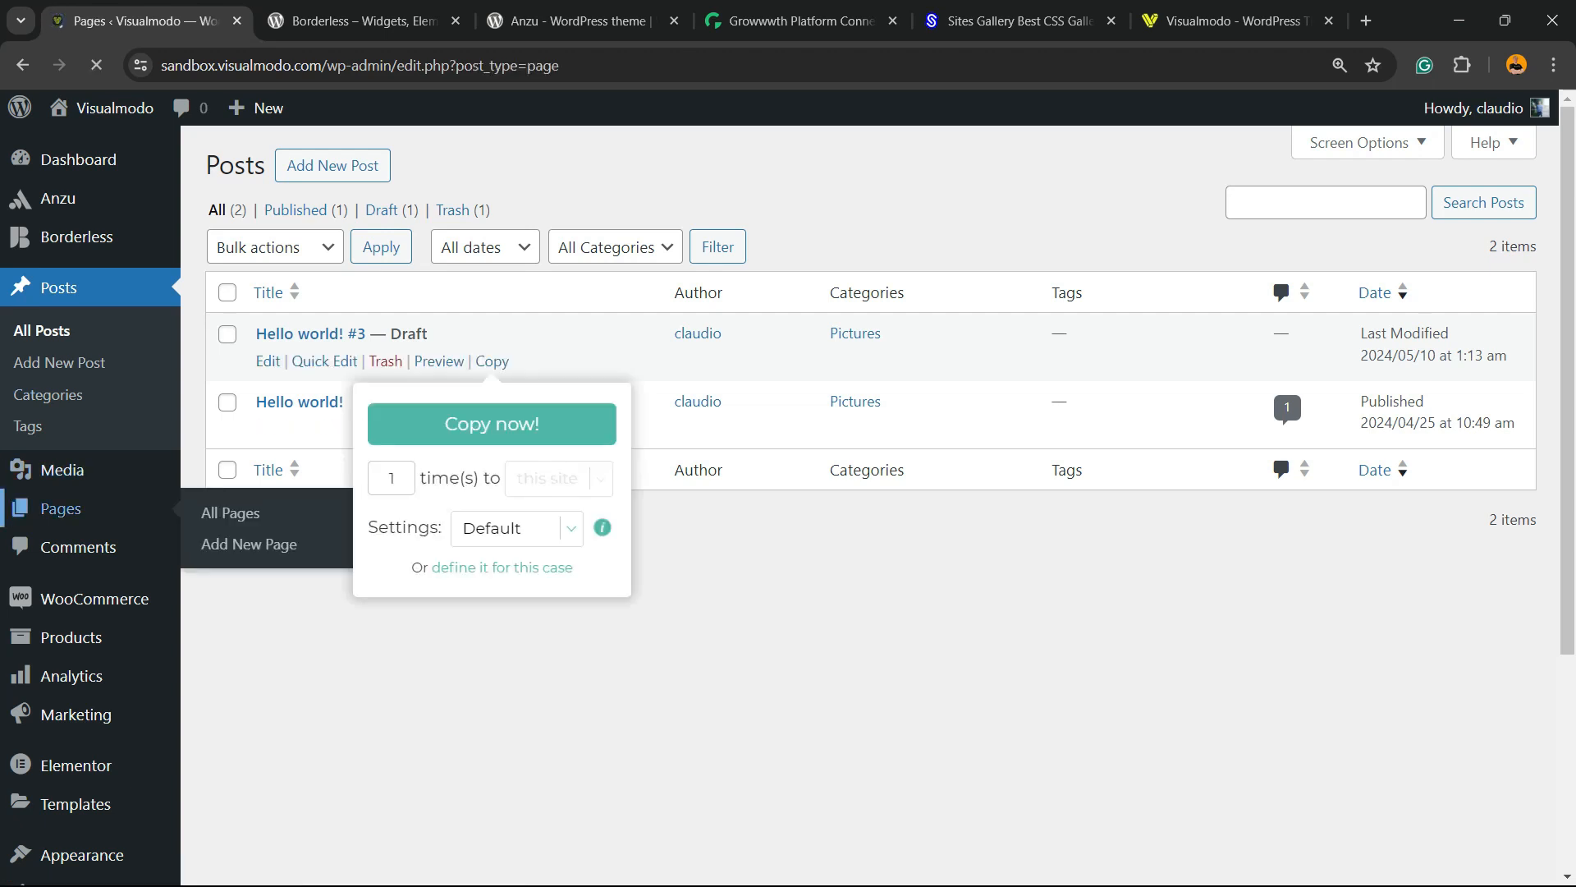
click(61, 507)
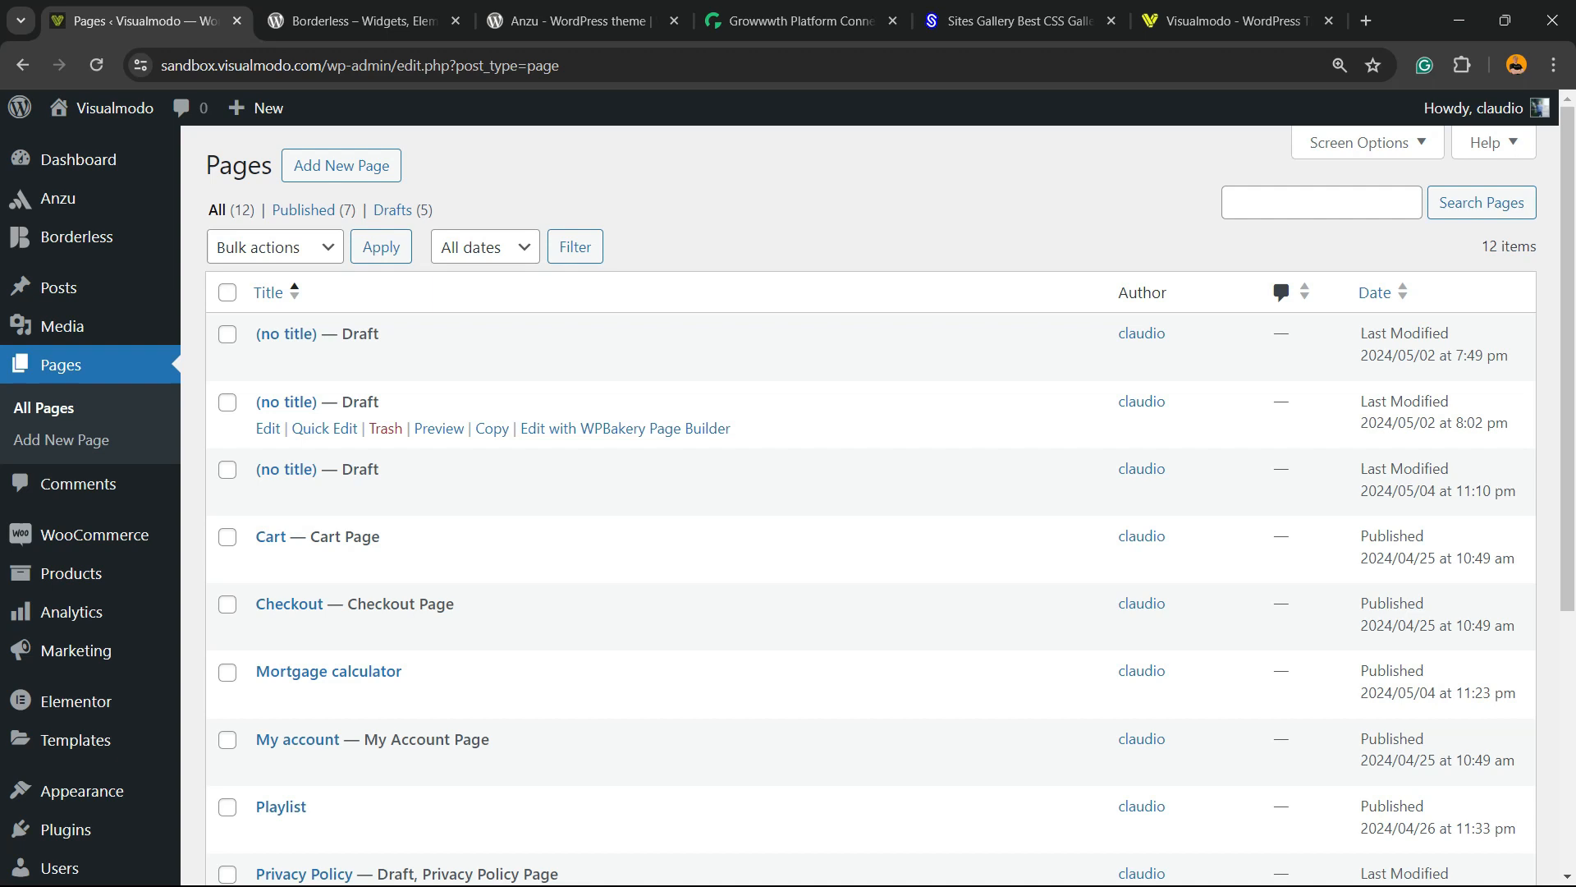
click(491, 429)
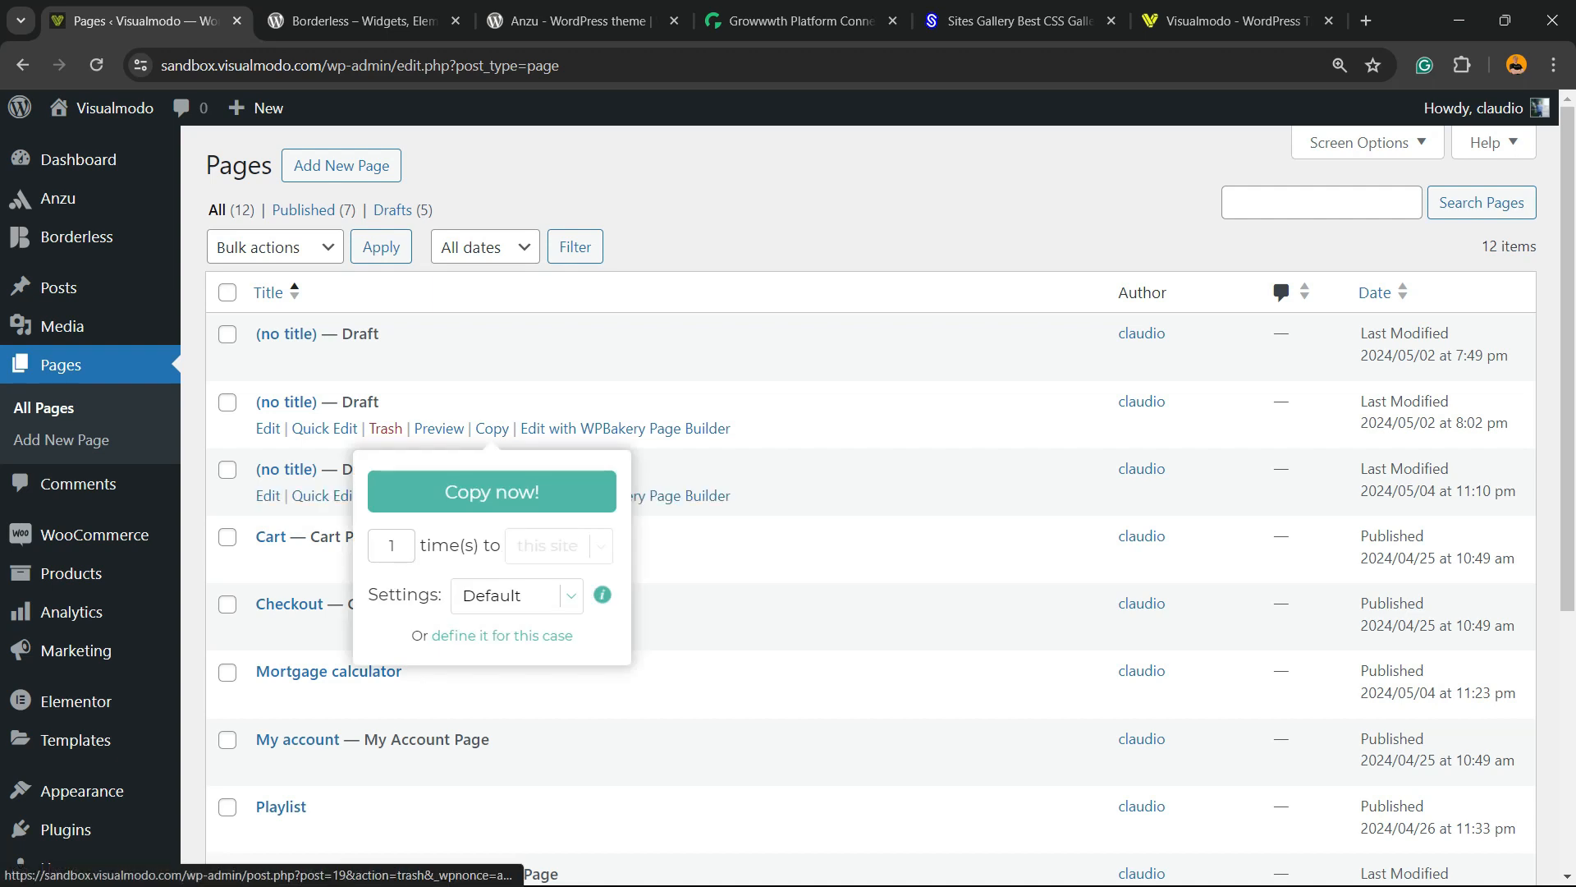
scroll(down, 3)
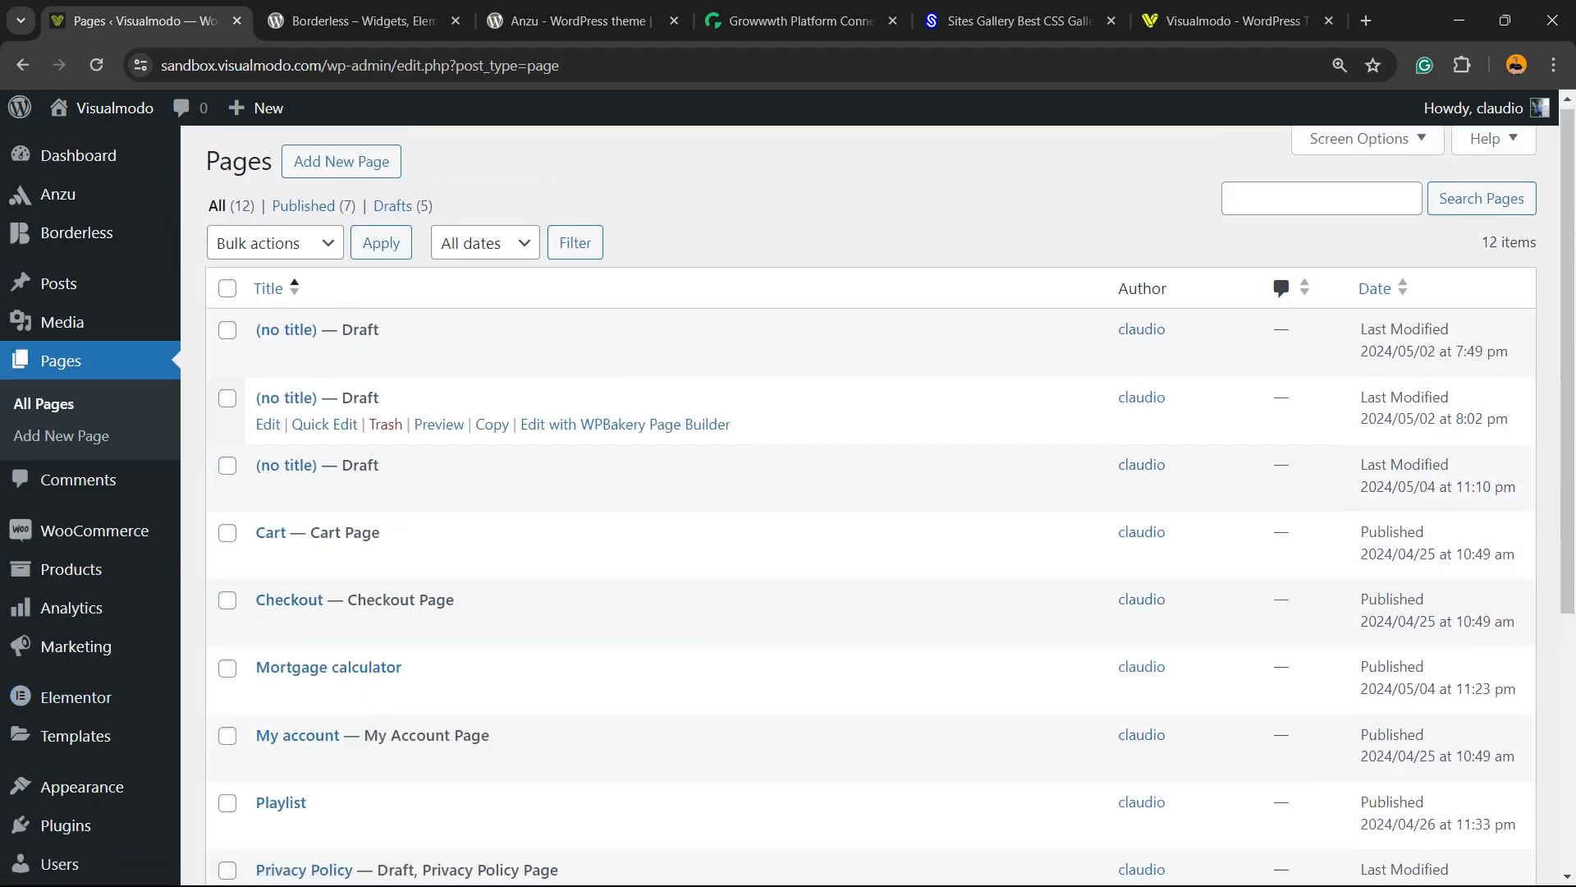
scroll(down, 3)
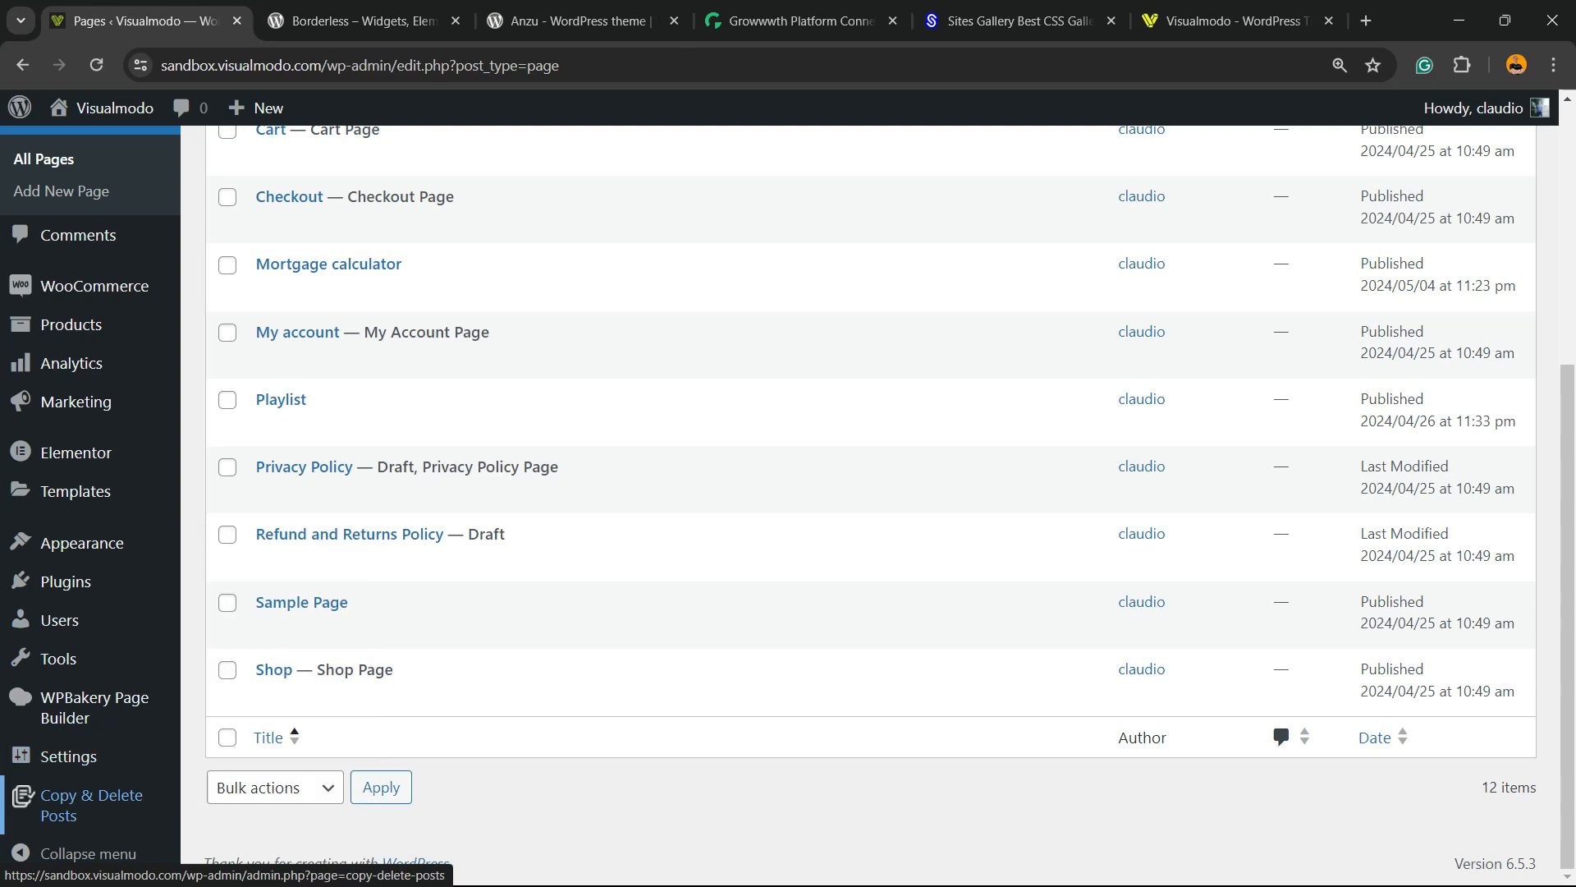
Step: View the Copy & Delete Posts plugin's welcome intro from the admin sidebar
click(91, 804)
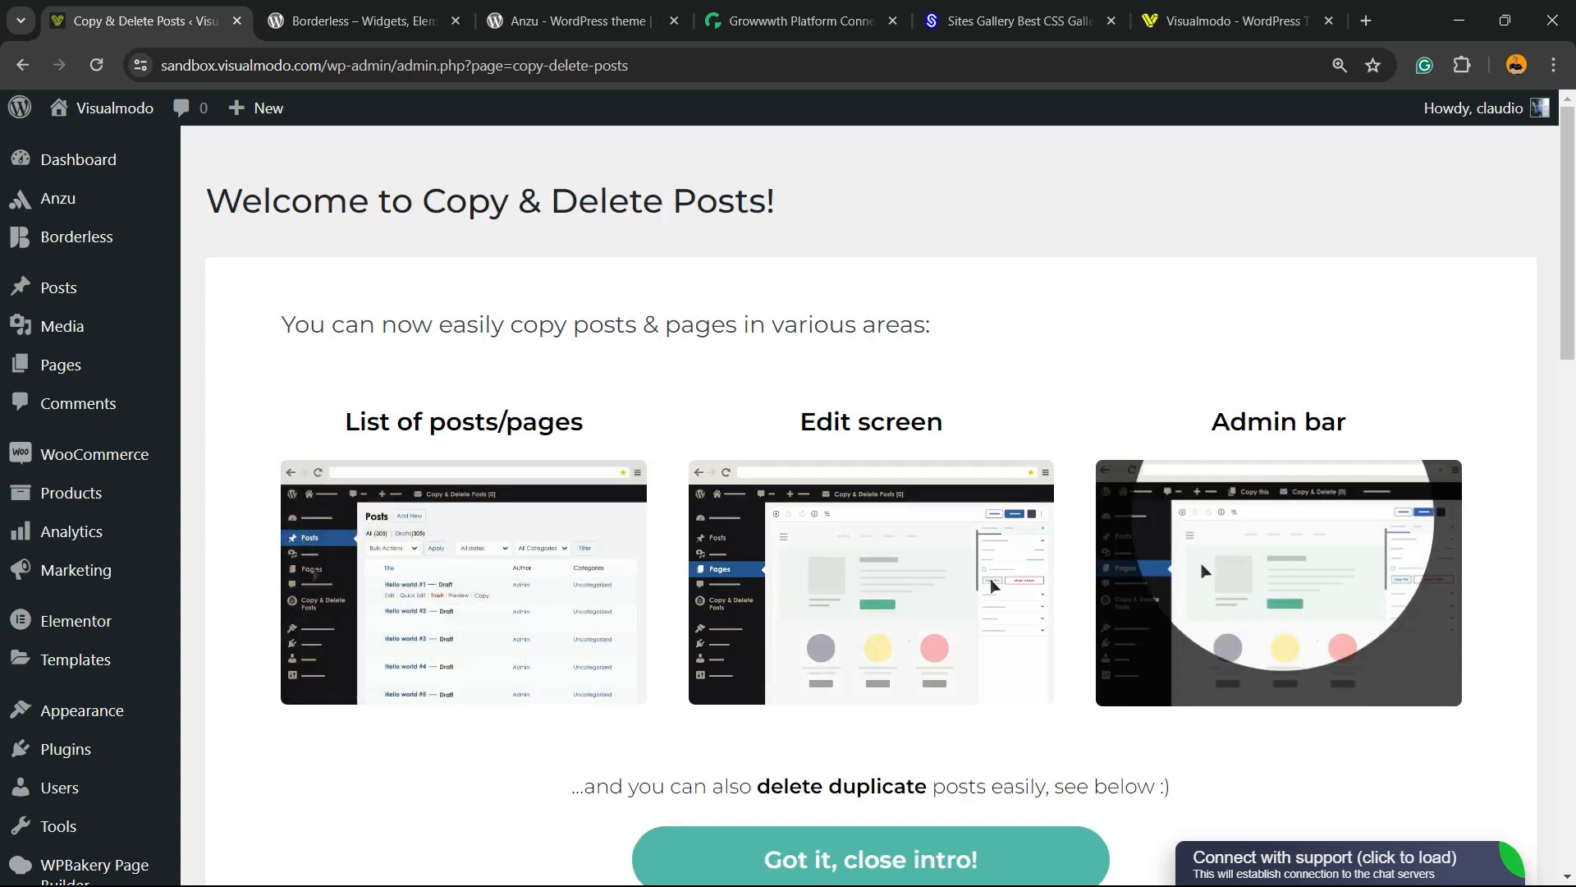
scroll(down, 3)
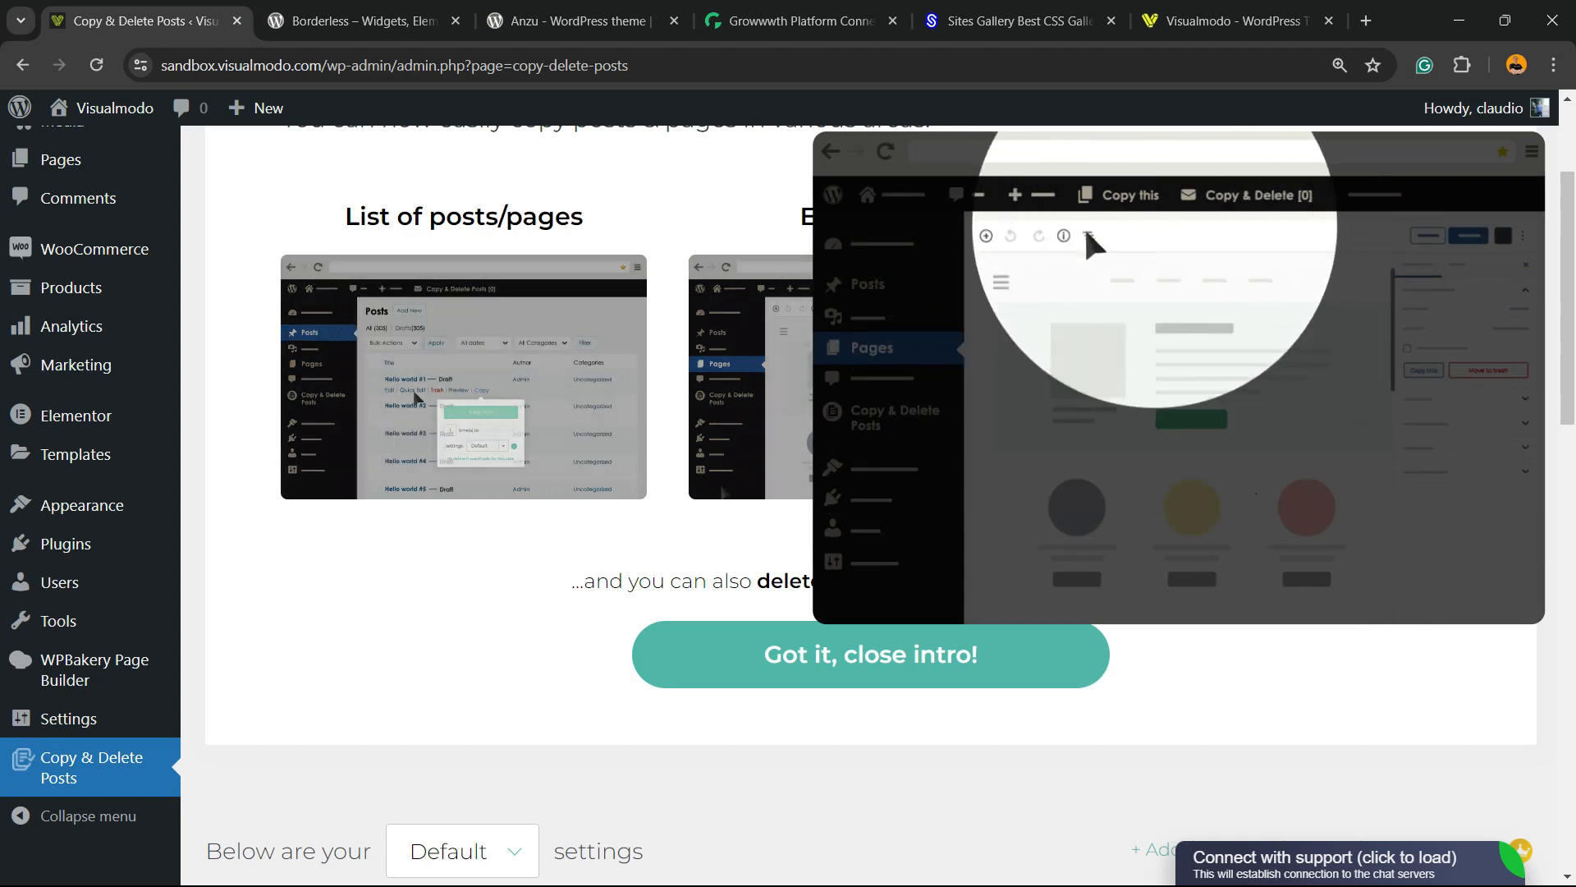
Step: Review the 'Which elements shall be copied?' checkbox settings
scroll(down, 3)
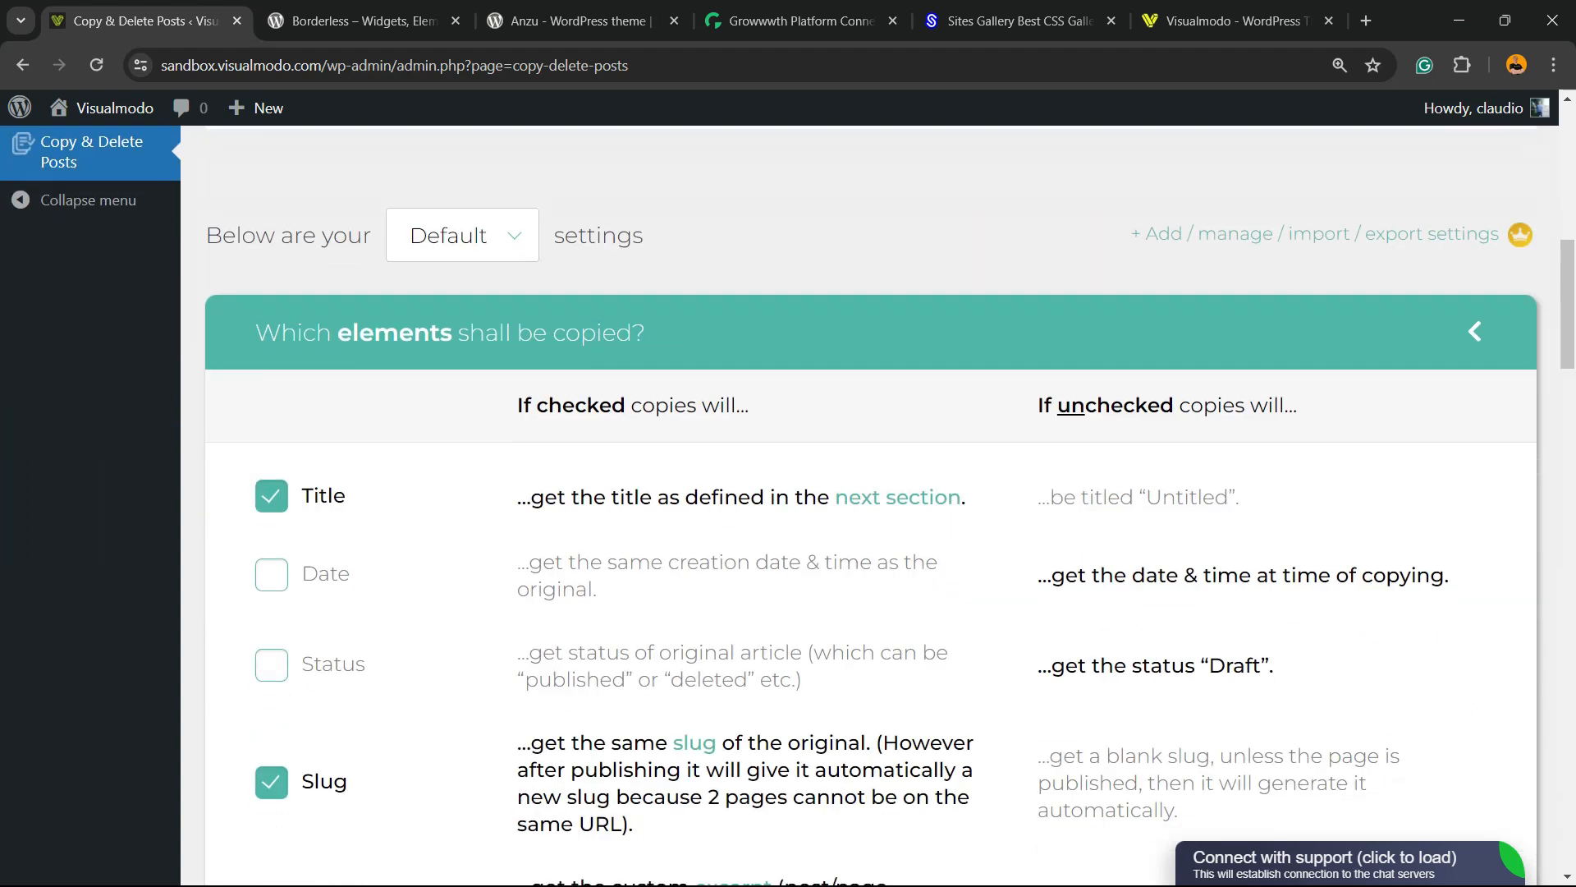
scroll(down, 3)
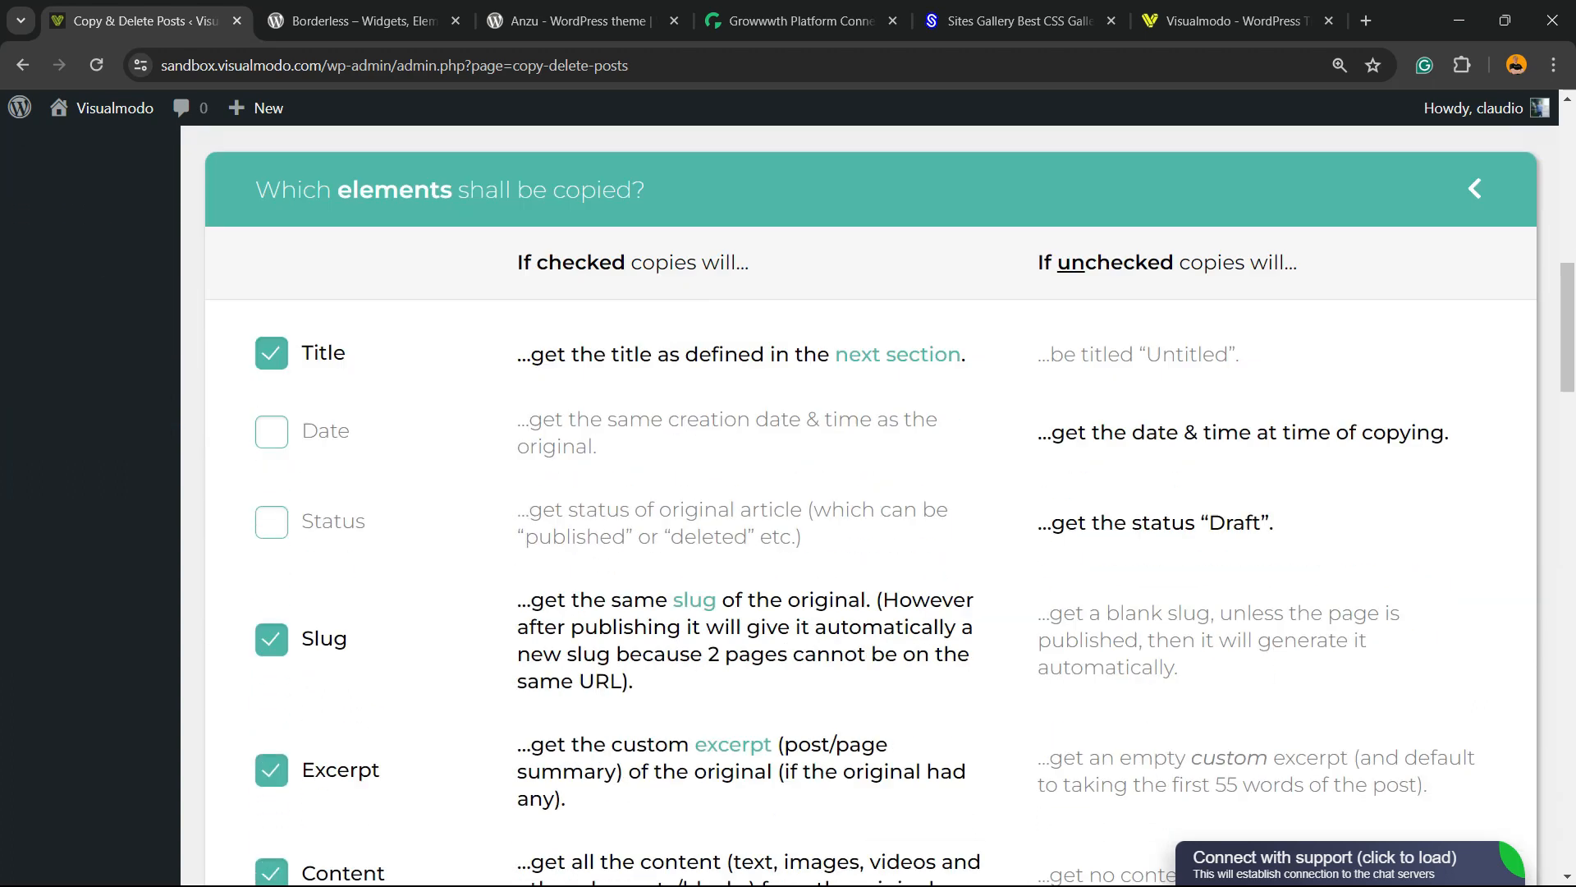
scroll(down, 3)
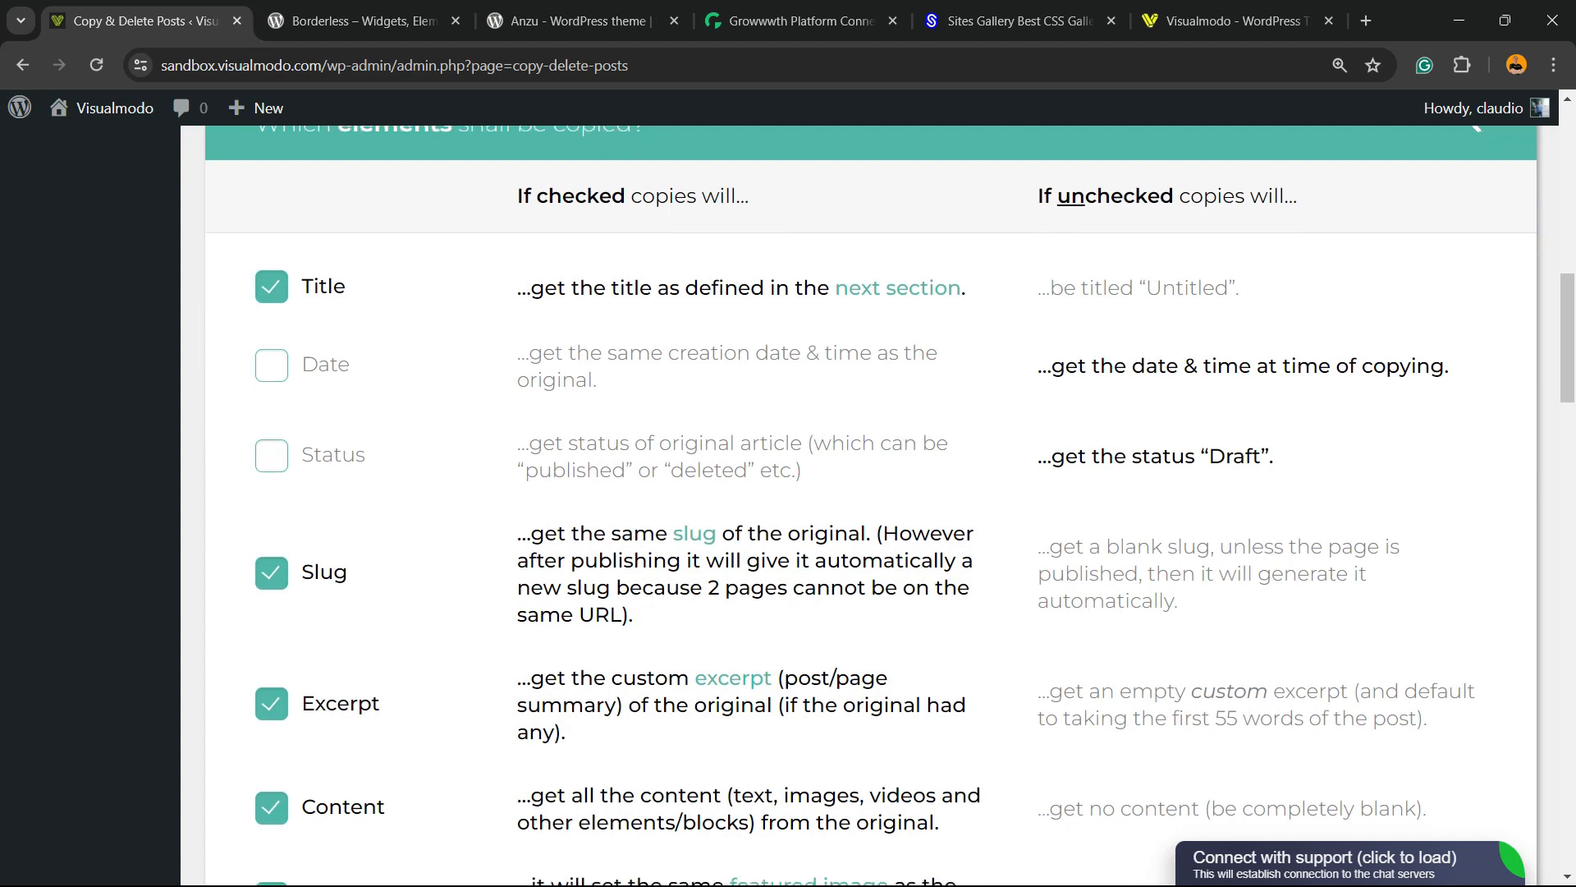
scroll(down, 3)
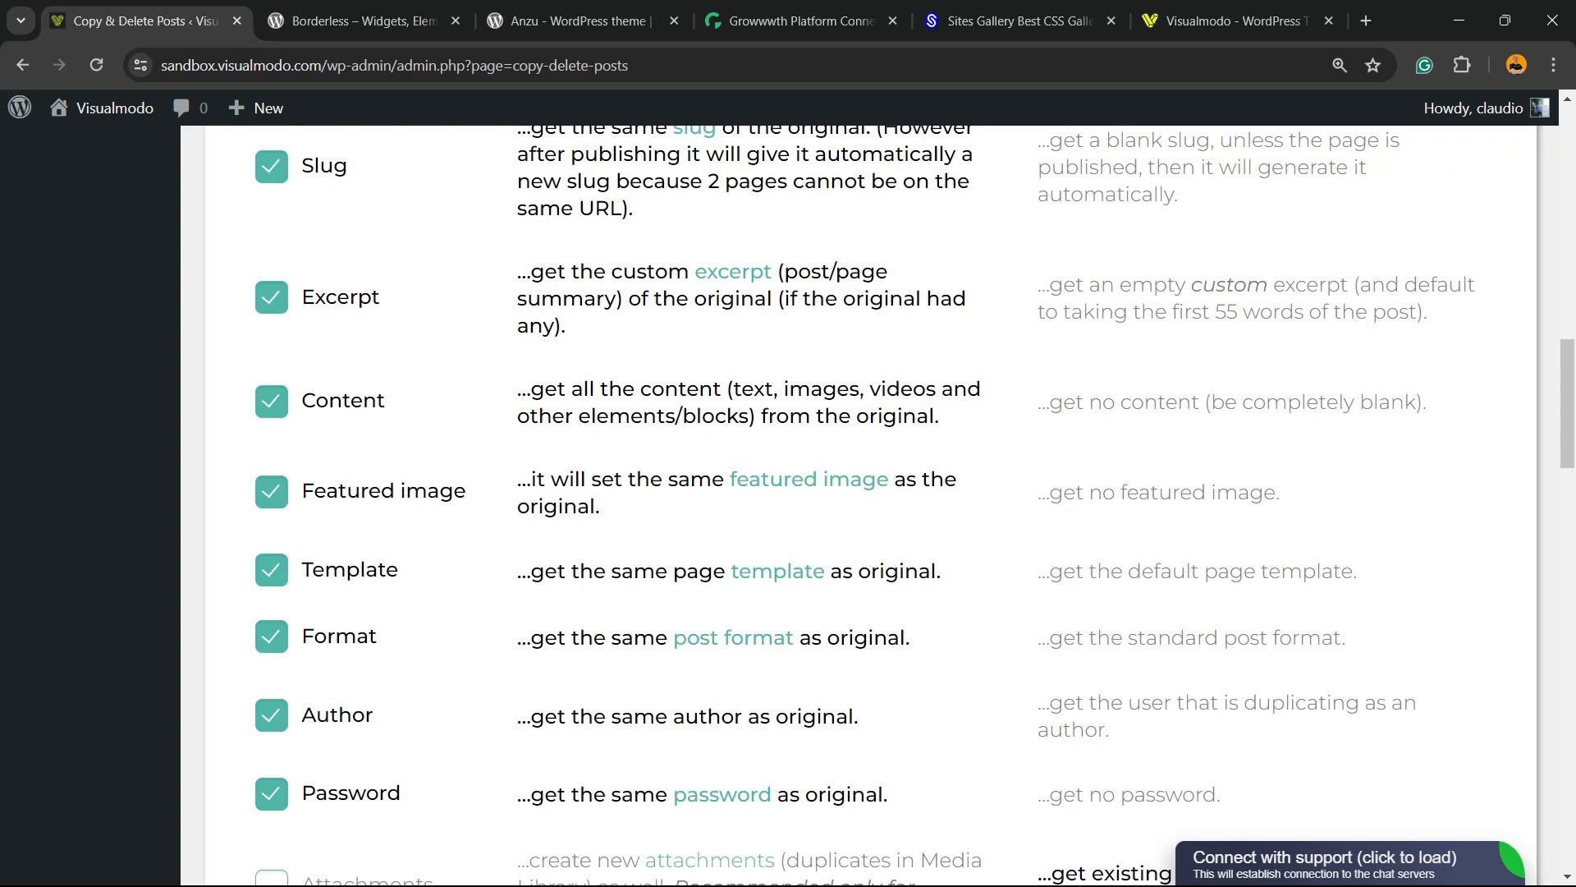
scroll(down, 3)
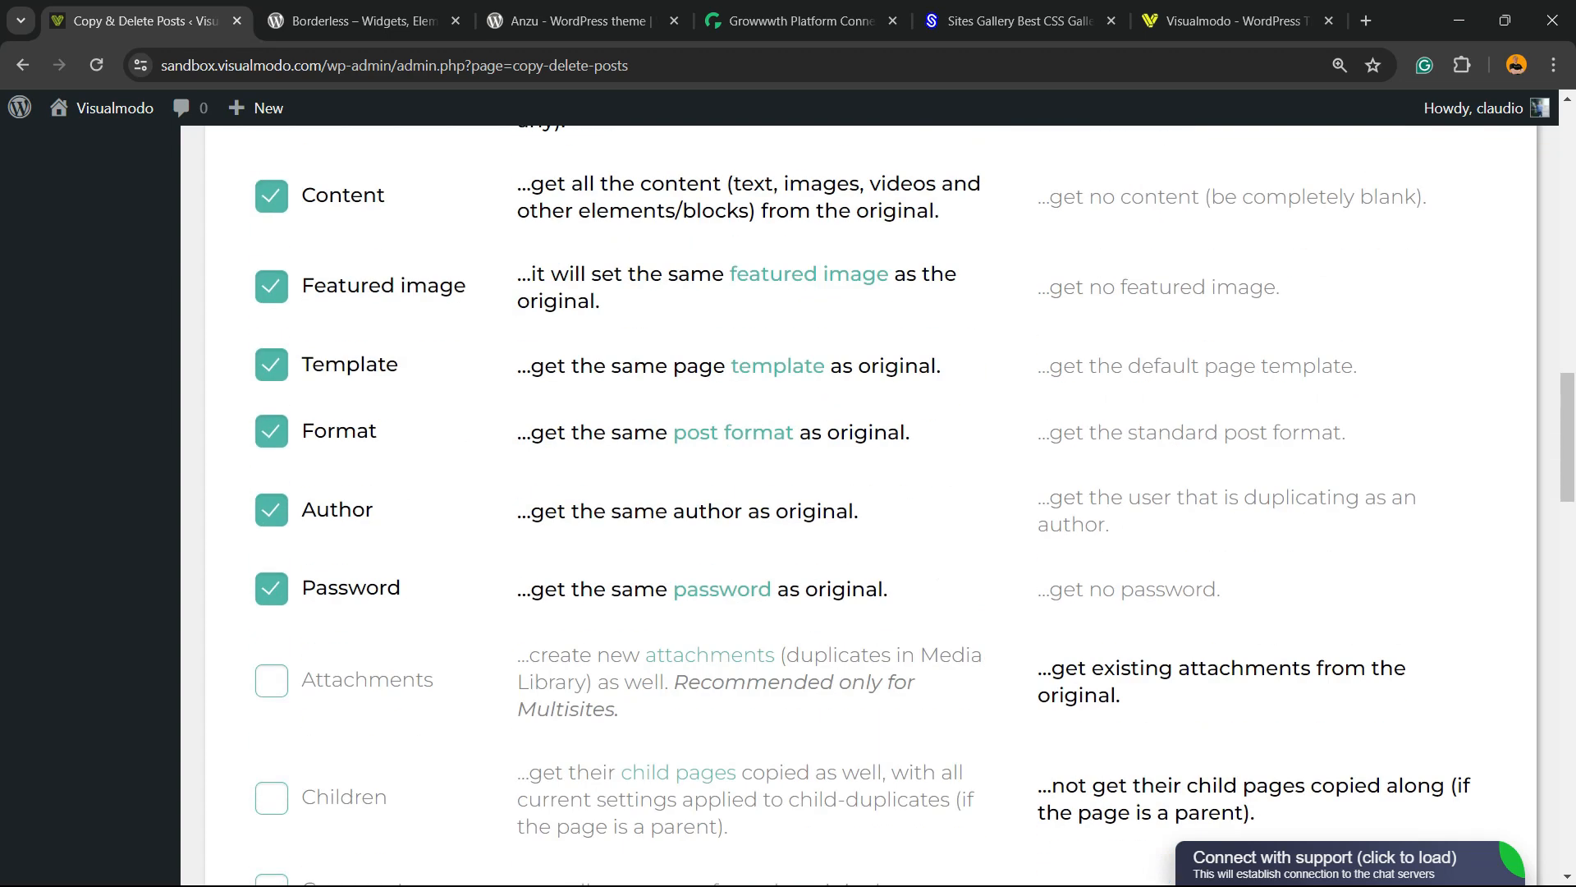
scroll(down, 3)
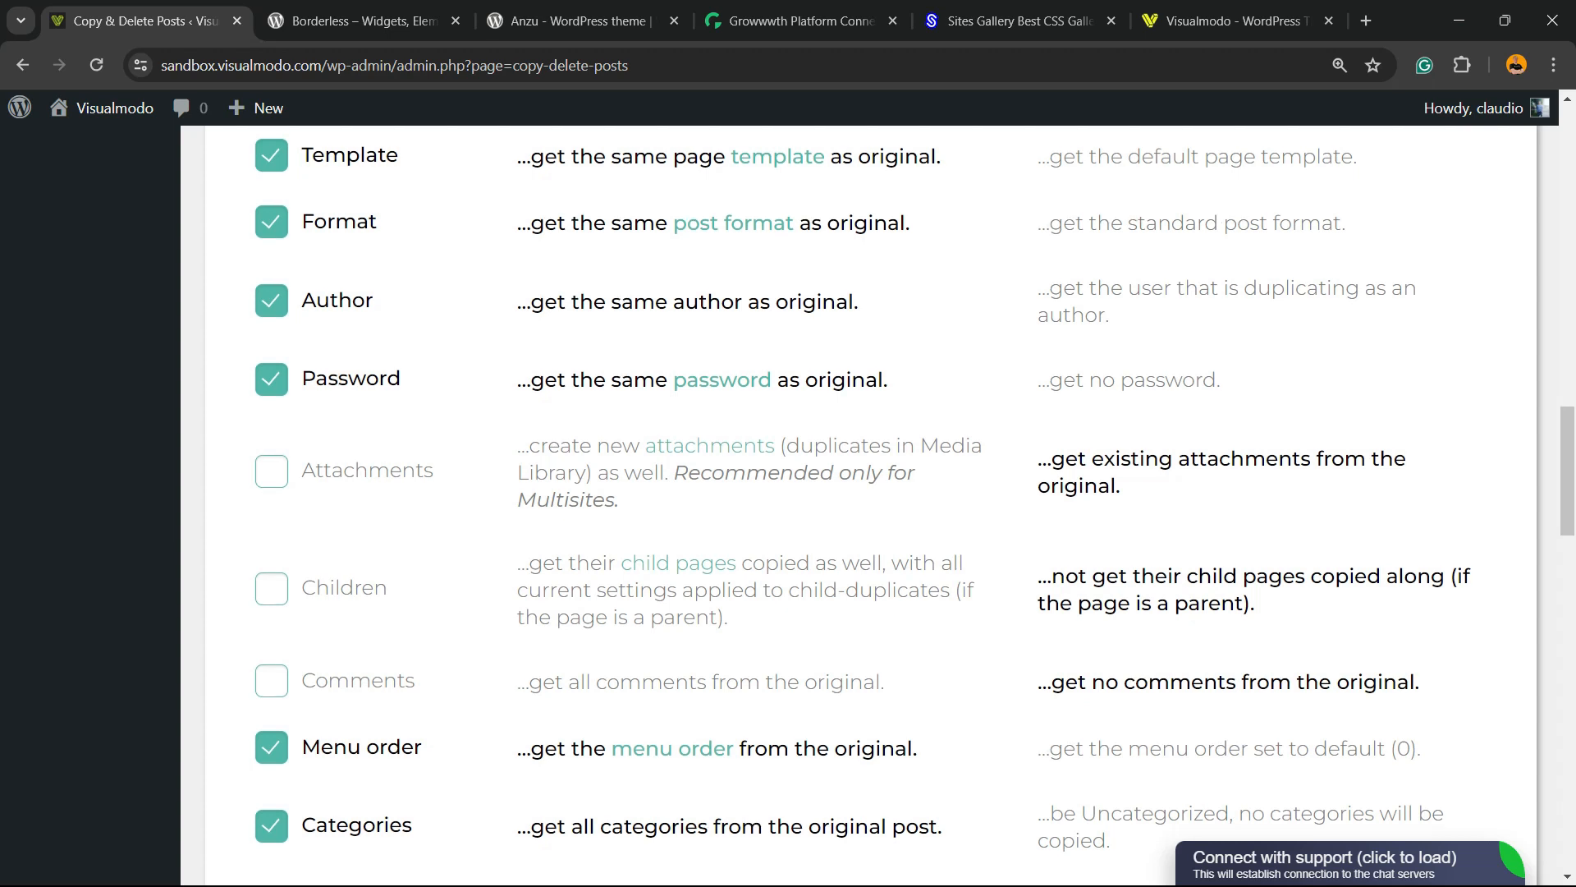
scroll(down, 3)
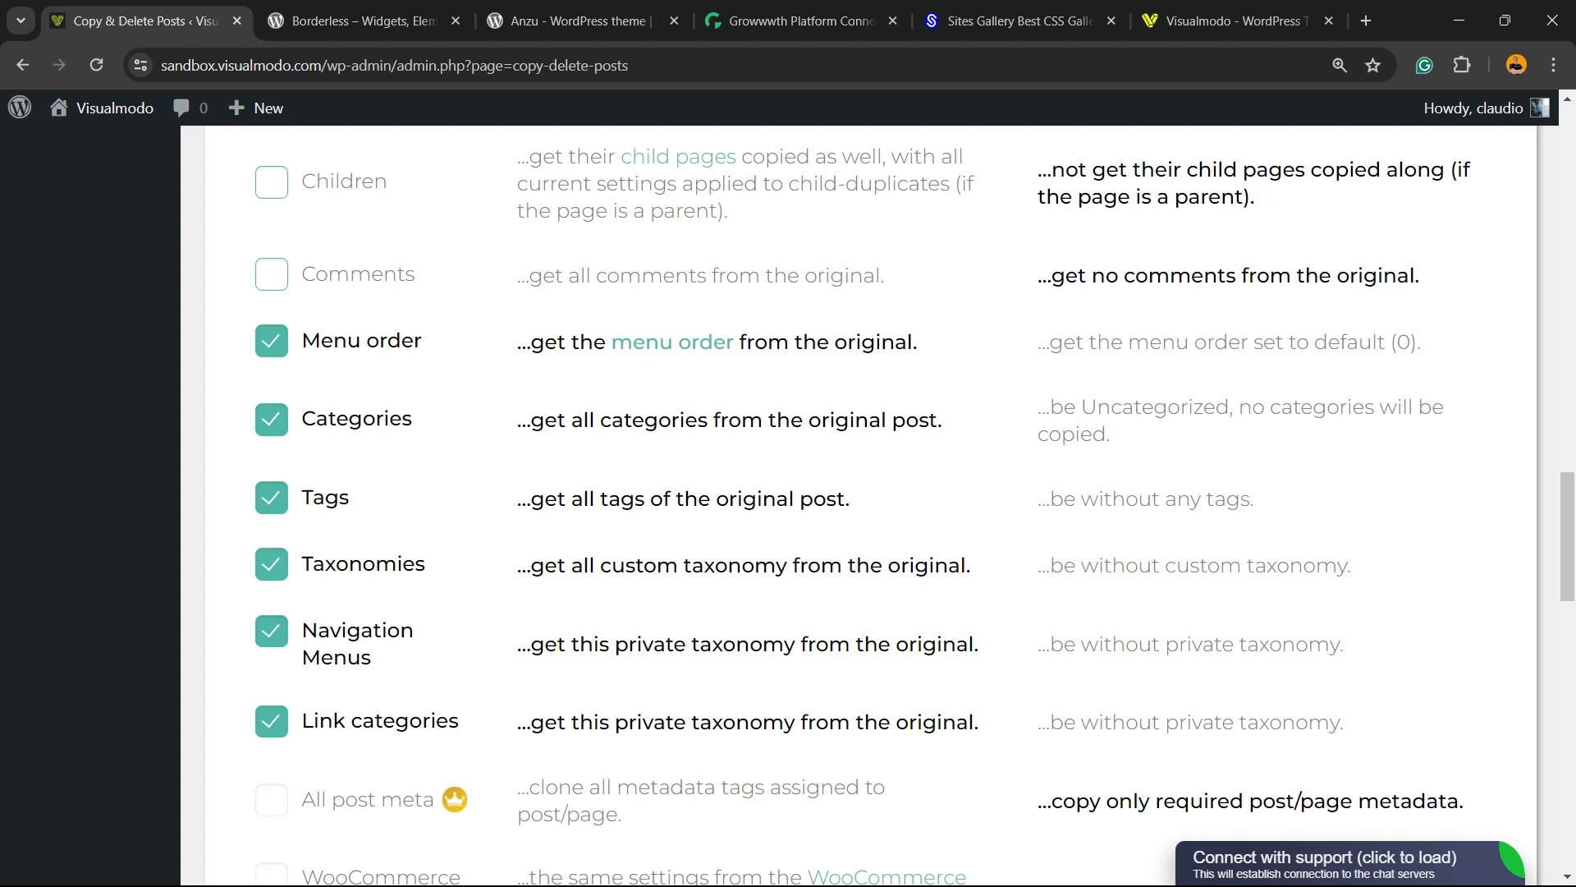
scroll(up, 3)
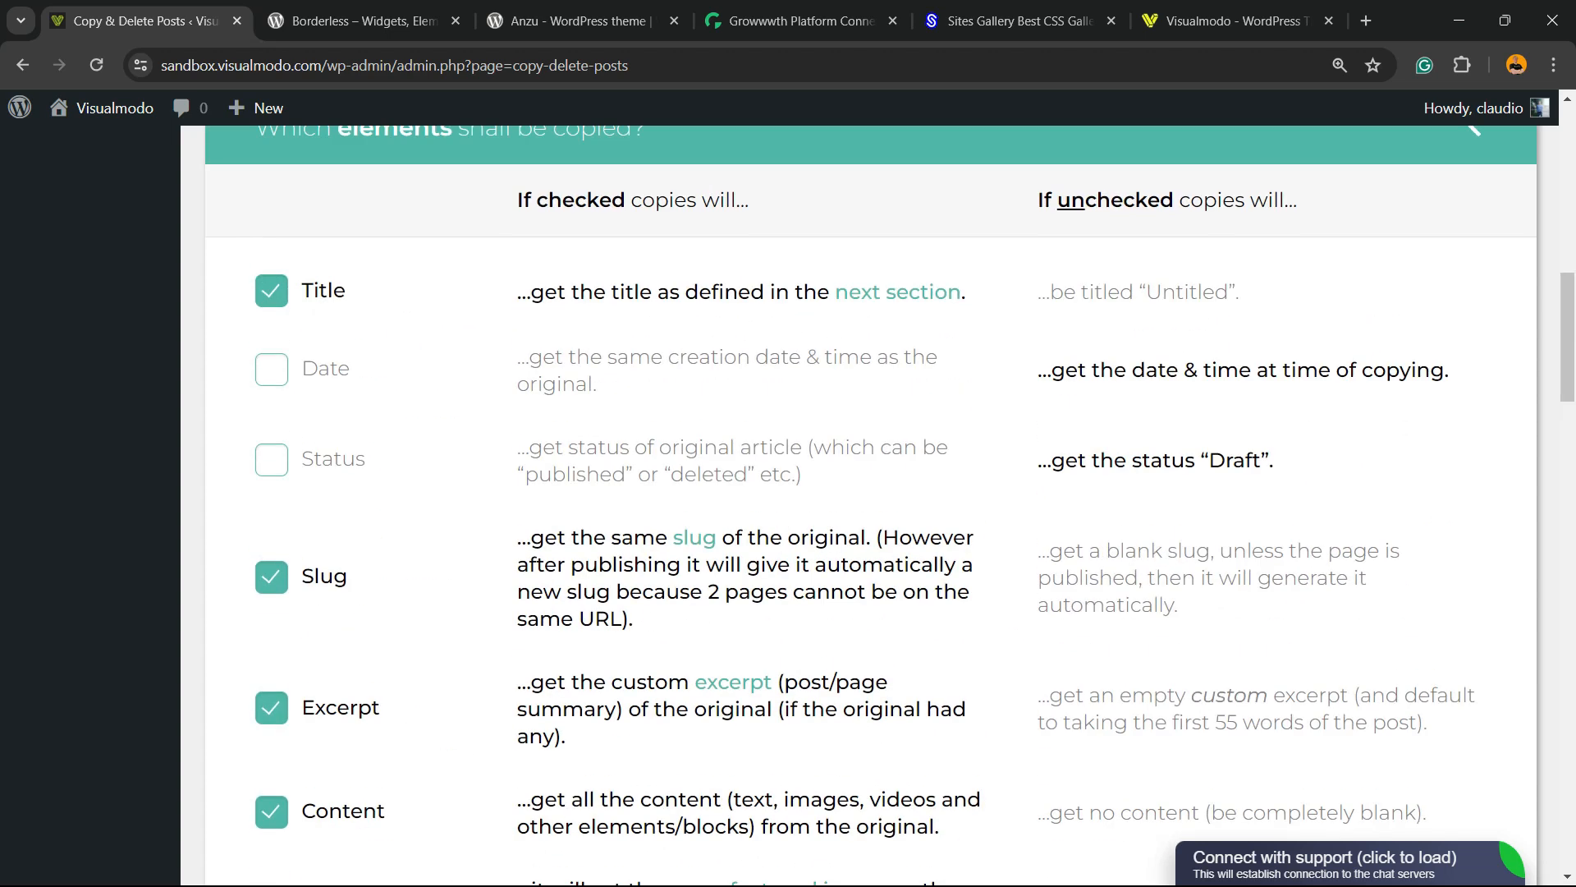
scroll(up, 3)
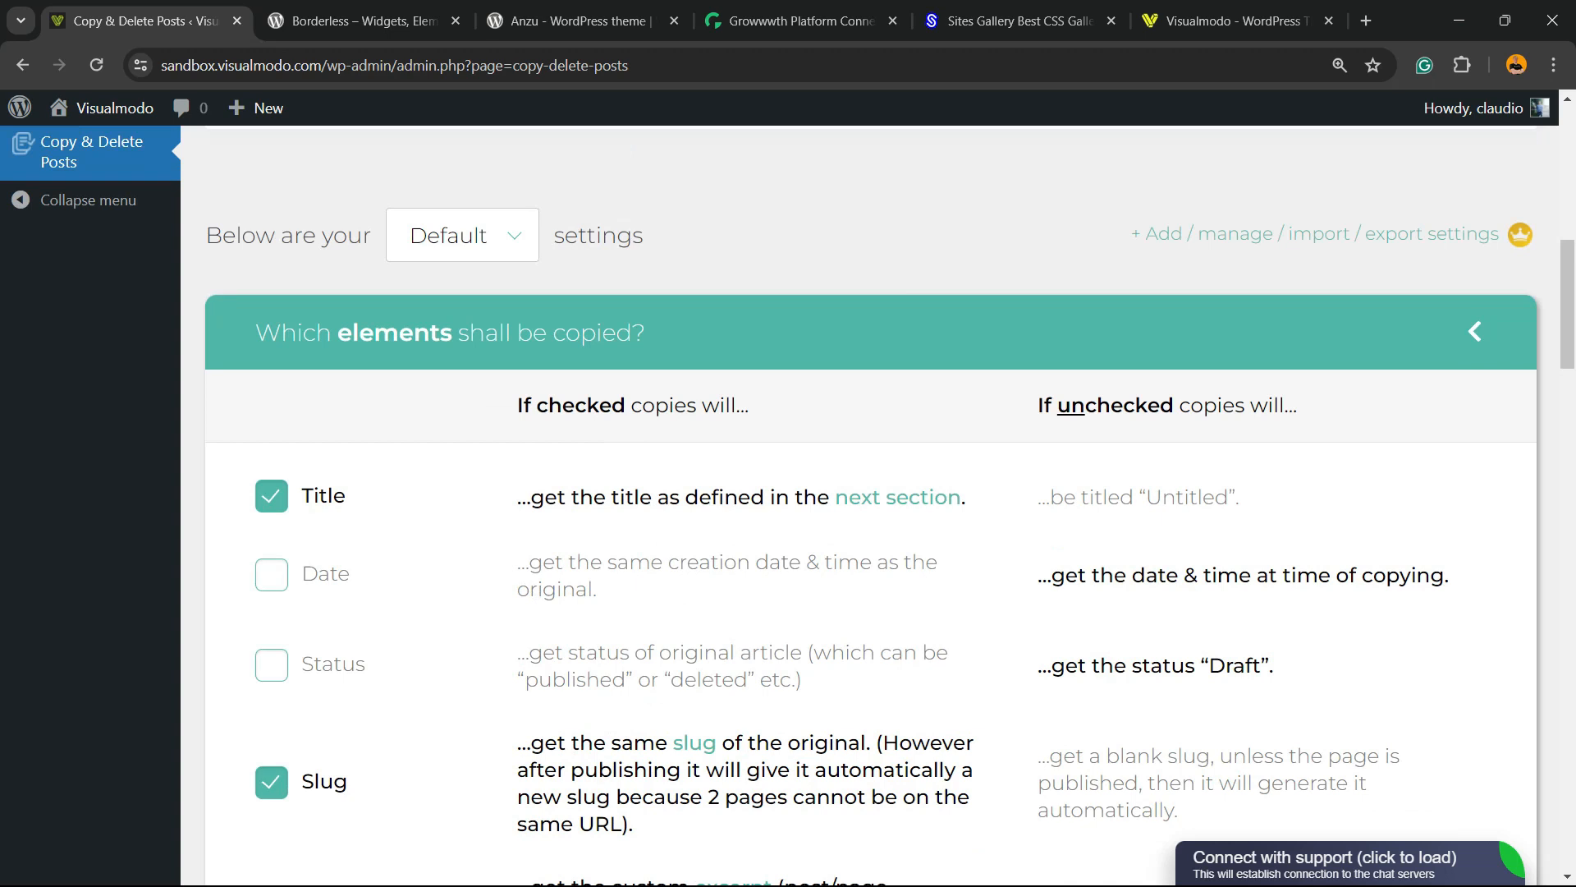
scroll(down, 3)
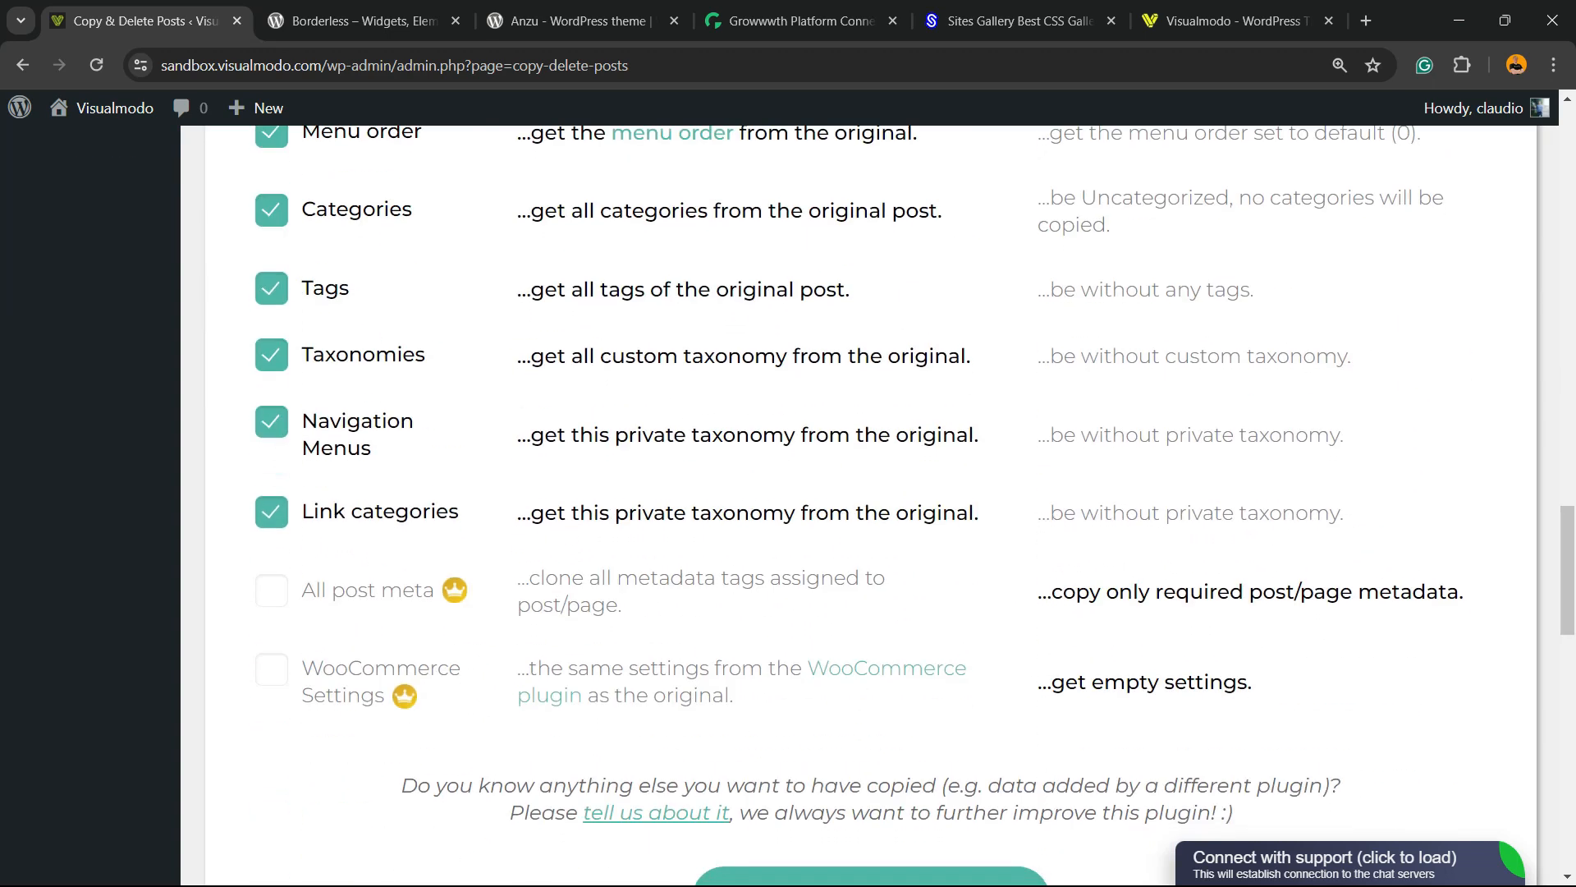
Step: Review the copy-naming settings with prefix/suffix fields and the Counter suffix, e.g. (Name of original) #2
scroll(down, 3)
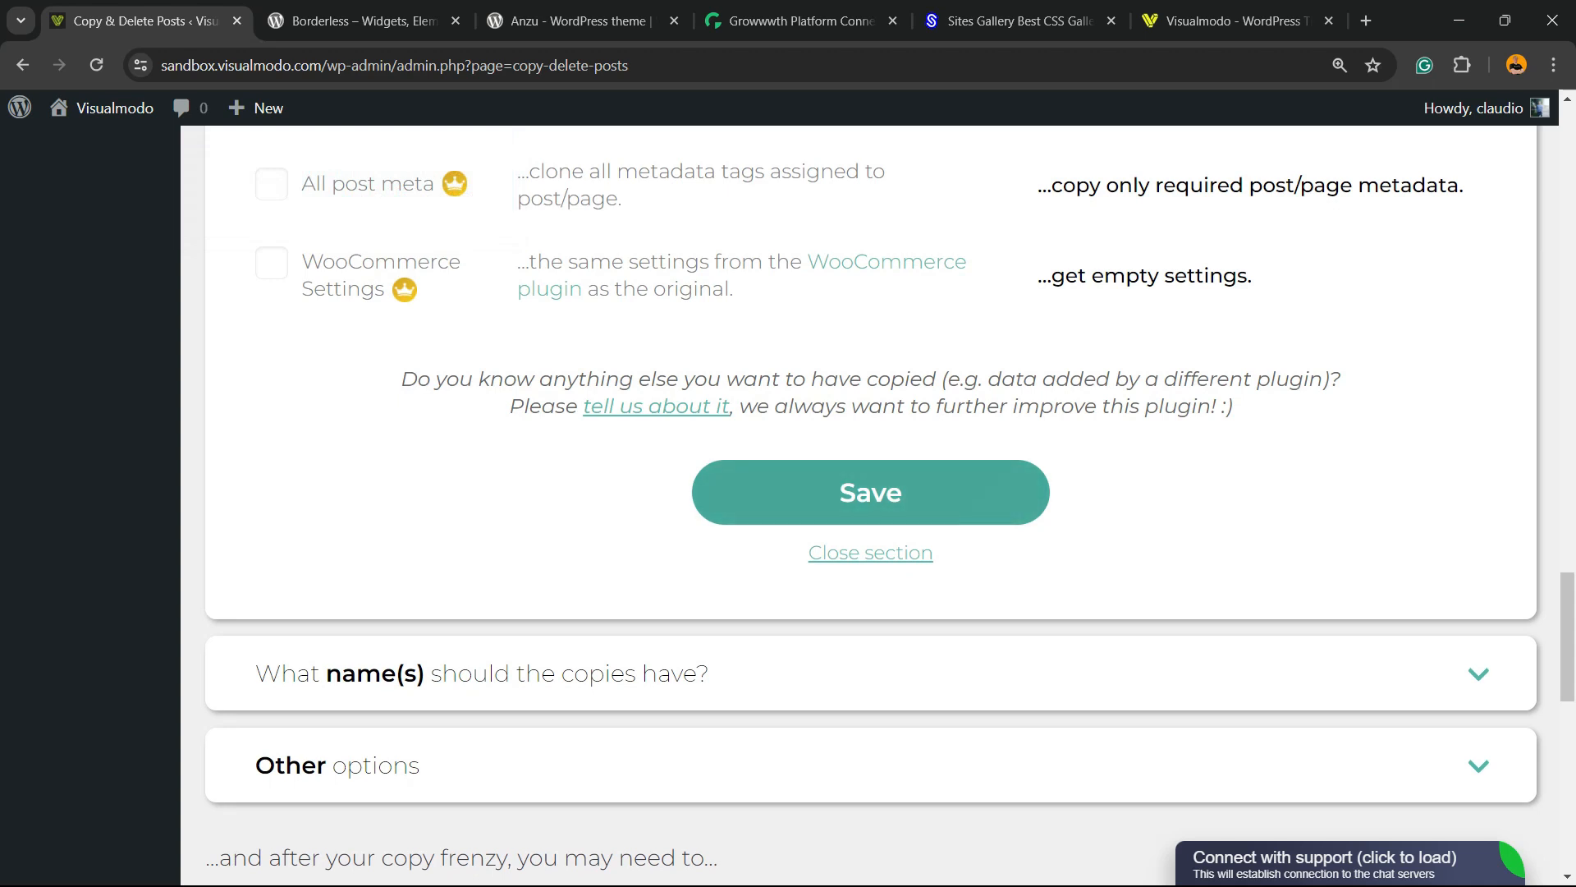
scroll(down, 3)
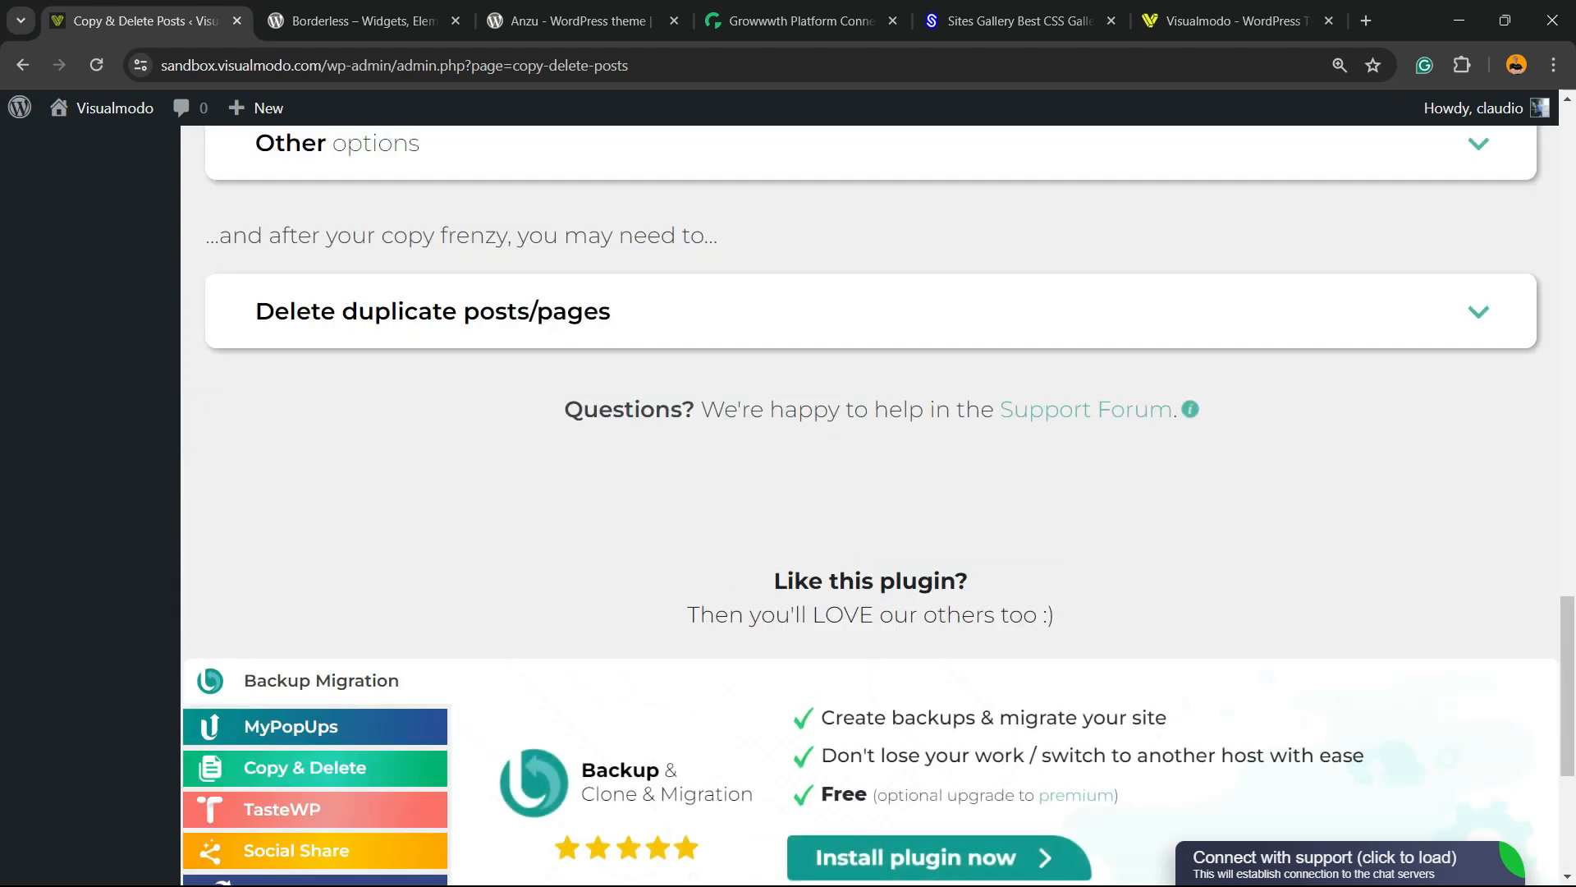
scroll(down, 3)
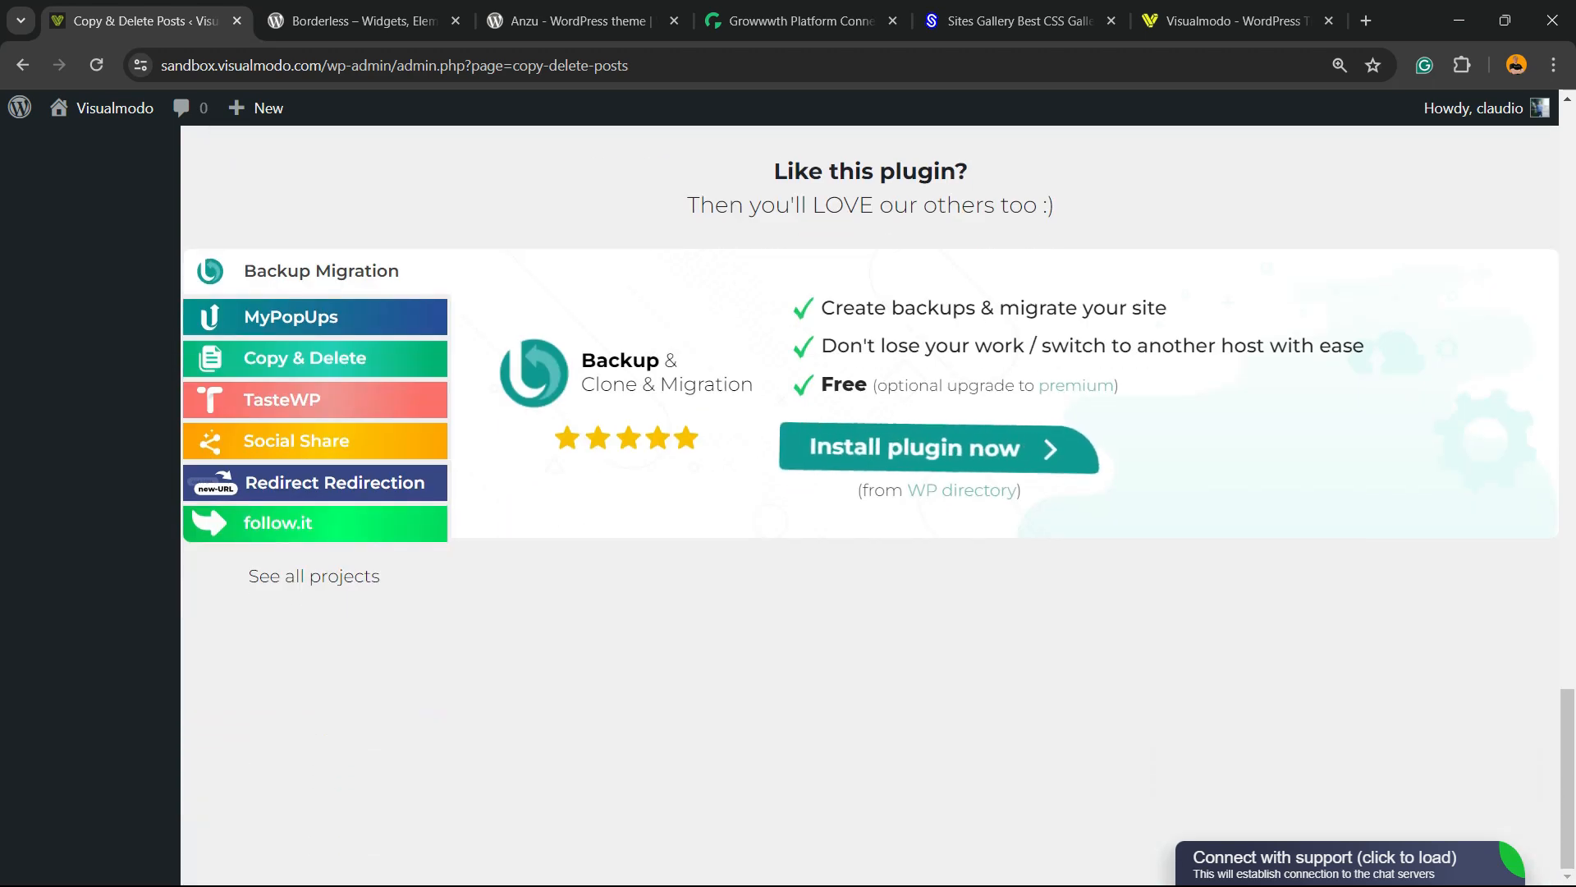
scroll(up, 3)
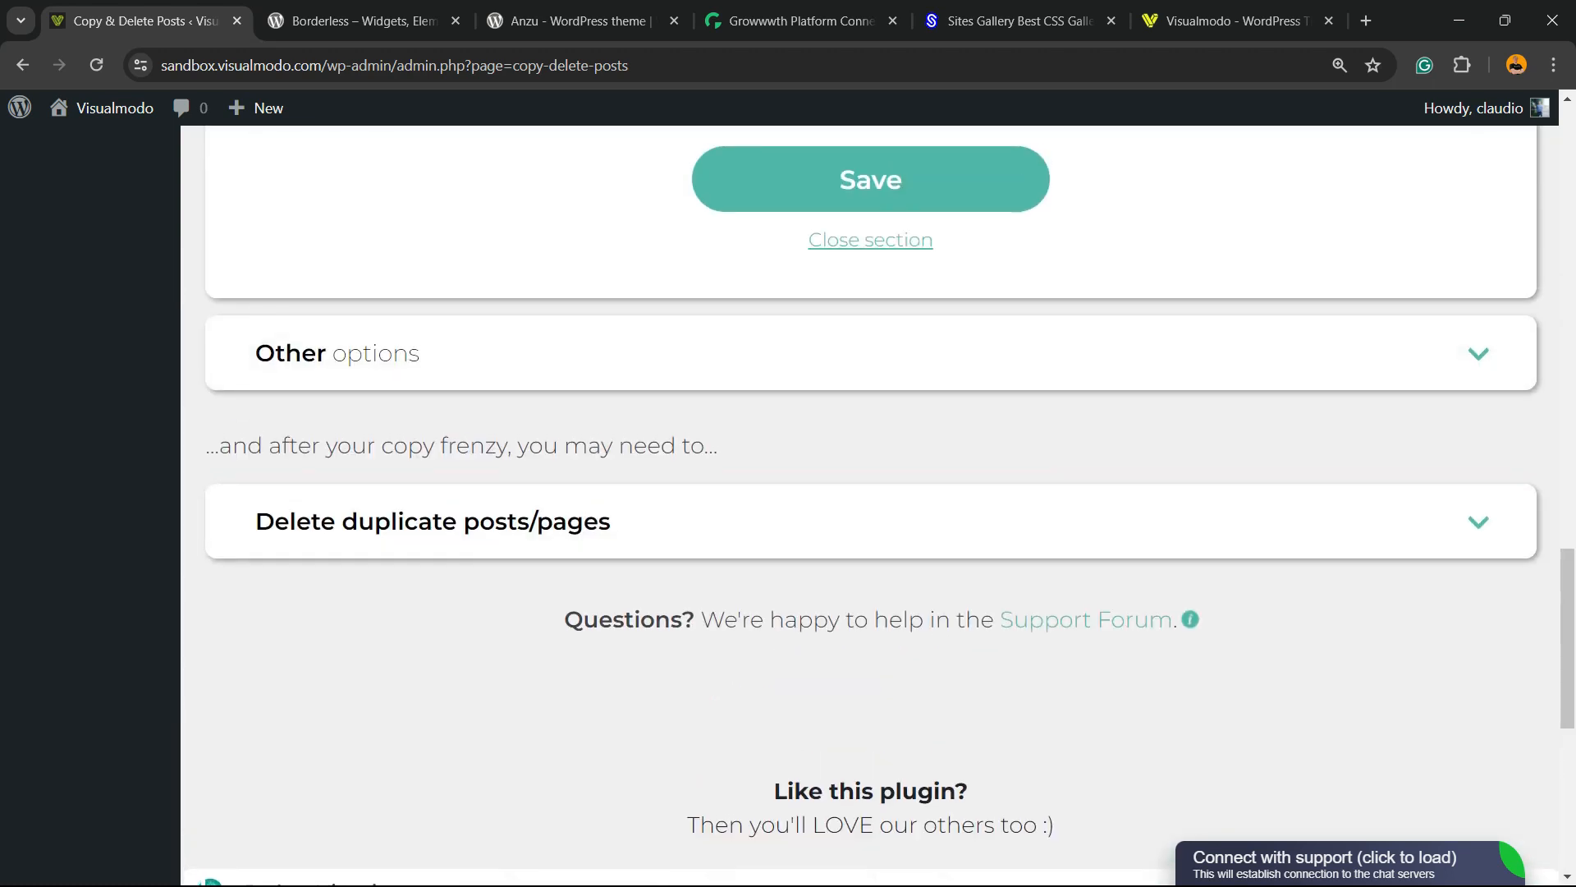
scroll(up, 3)
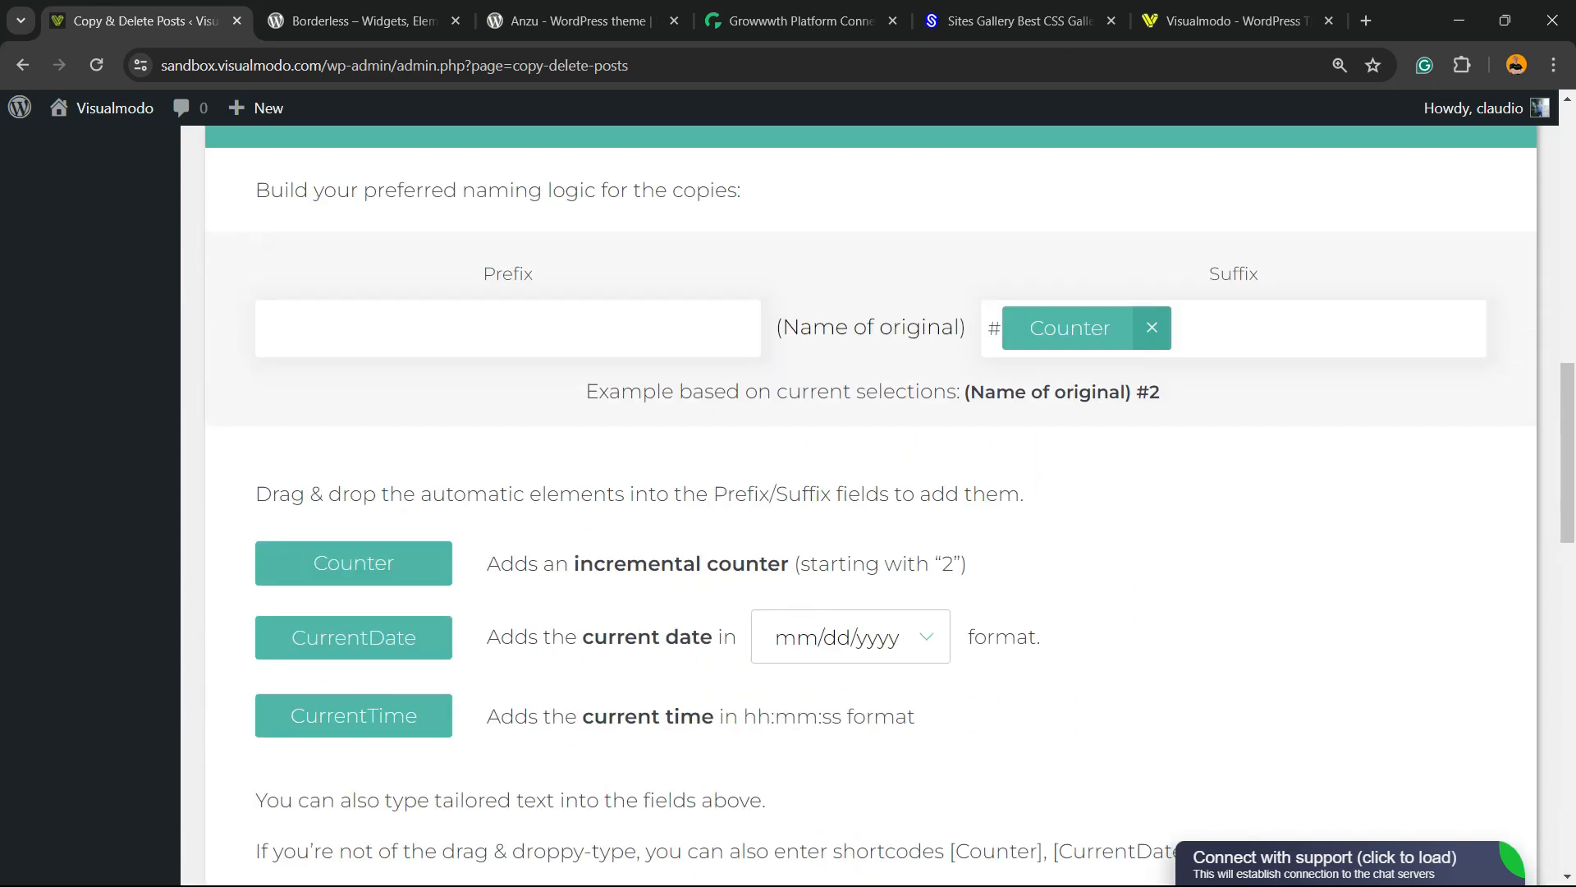
scroll(up, 3)
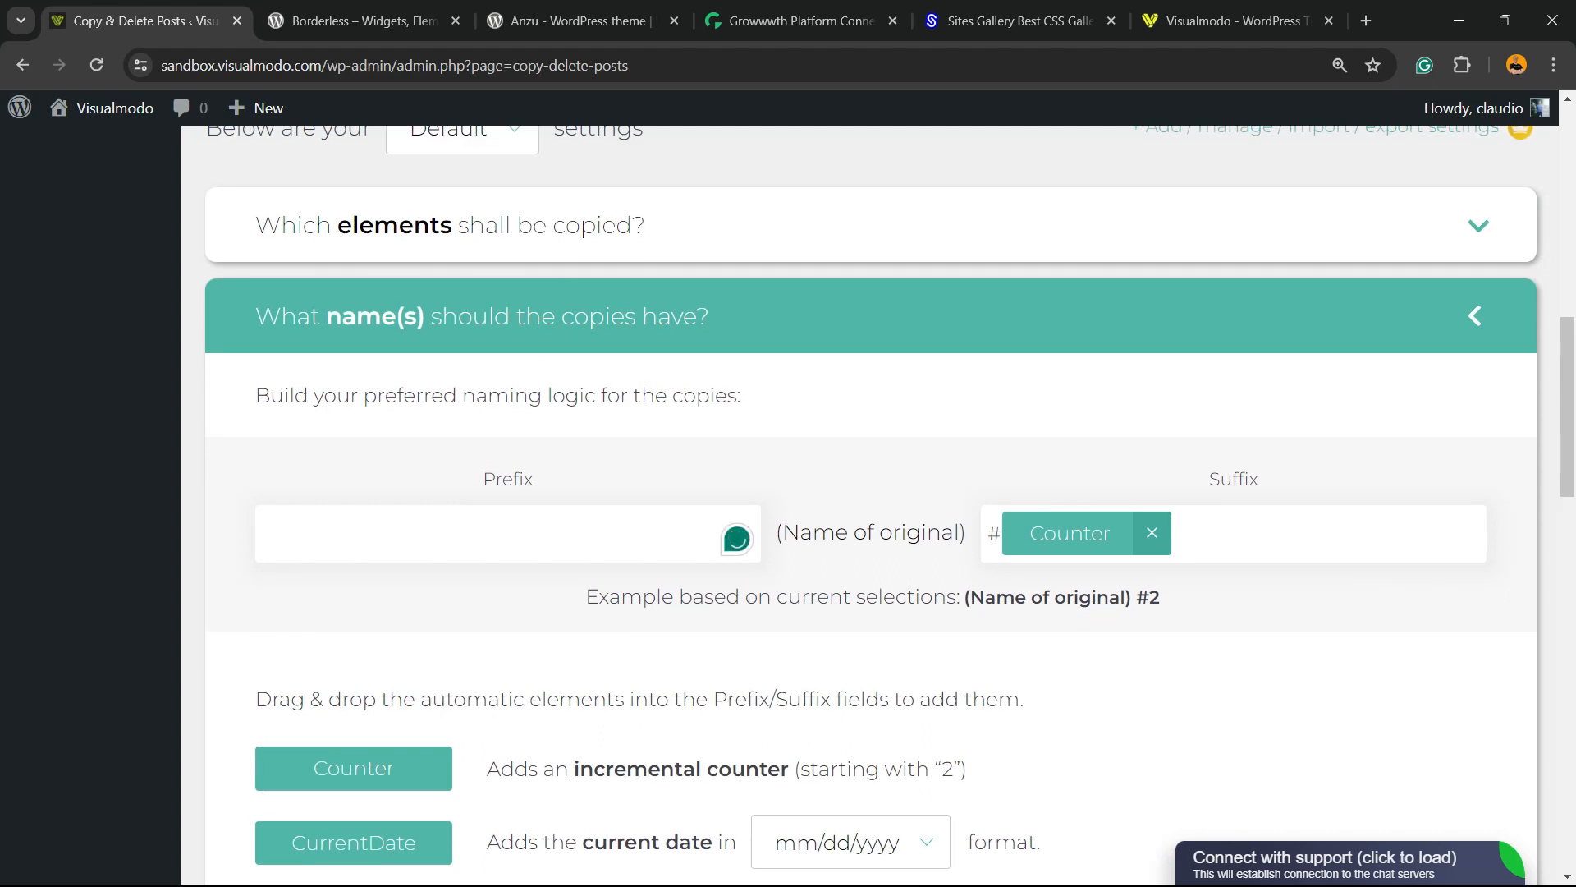
scroll(down, 3)
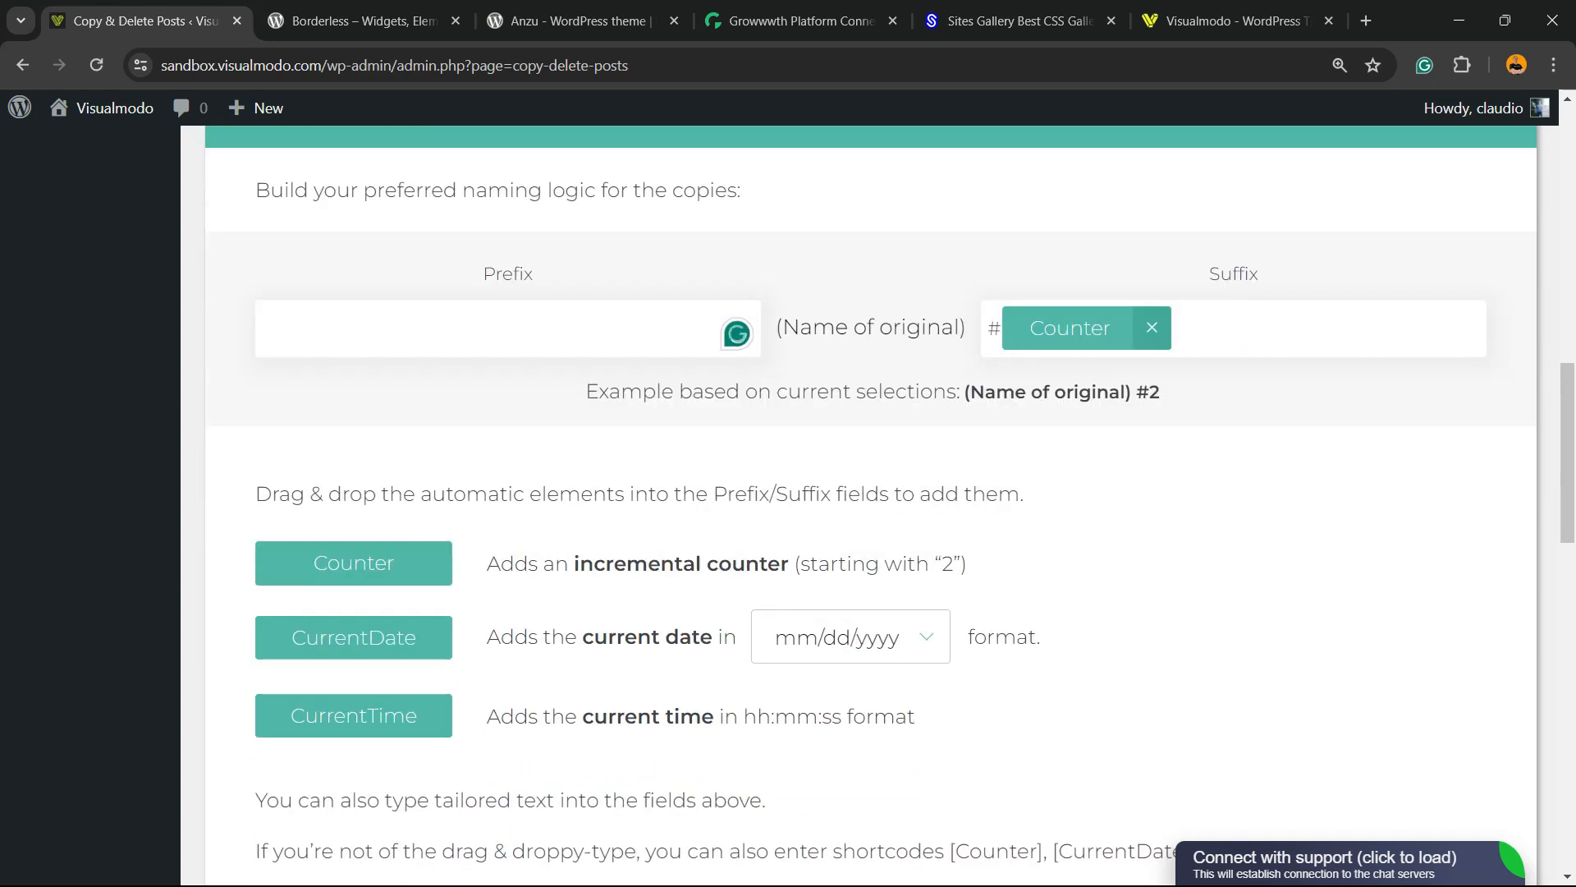
scroll(down, 3)
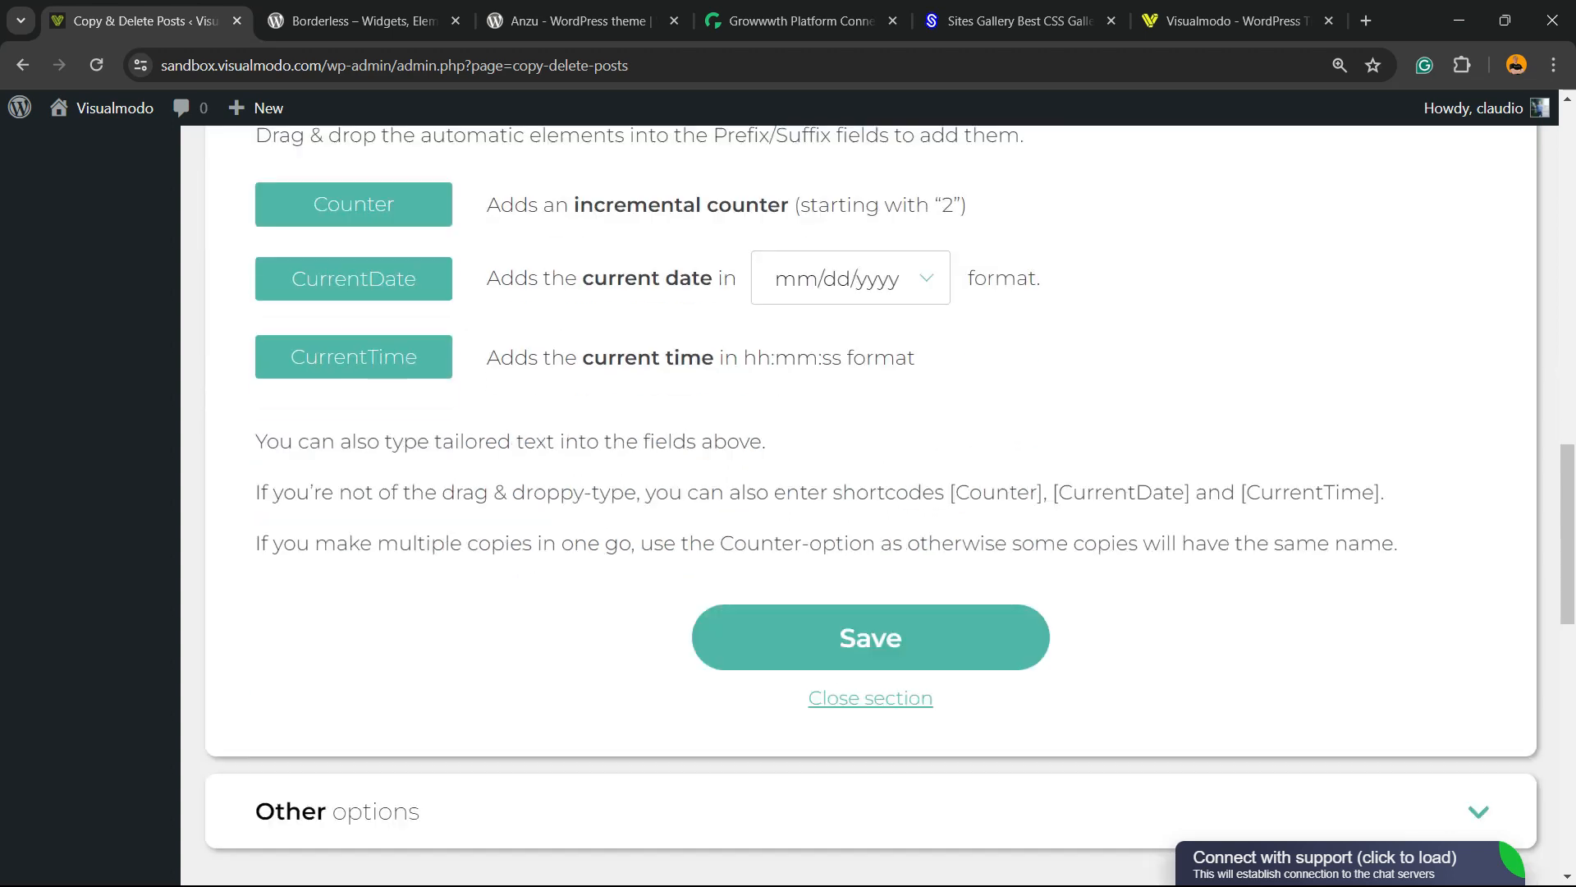
scroll(up, 3)
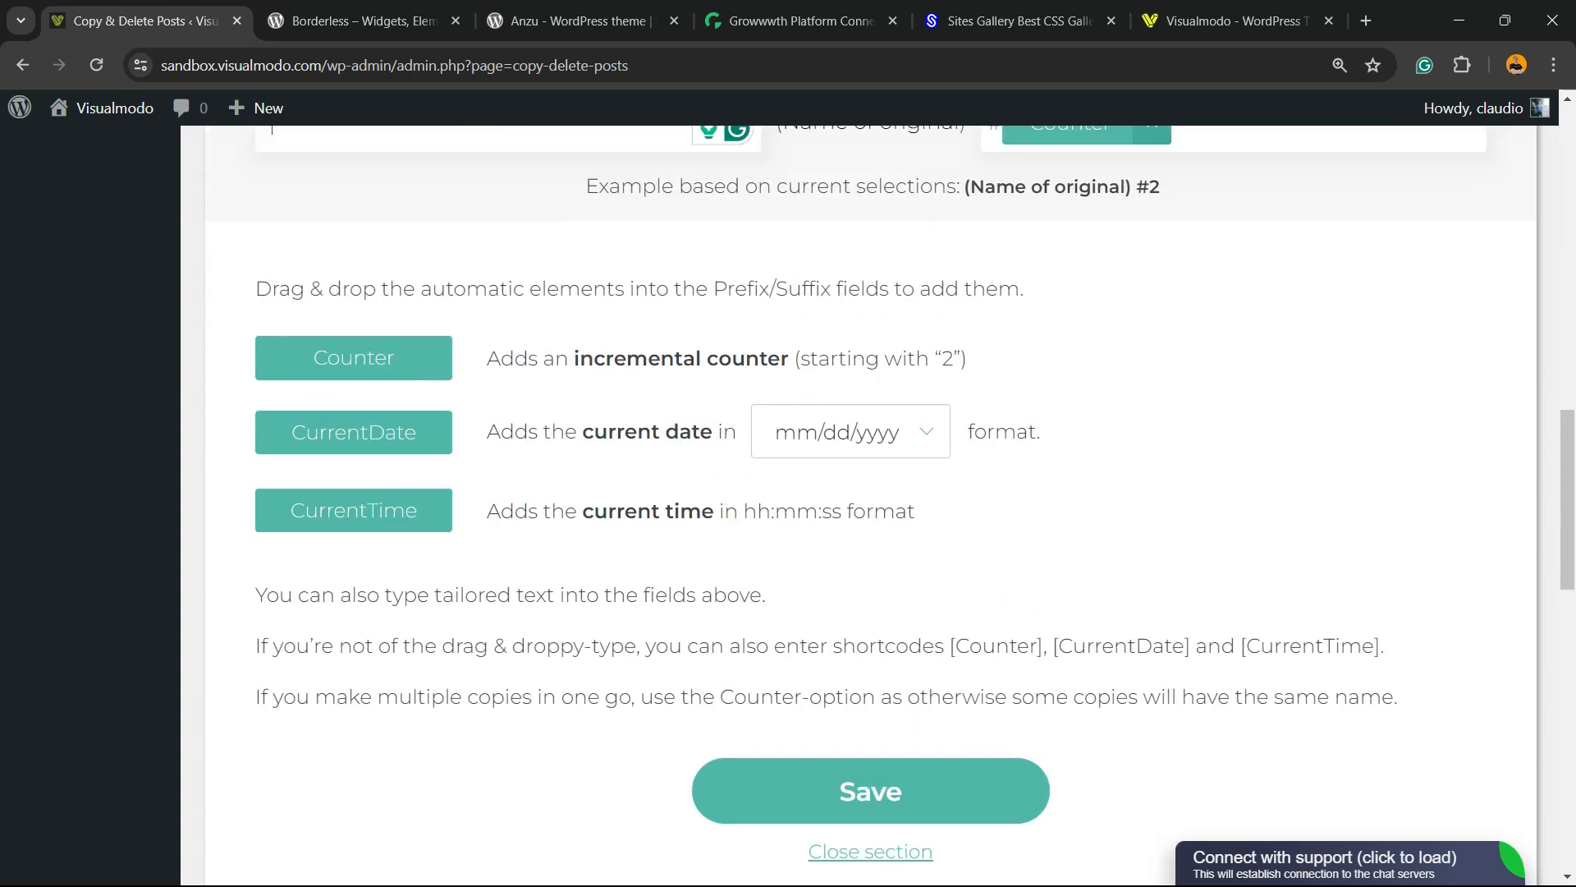
scroll(down, 3)
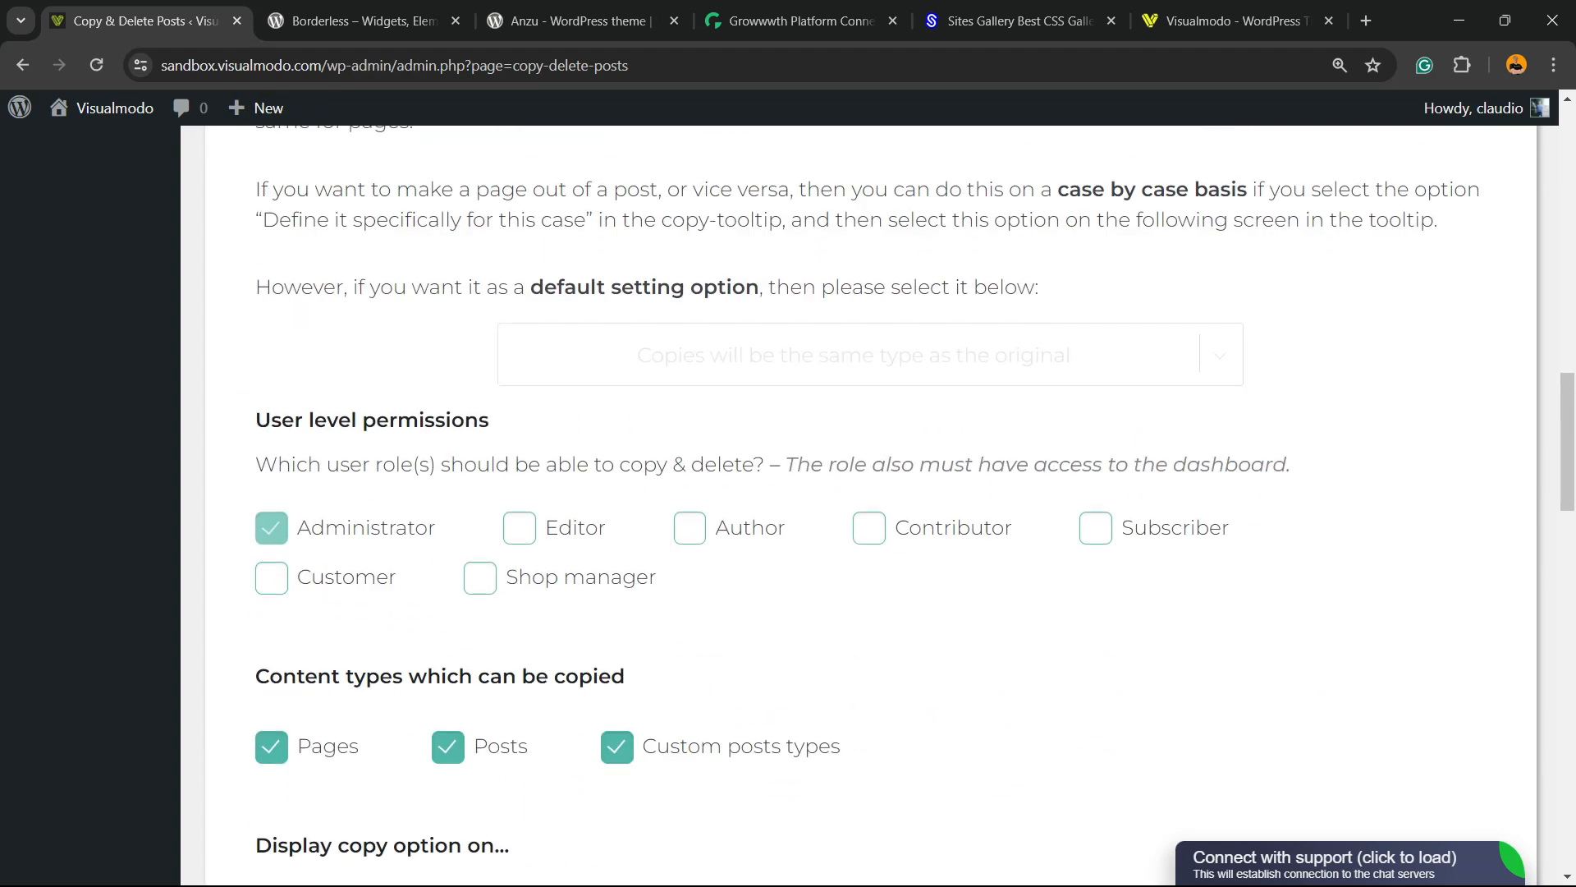
Step: Review Other options: Administrator-only permissions, Pages/Posts/custom types copyable, display options, down to the footer
scroll(down, 3)
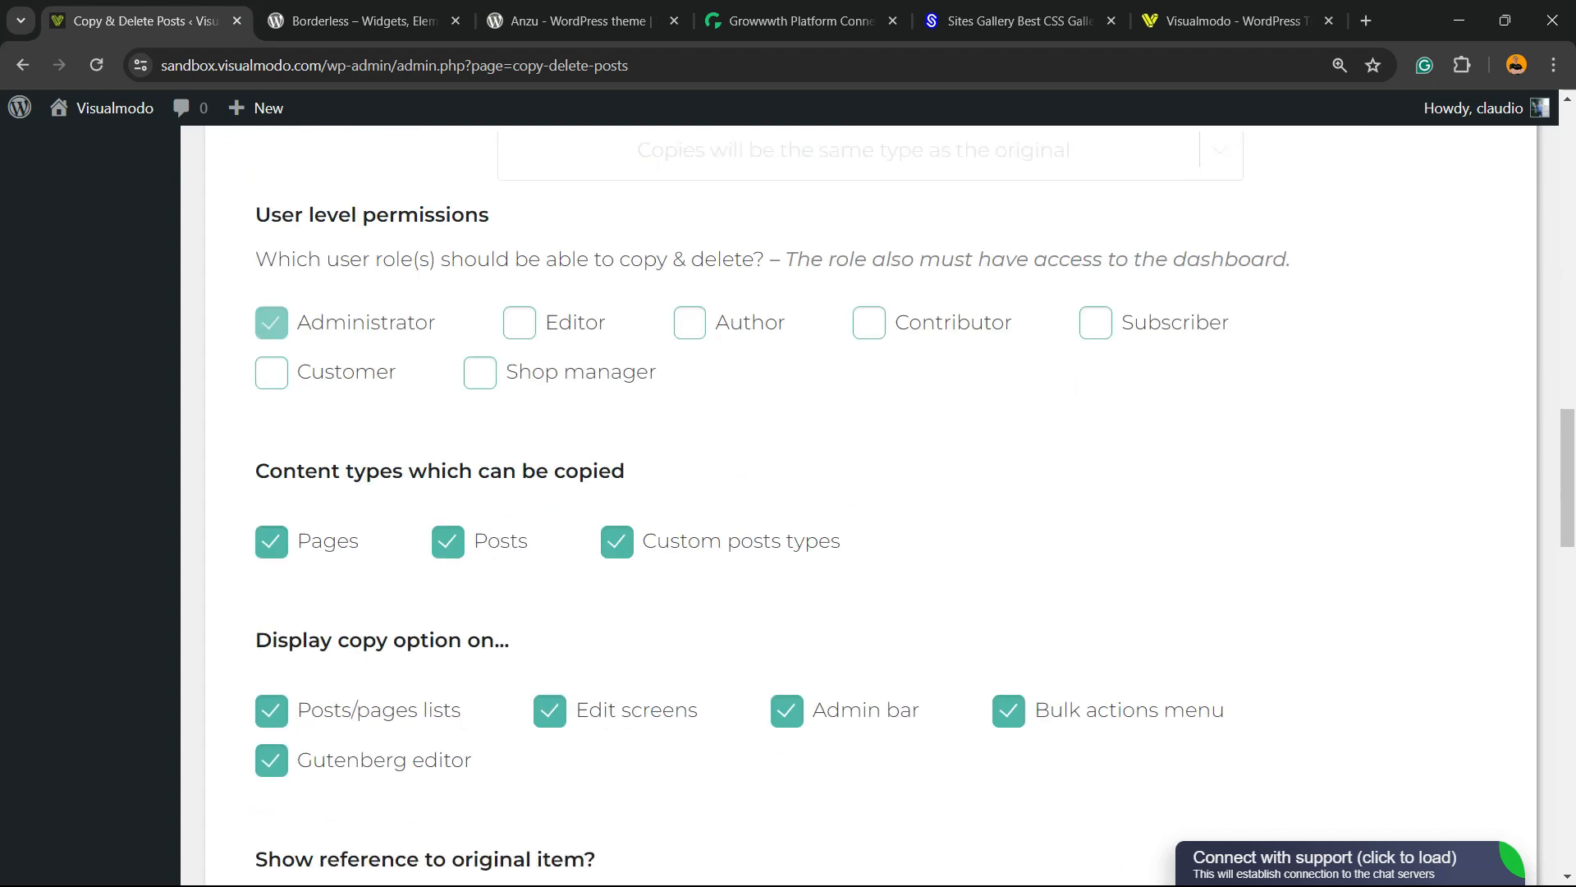
scroll(down, 3)
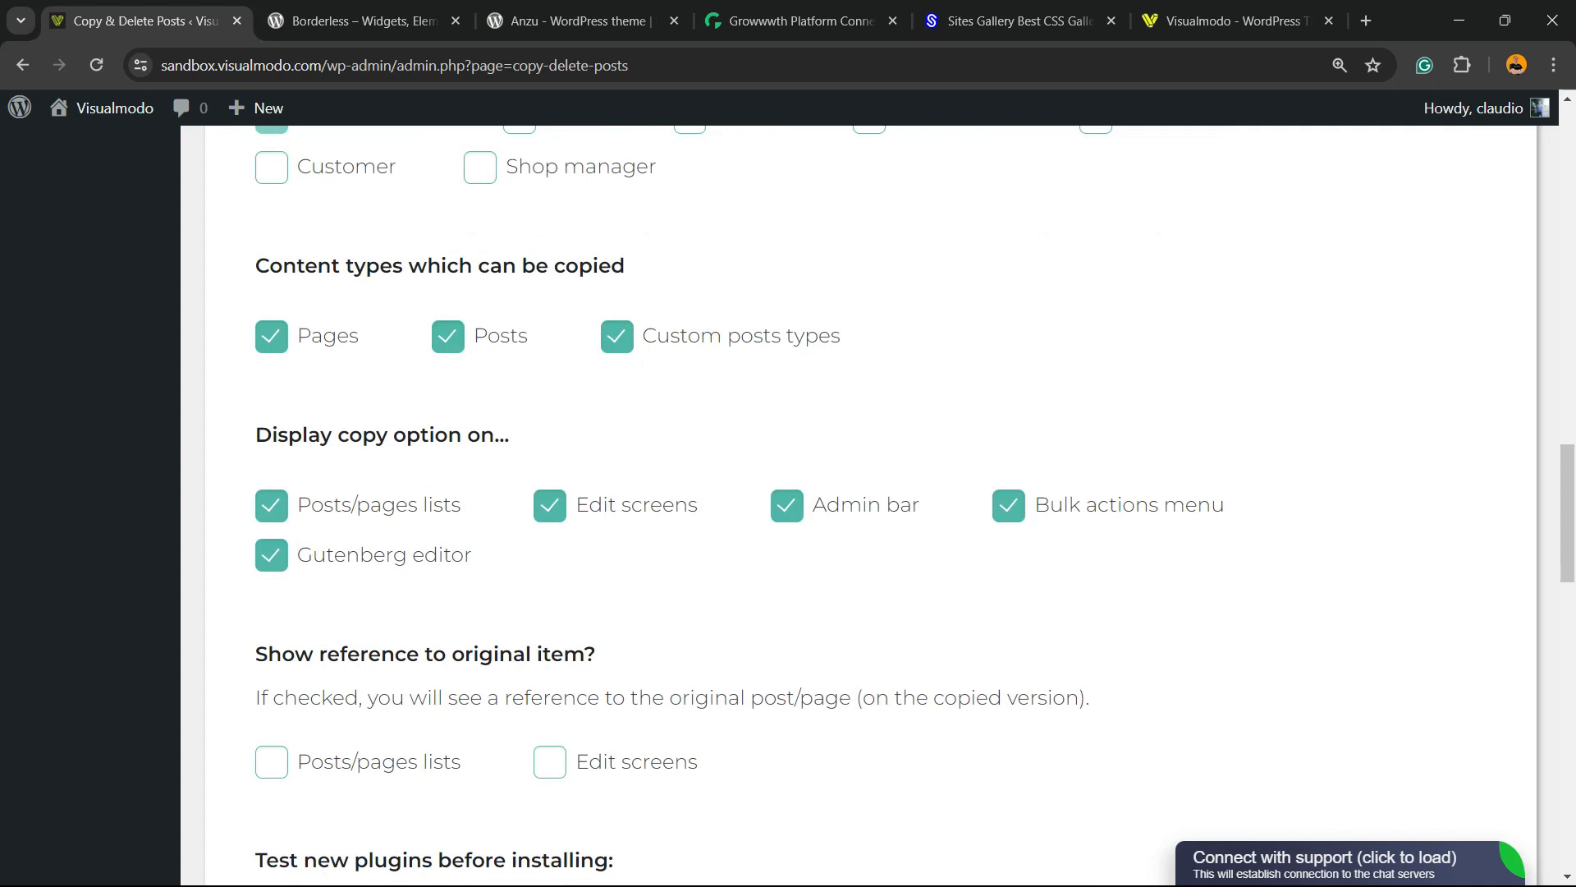
scroll(down, 3)
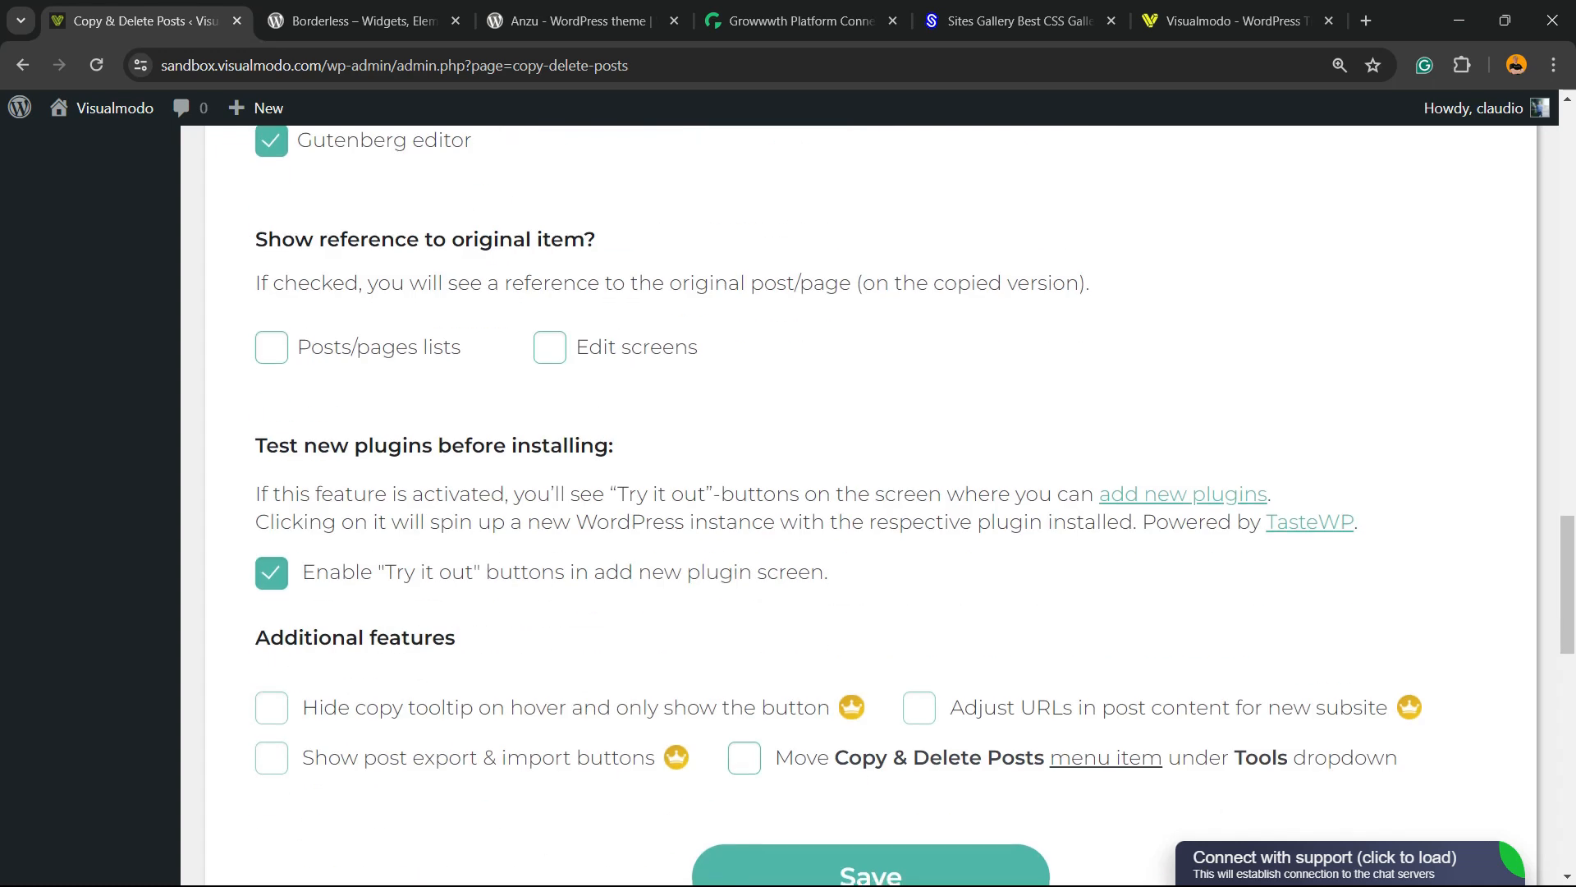
scroll(down, 3)
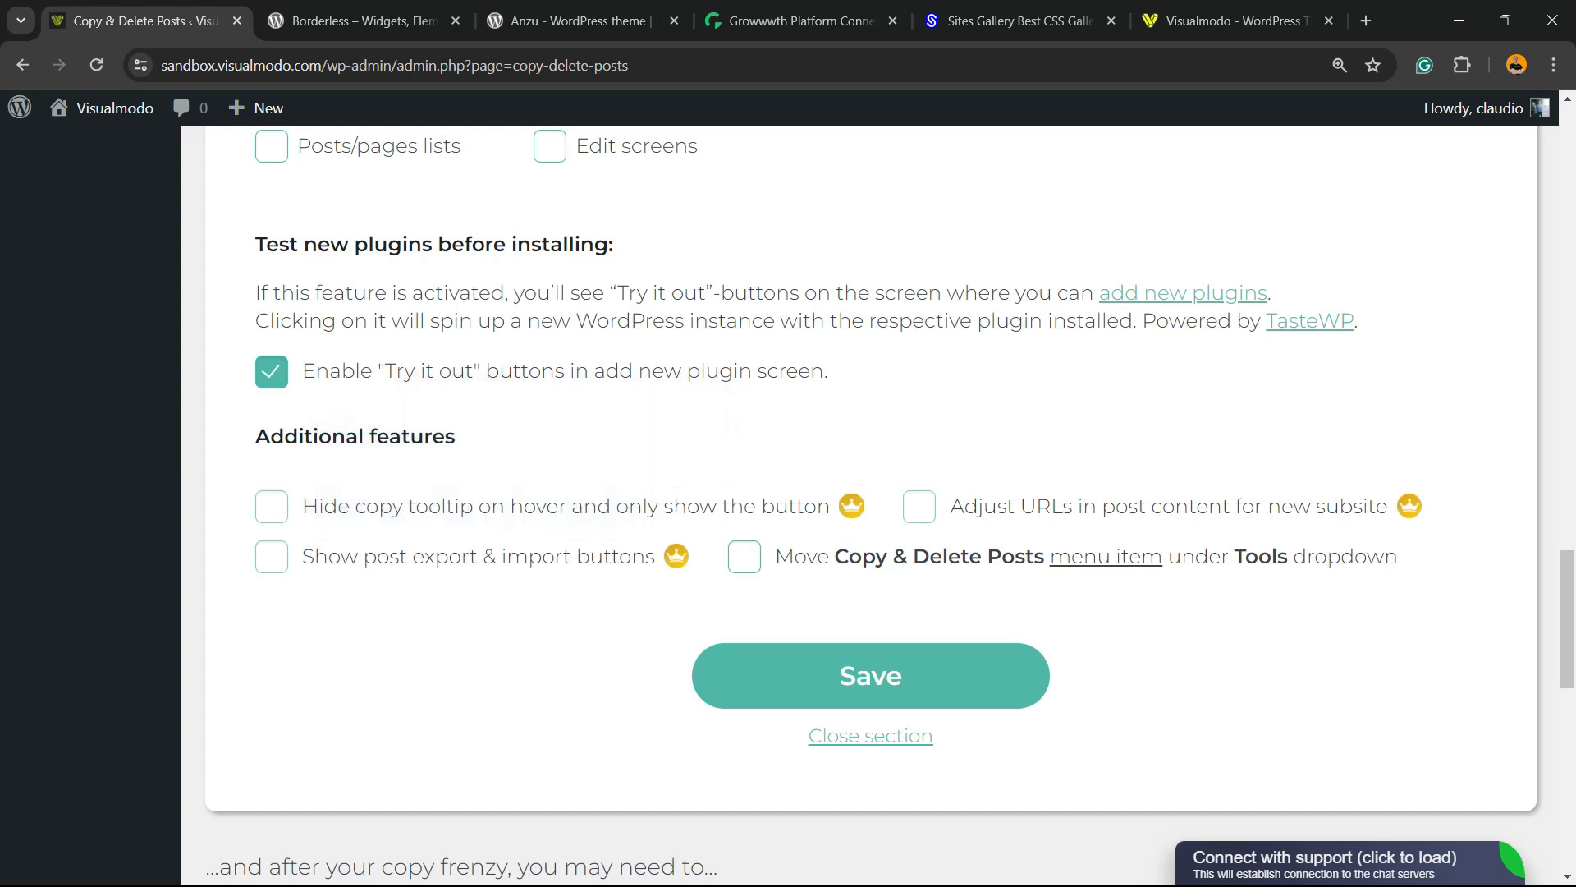
scroll(down, 3)
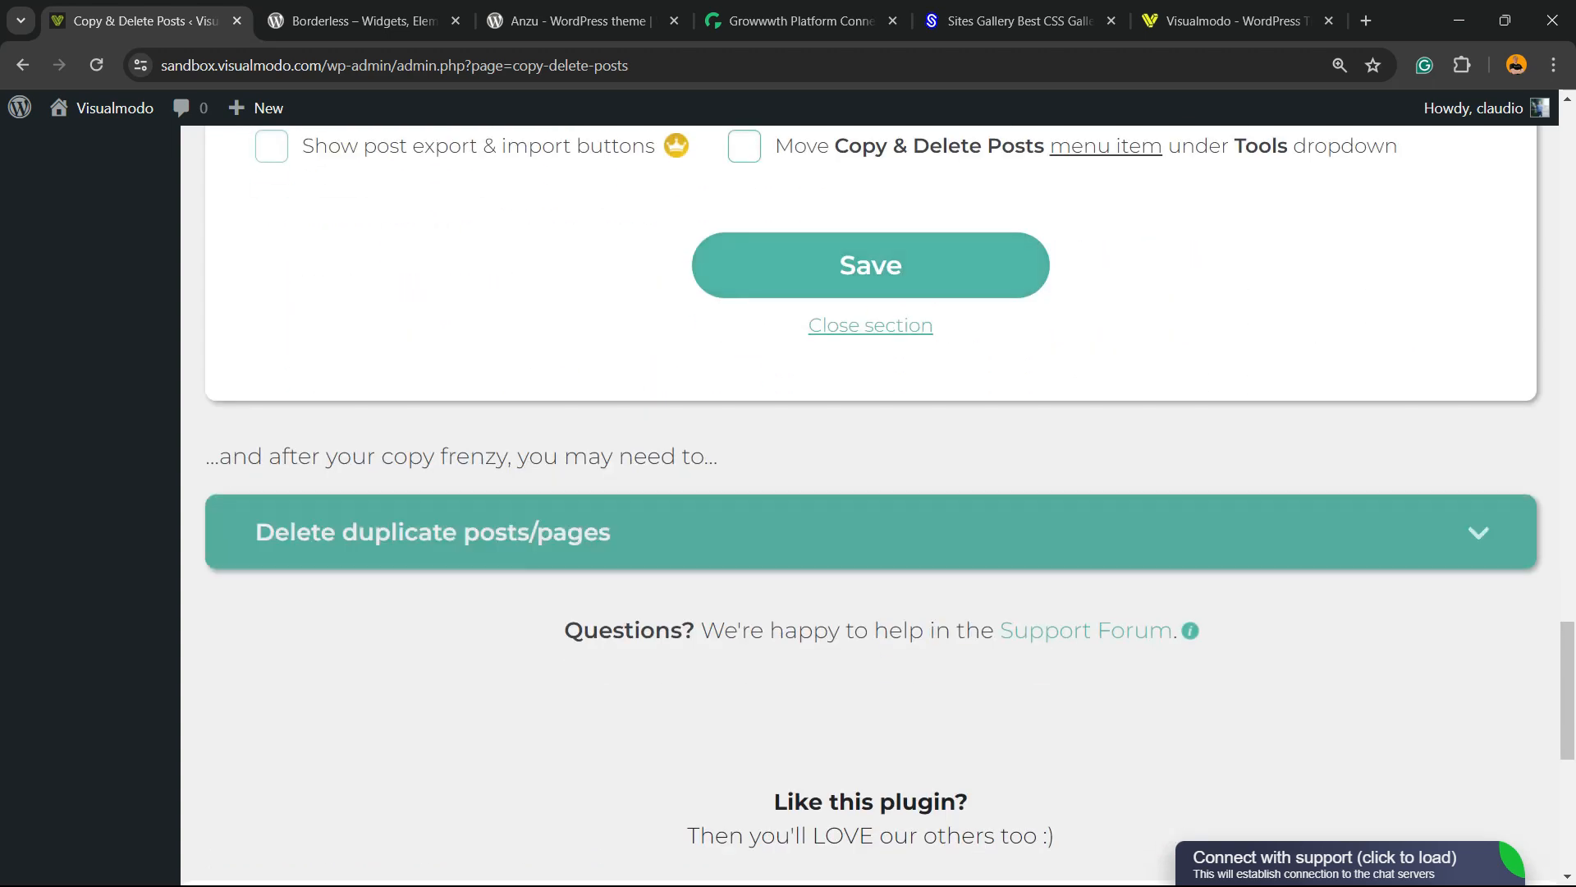
scroll(down, 3)
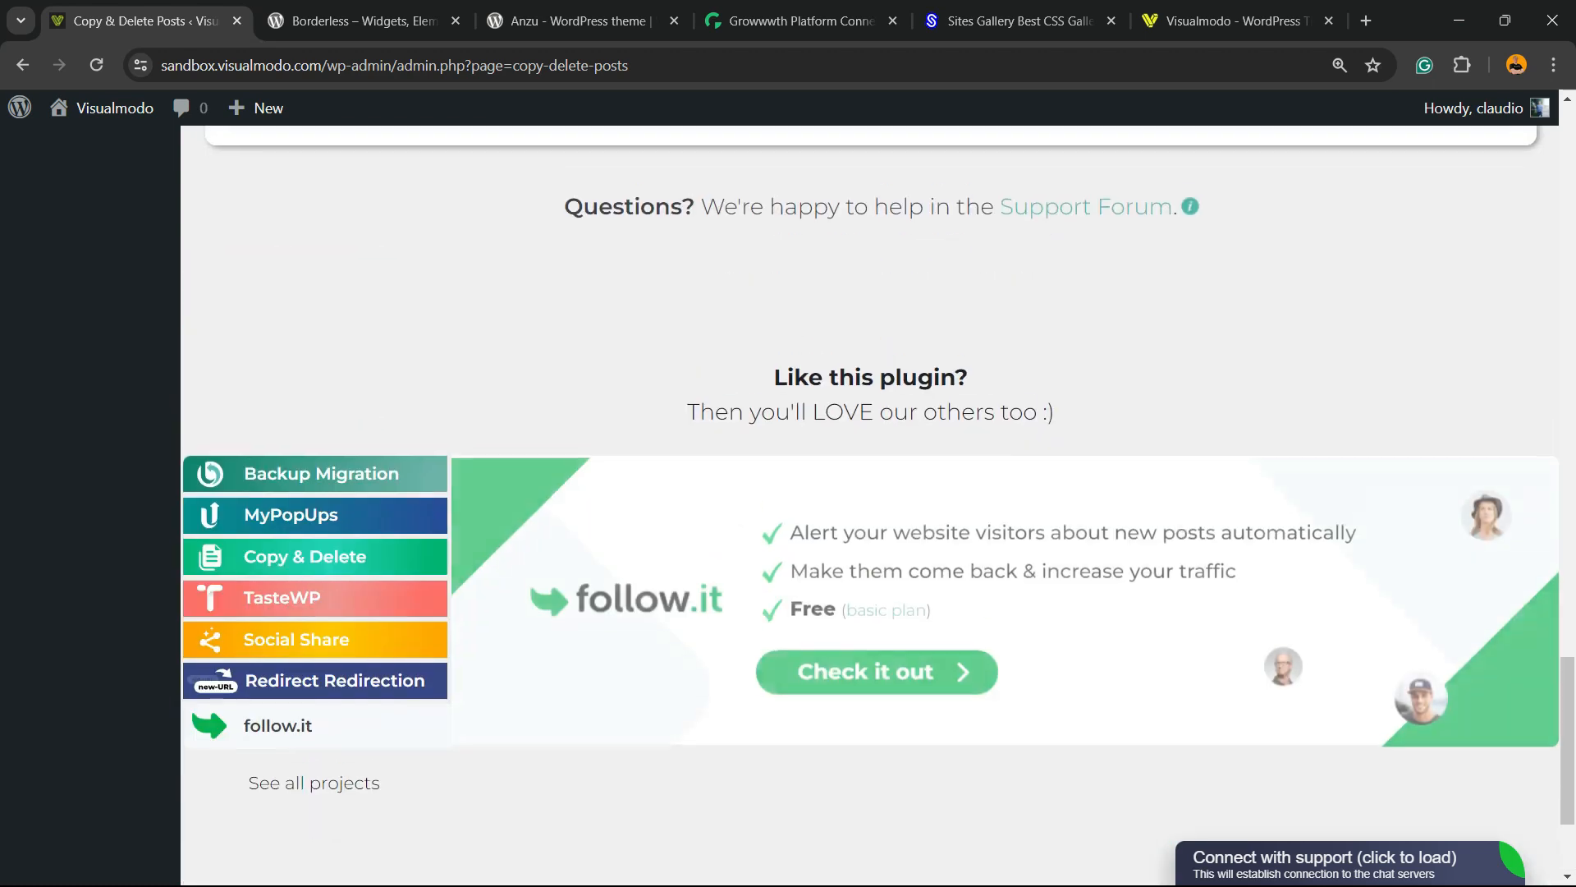
Step: Review the Delete duplicate posts section back to the intro, then show the Borderless plugin listing on WordPress.org
scroll(up, 3)
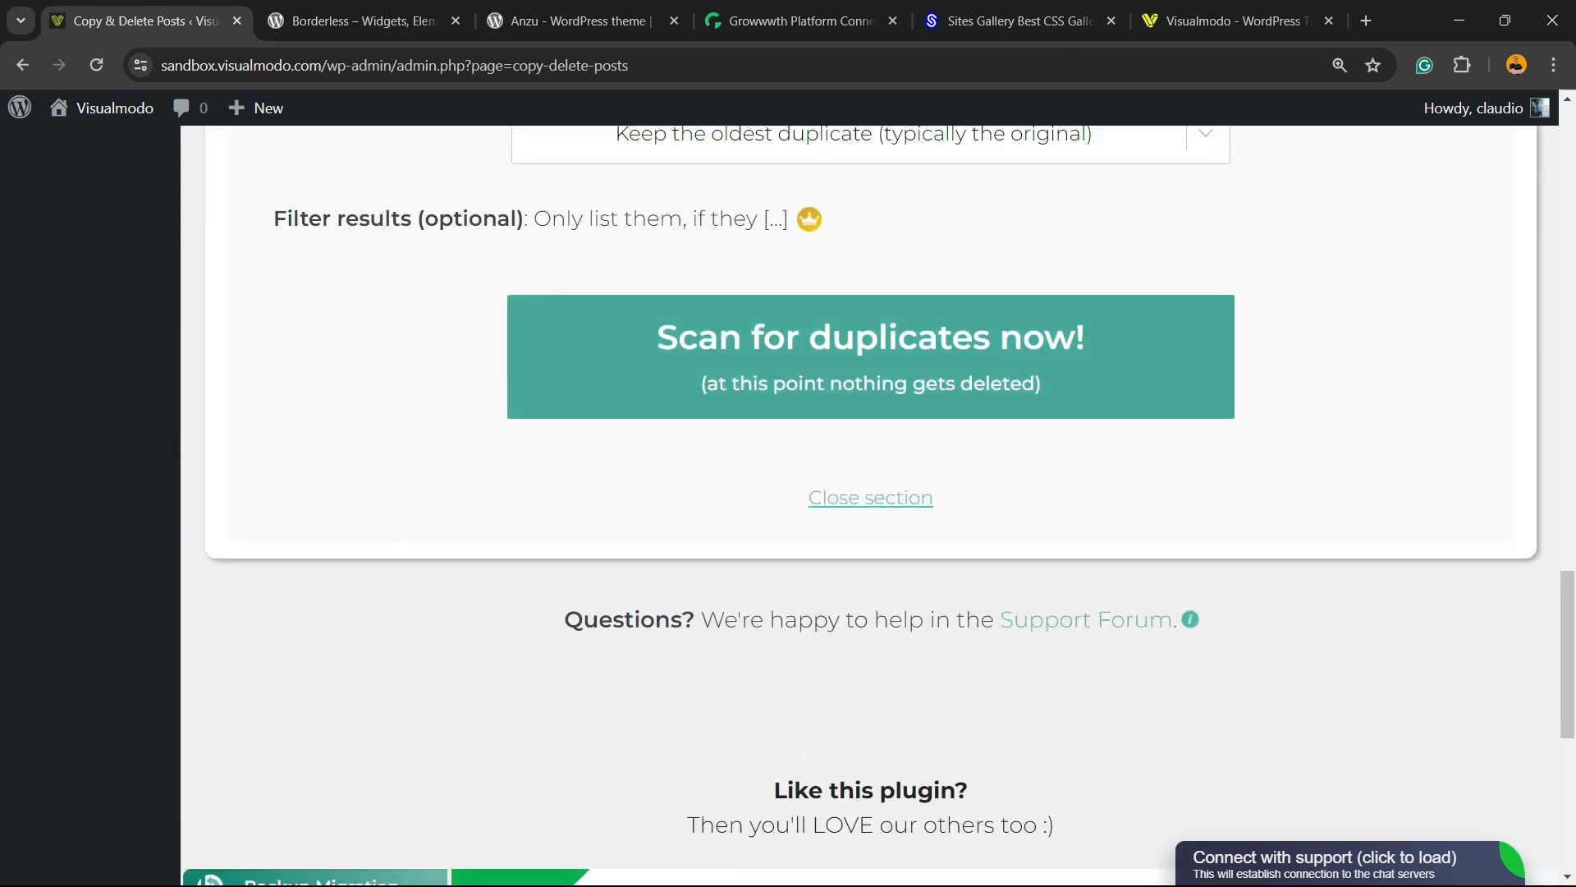
scroll(up, 3)
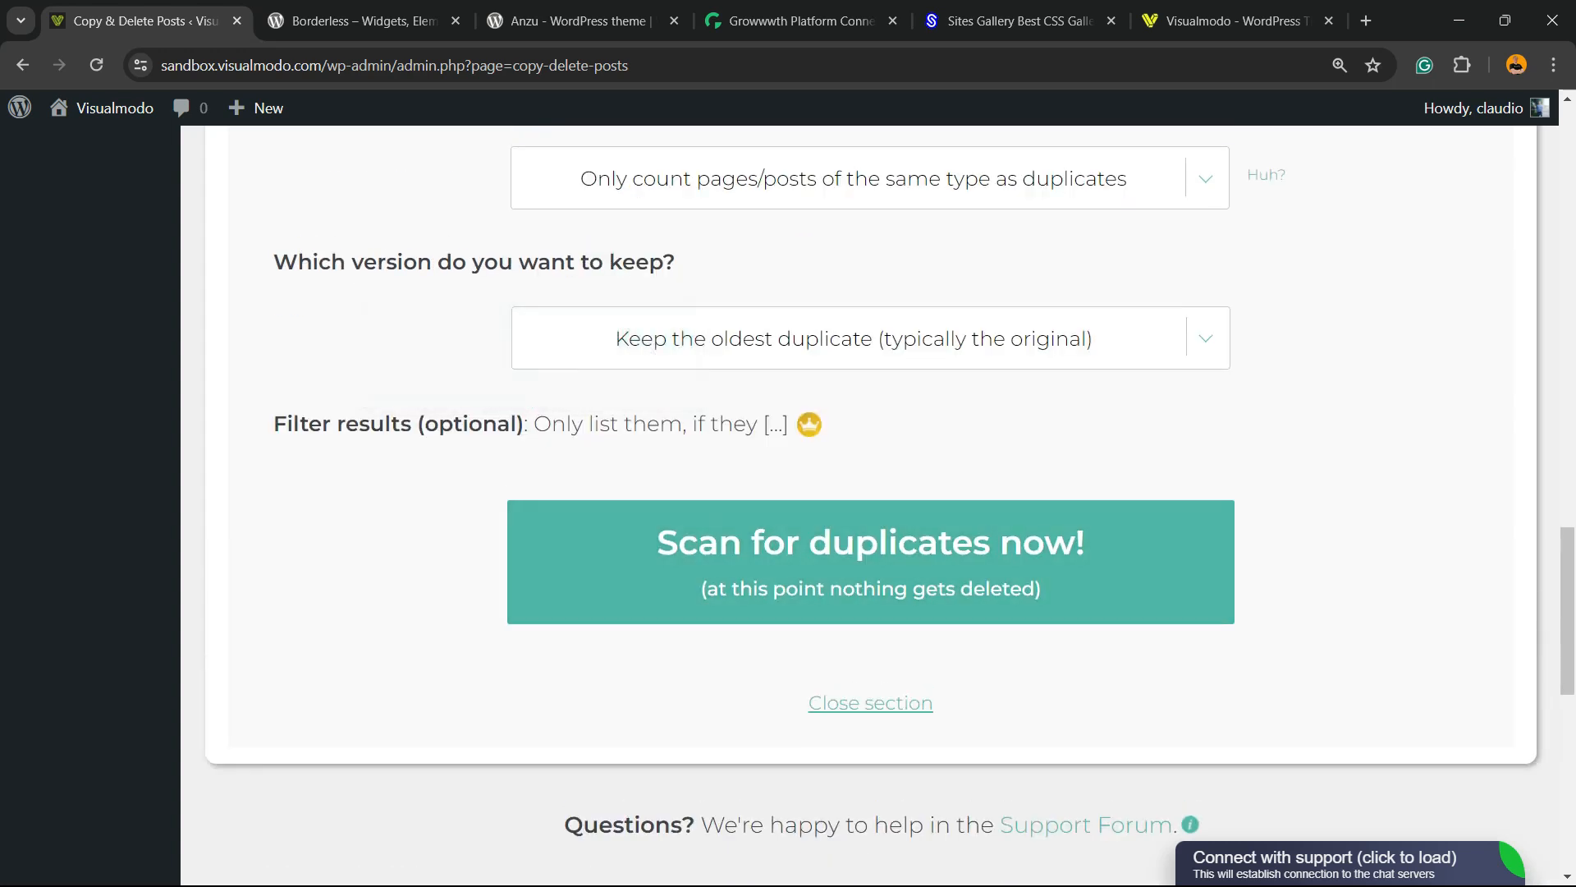
scroll(up, 3)
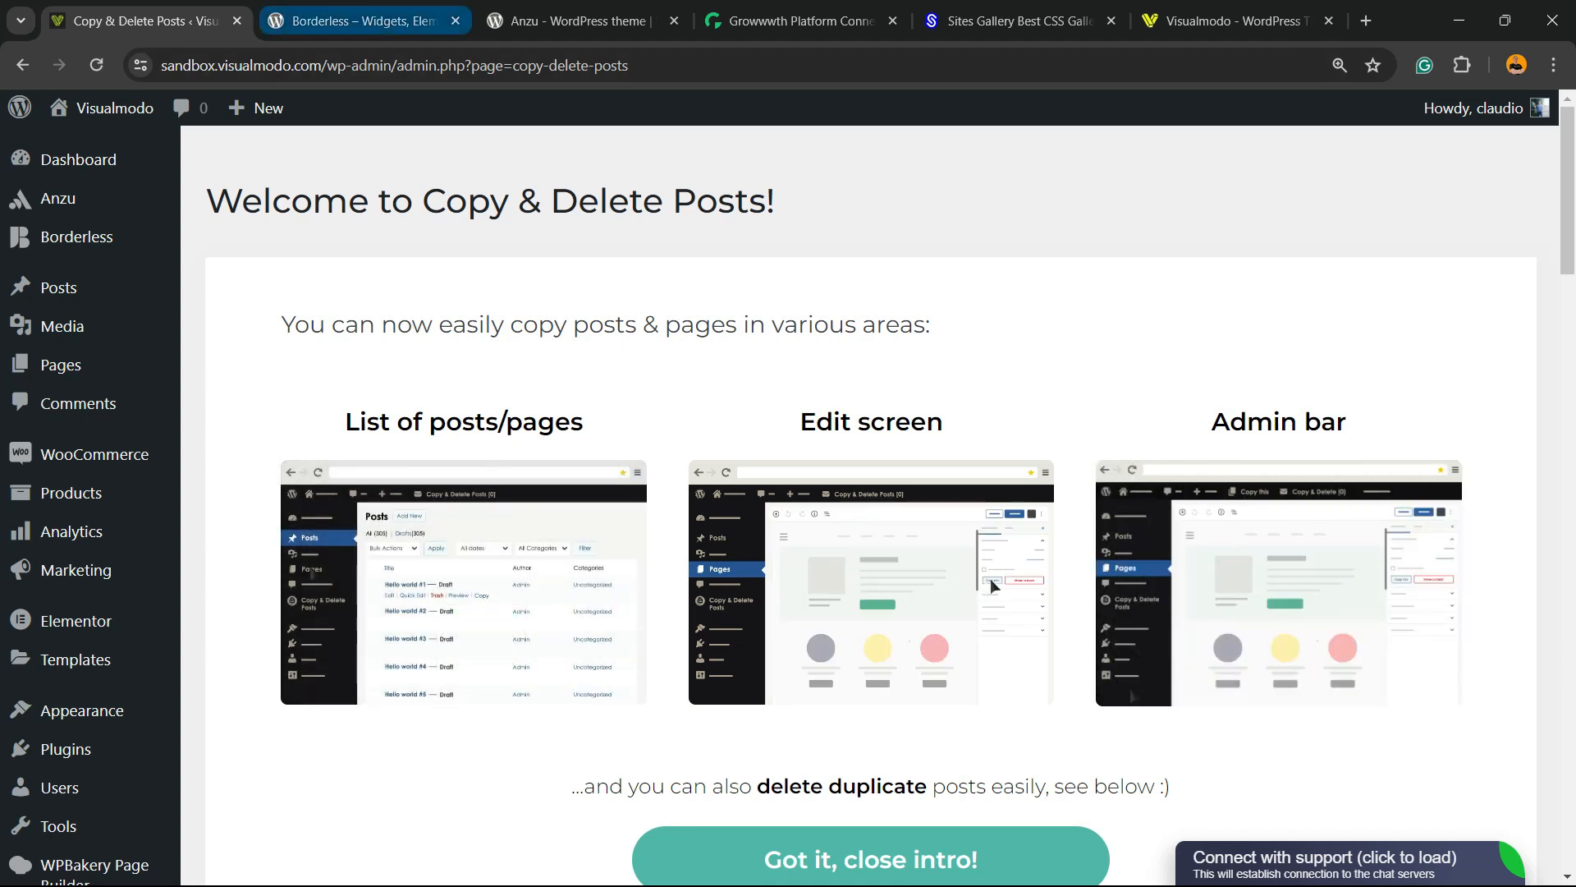
mouse_move(365, 20)
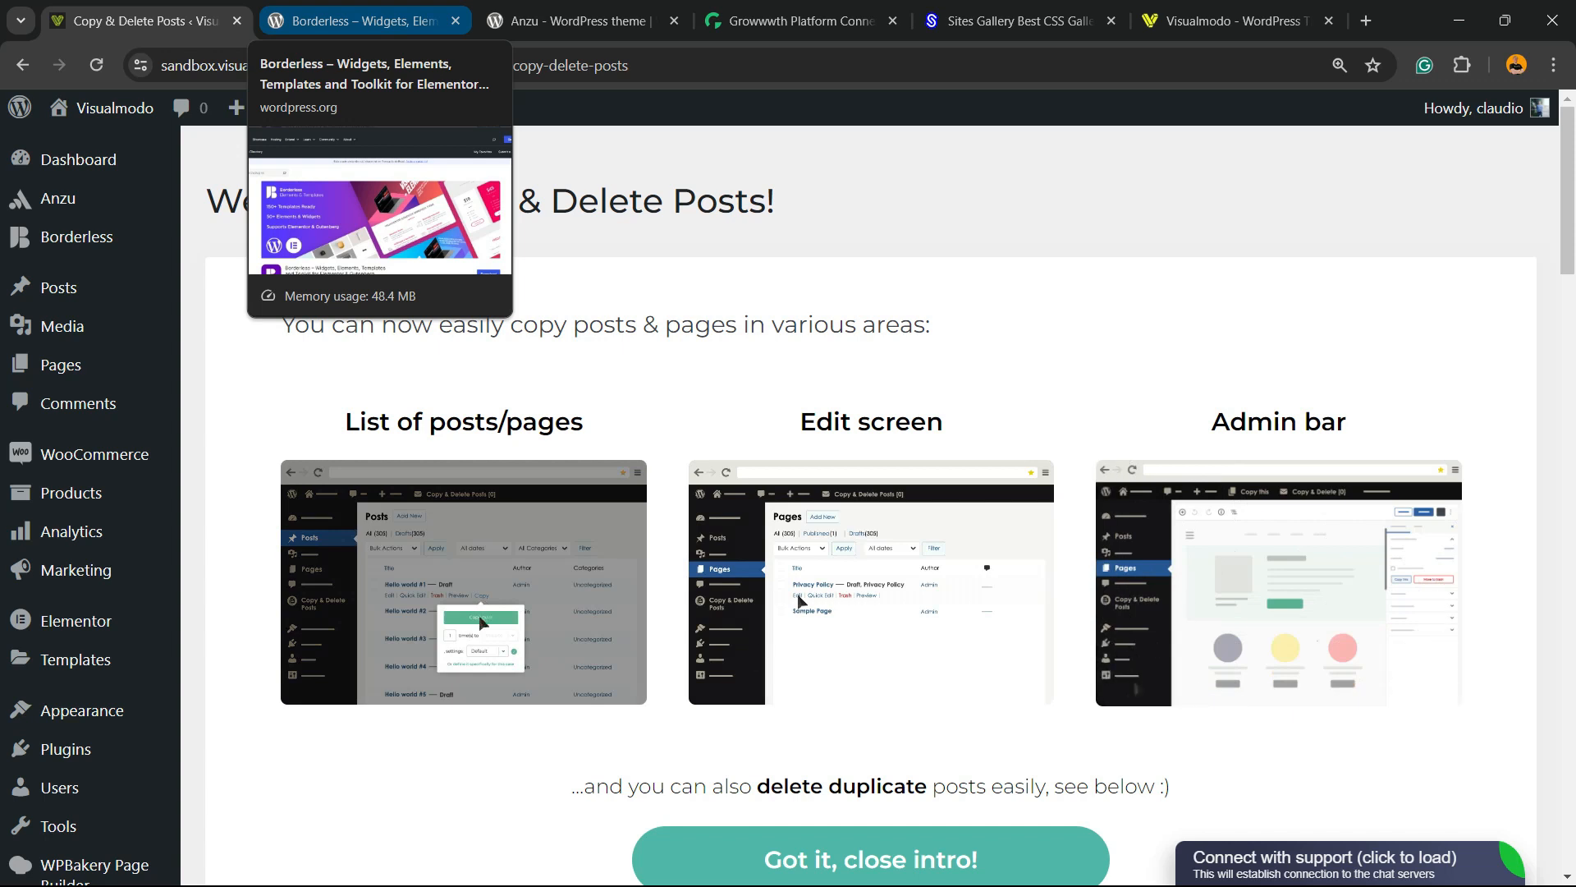
click(361, 19)
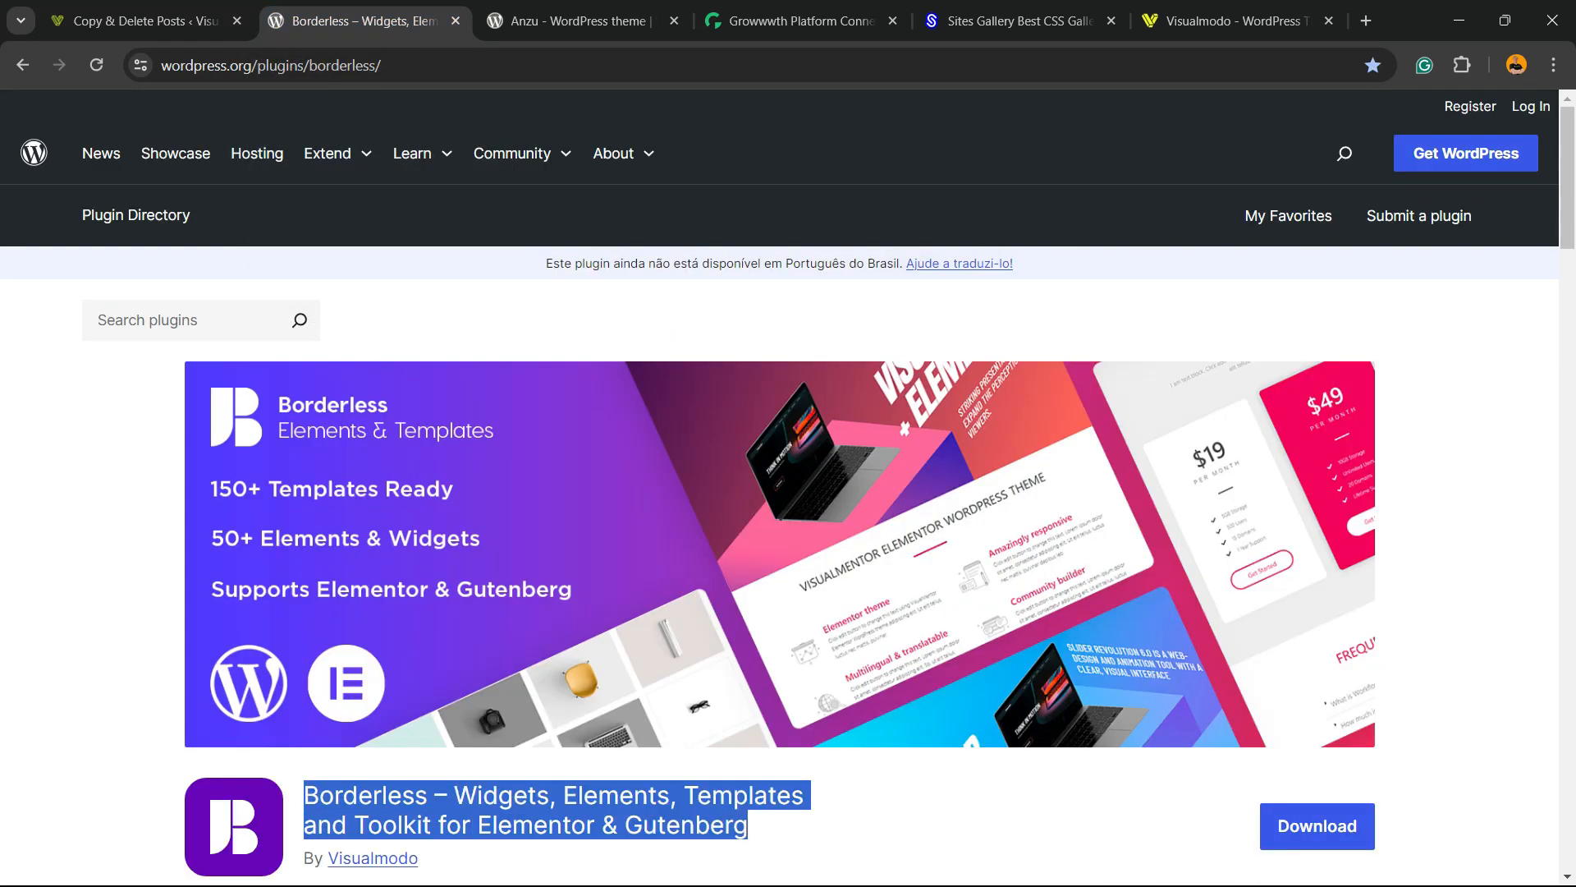
Step: Show the Anzu theme page on WordPress.org, then the Growwwth homepage
click(563, 20)
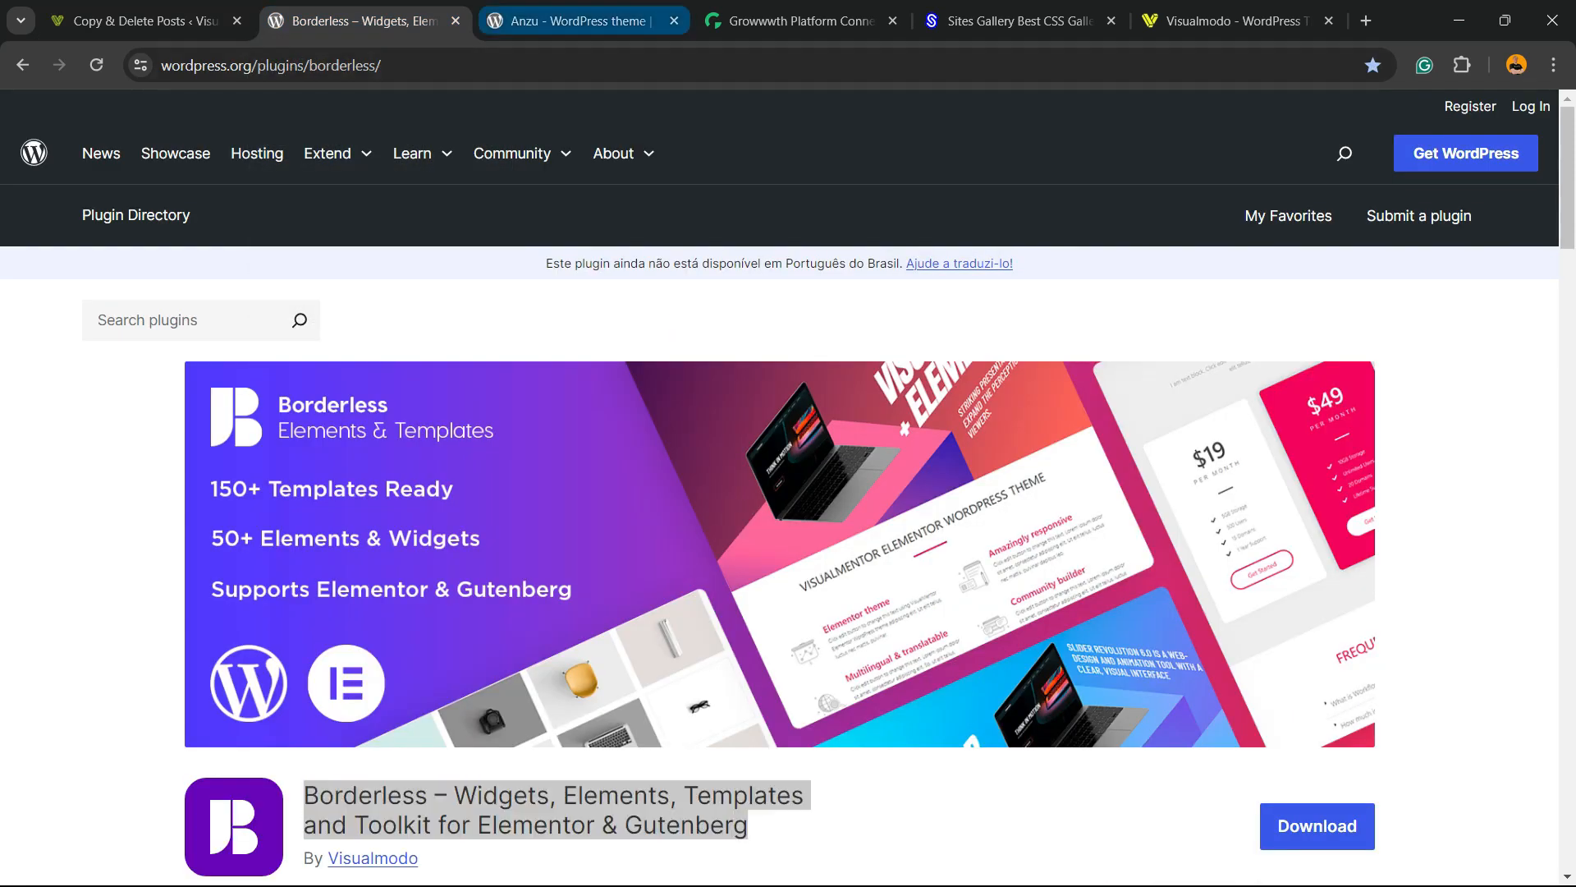
click(570, 20)
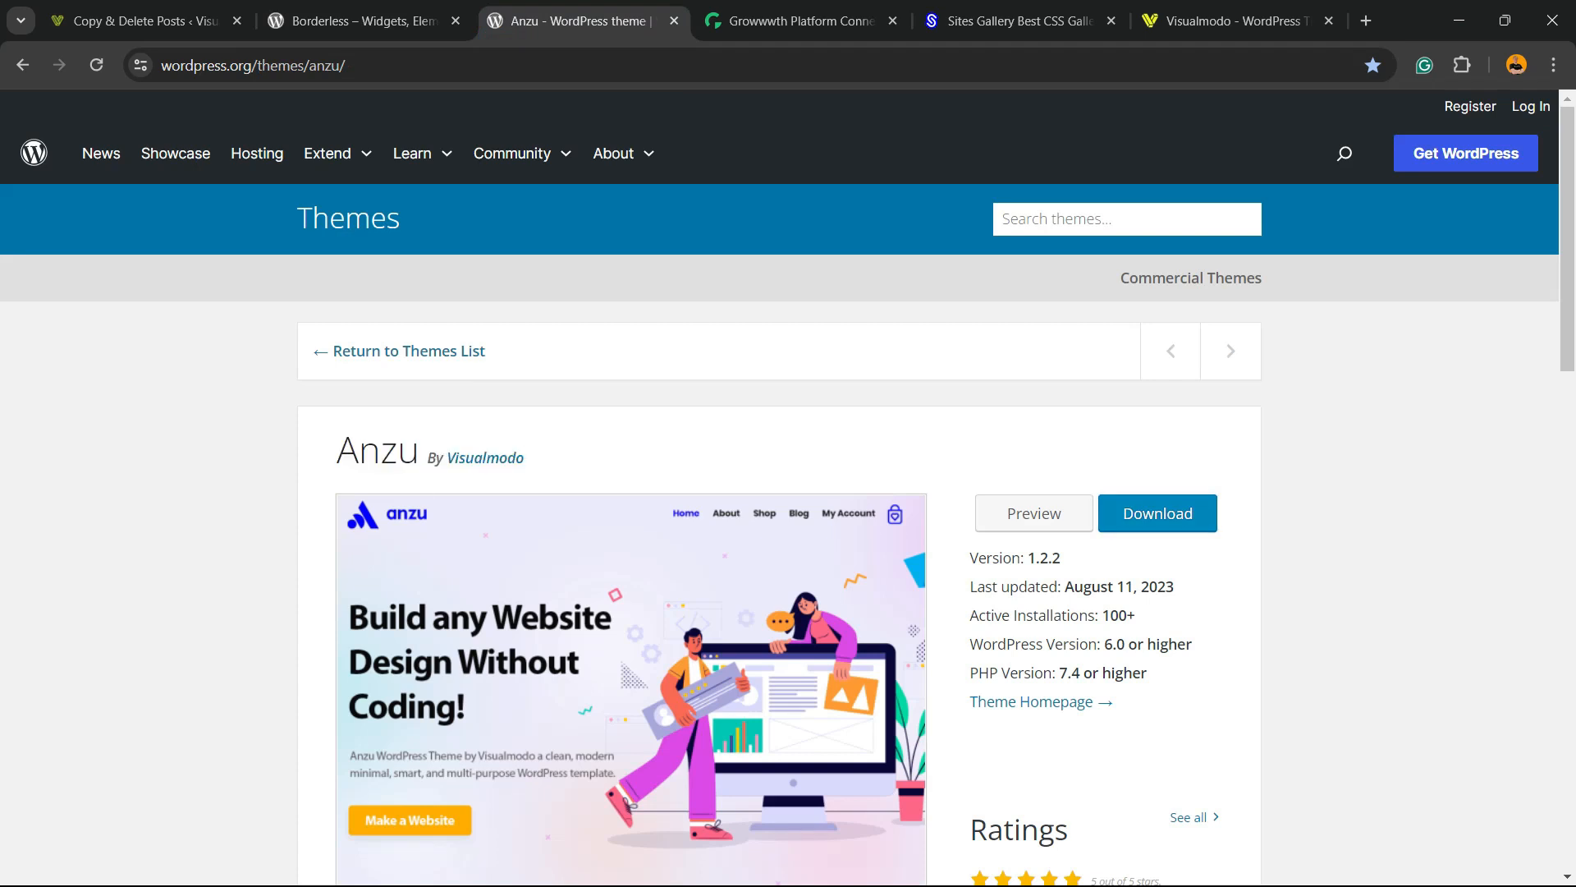
click(800, 20)
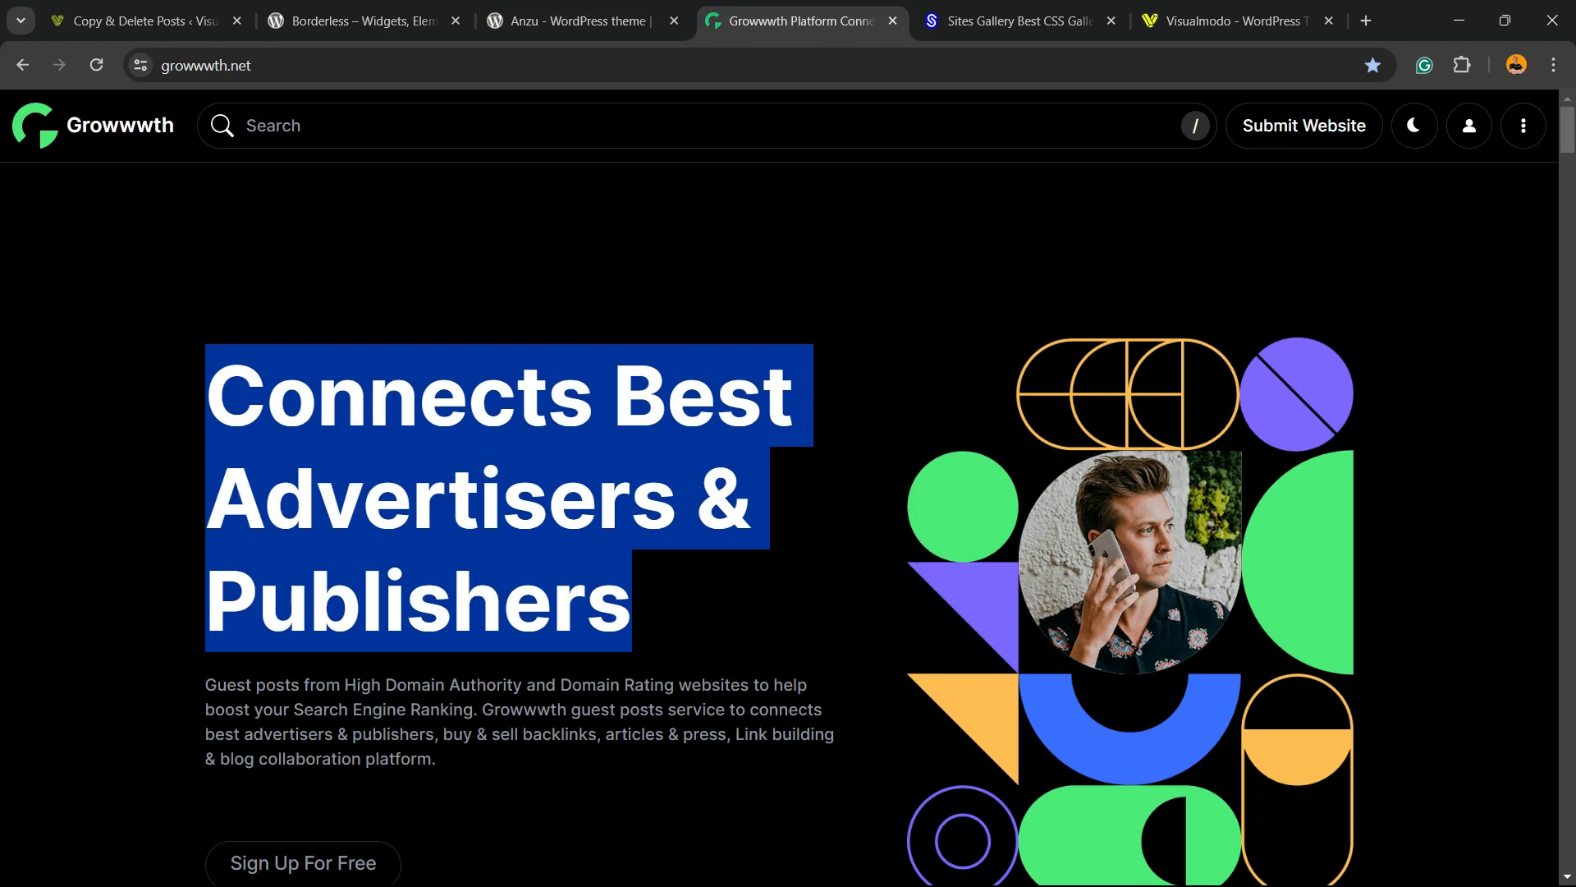
Step: Browse Growwwth's guest-post listings and the Sites Gallery showcase, then show the Visualmodo homepage
scroll(down, 3)
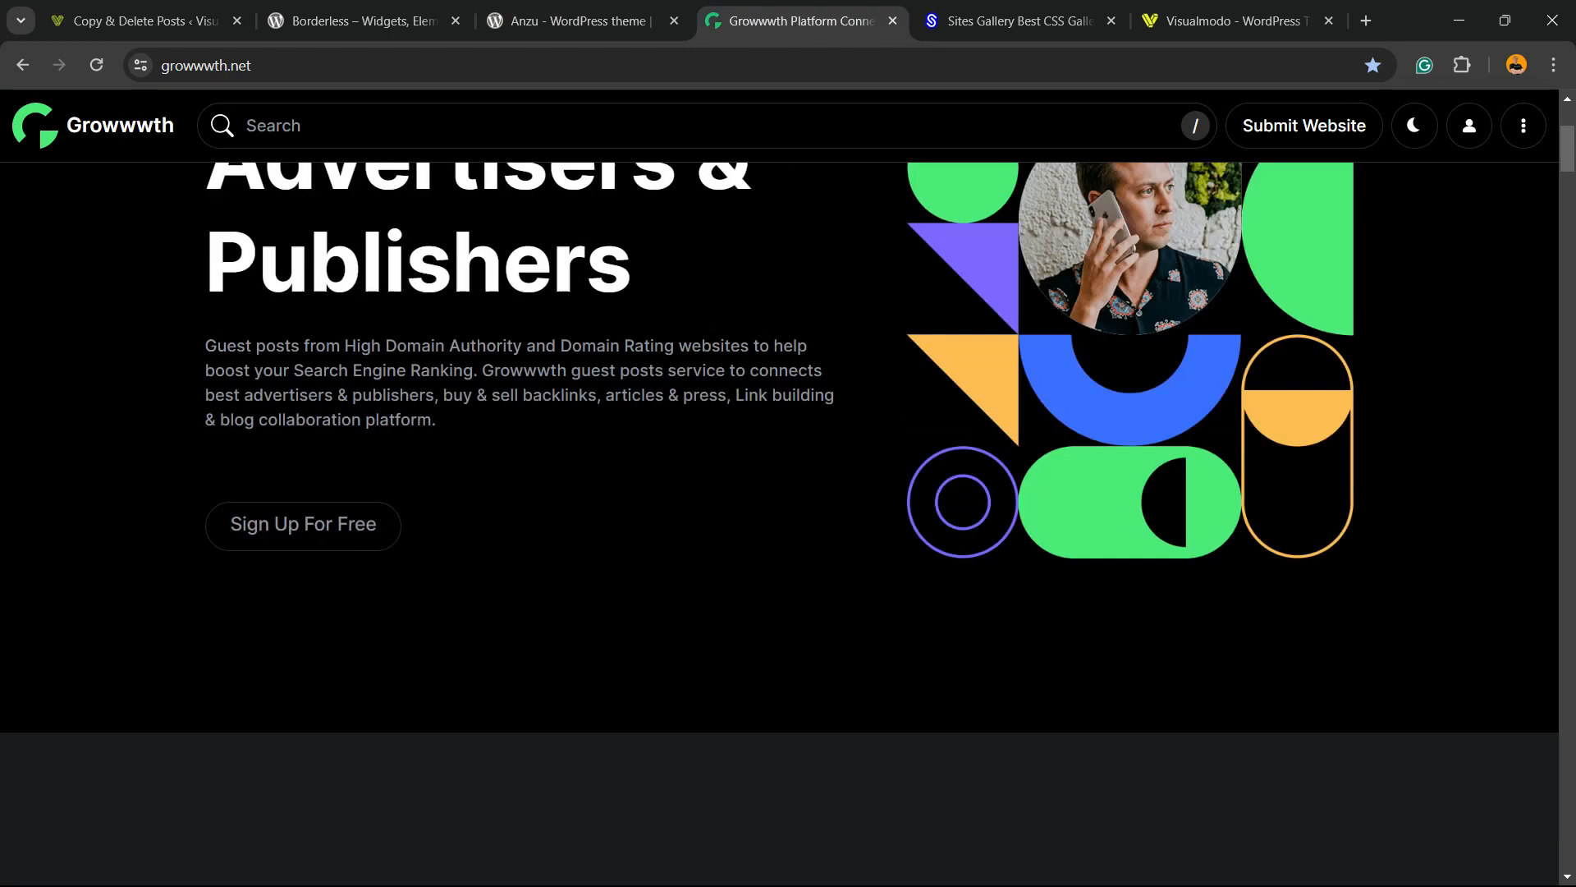
scroll(down, 3)
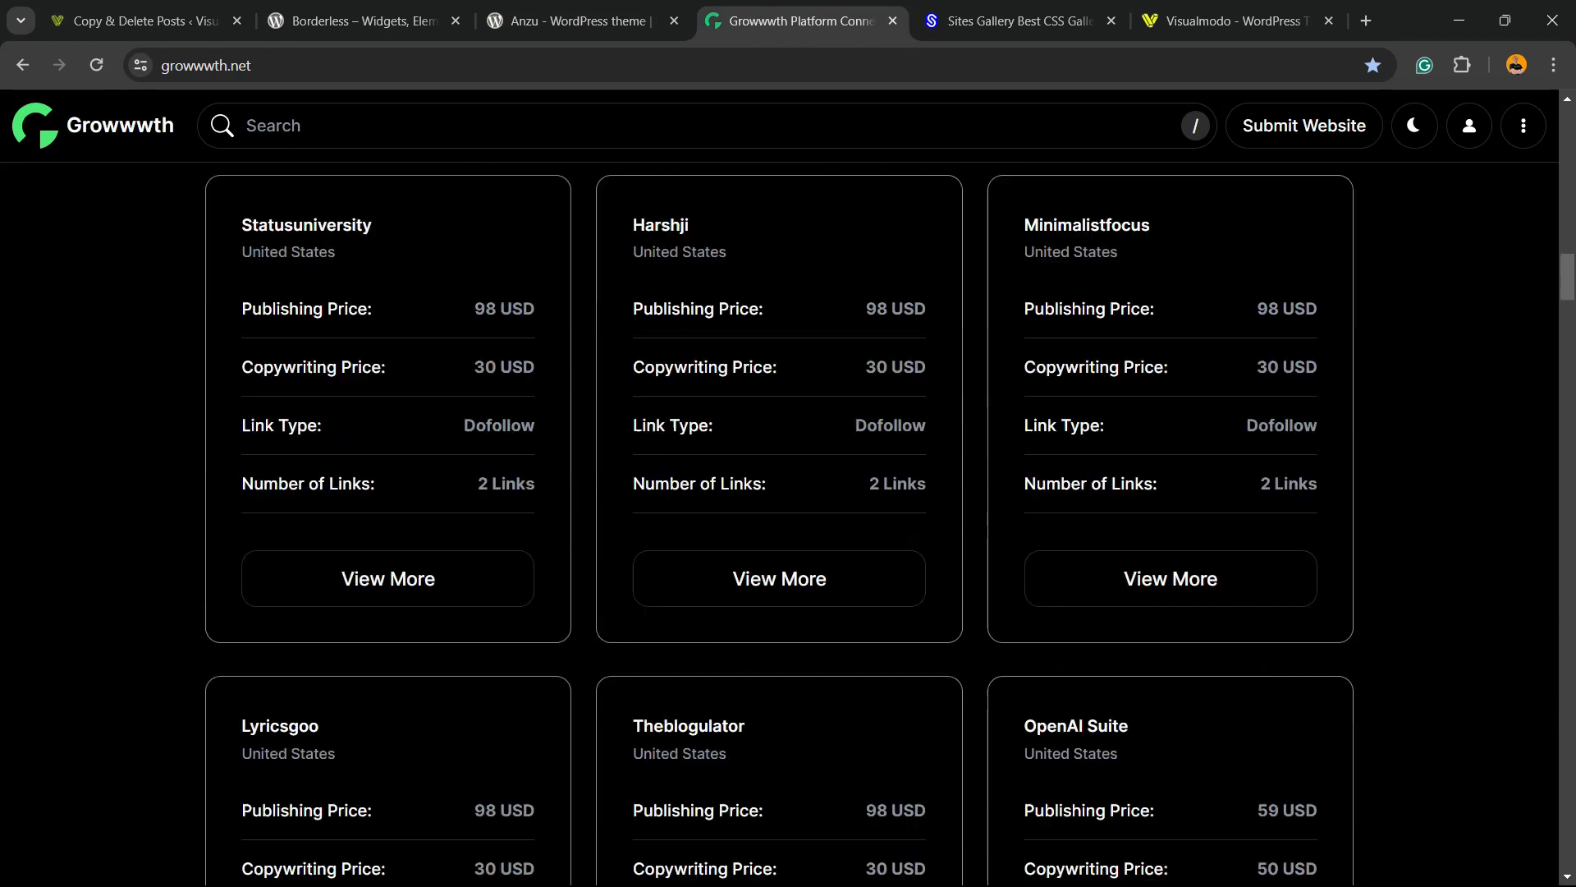
scroll(down, 3)
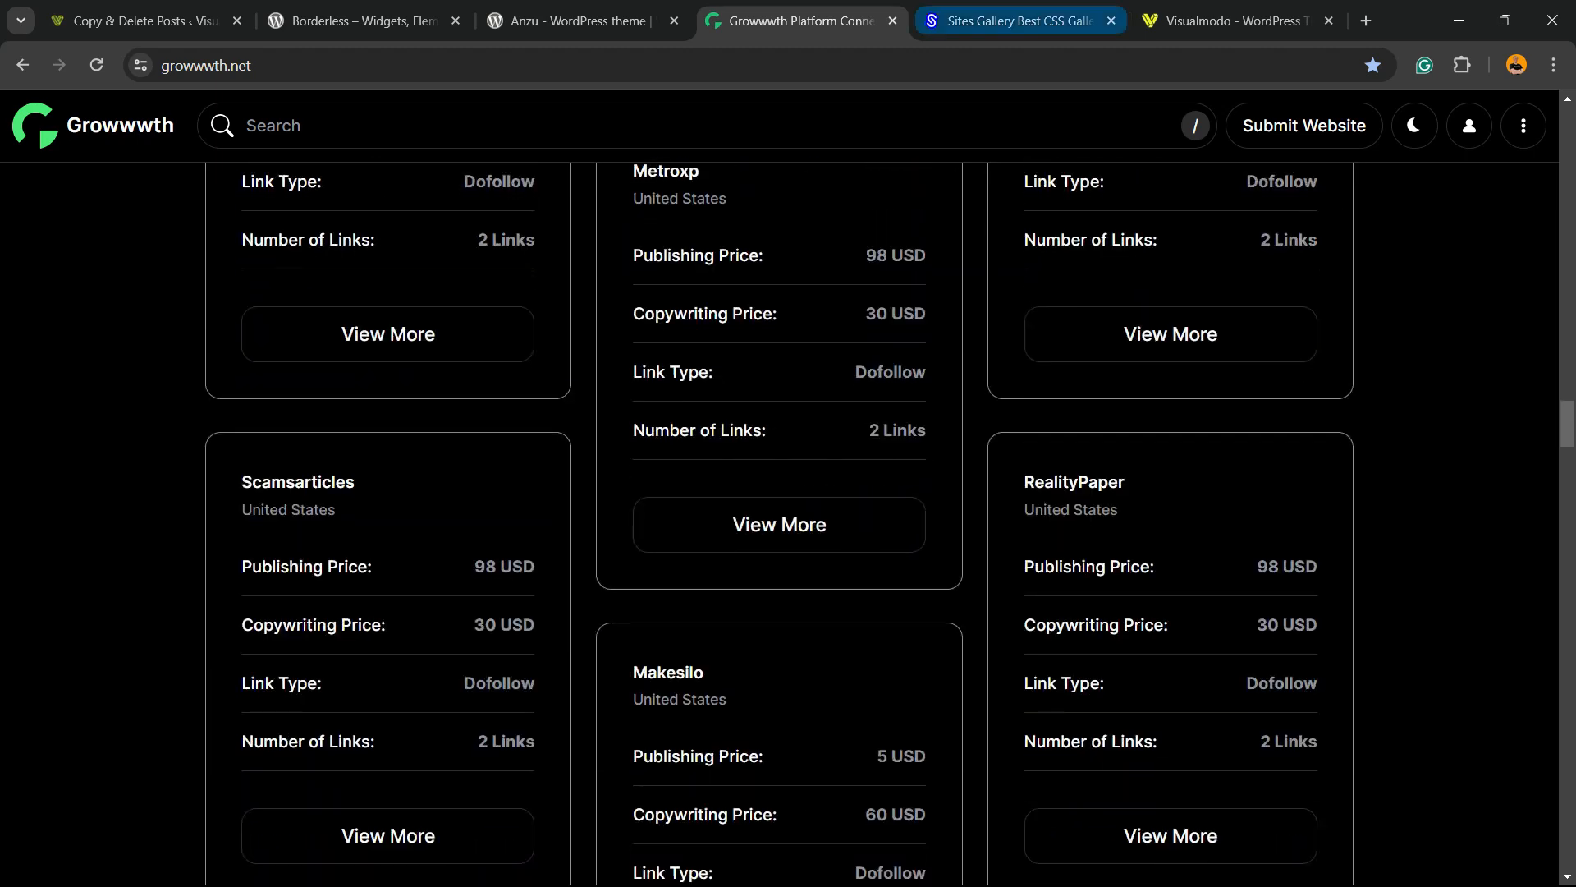
click(1017, 20)
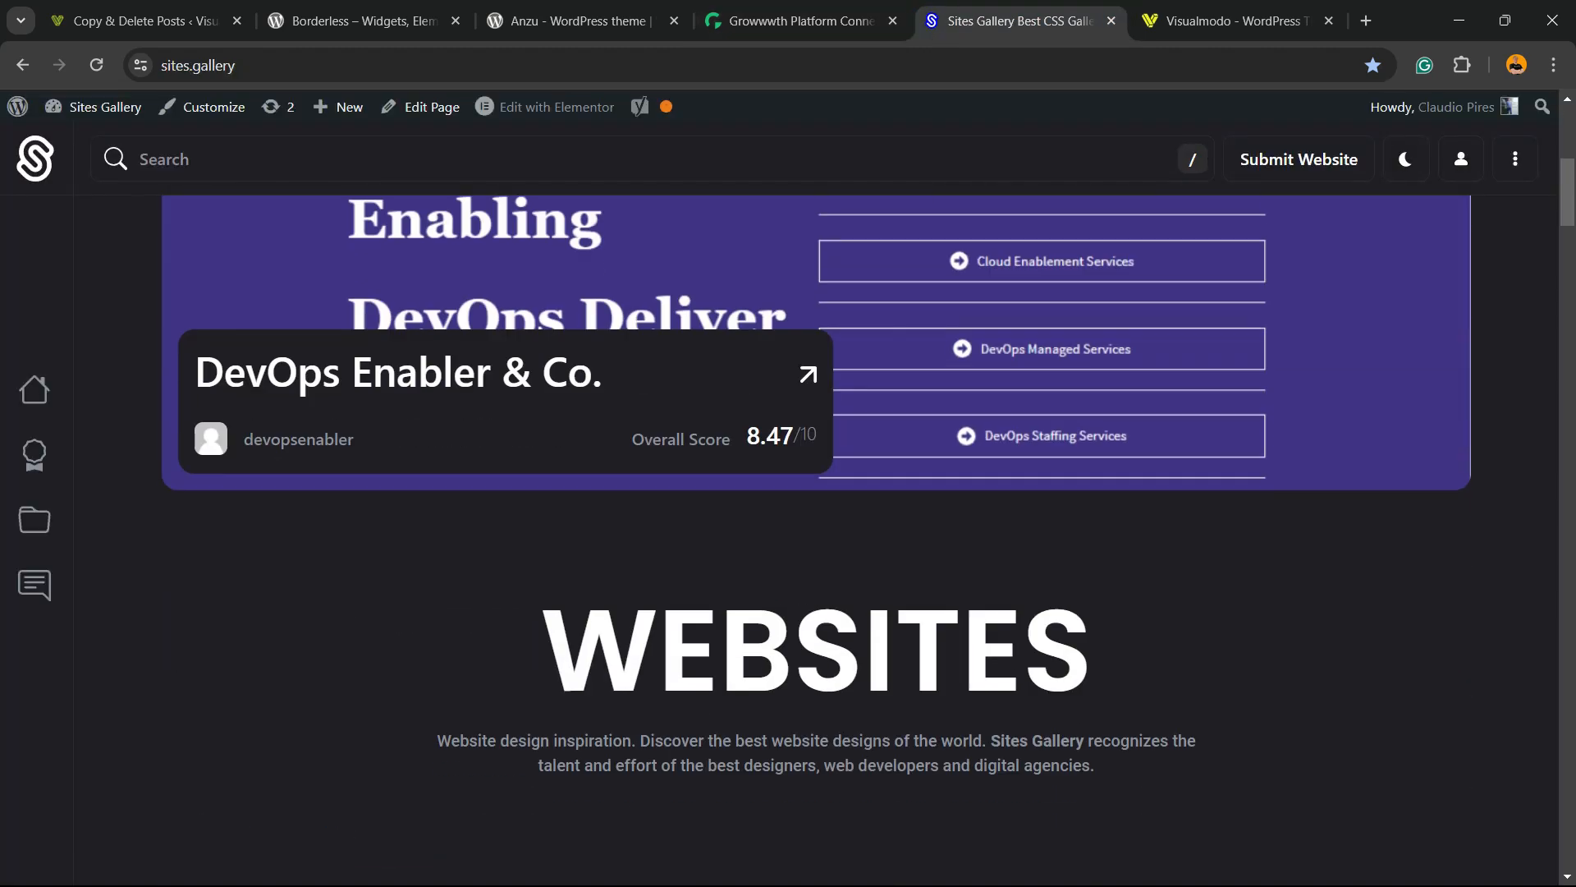
scroll(down, 3)
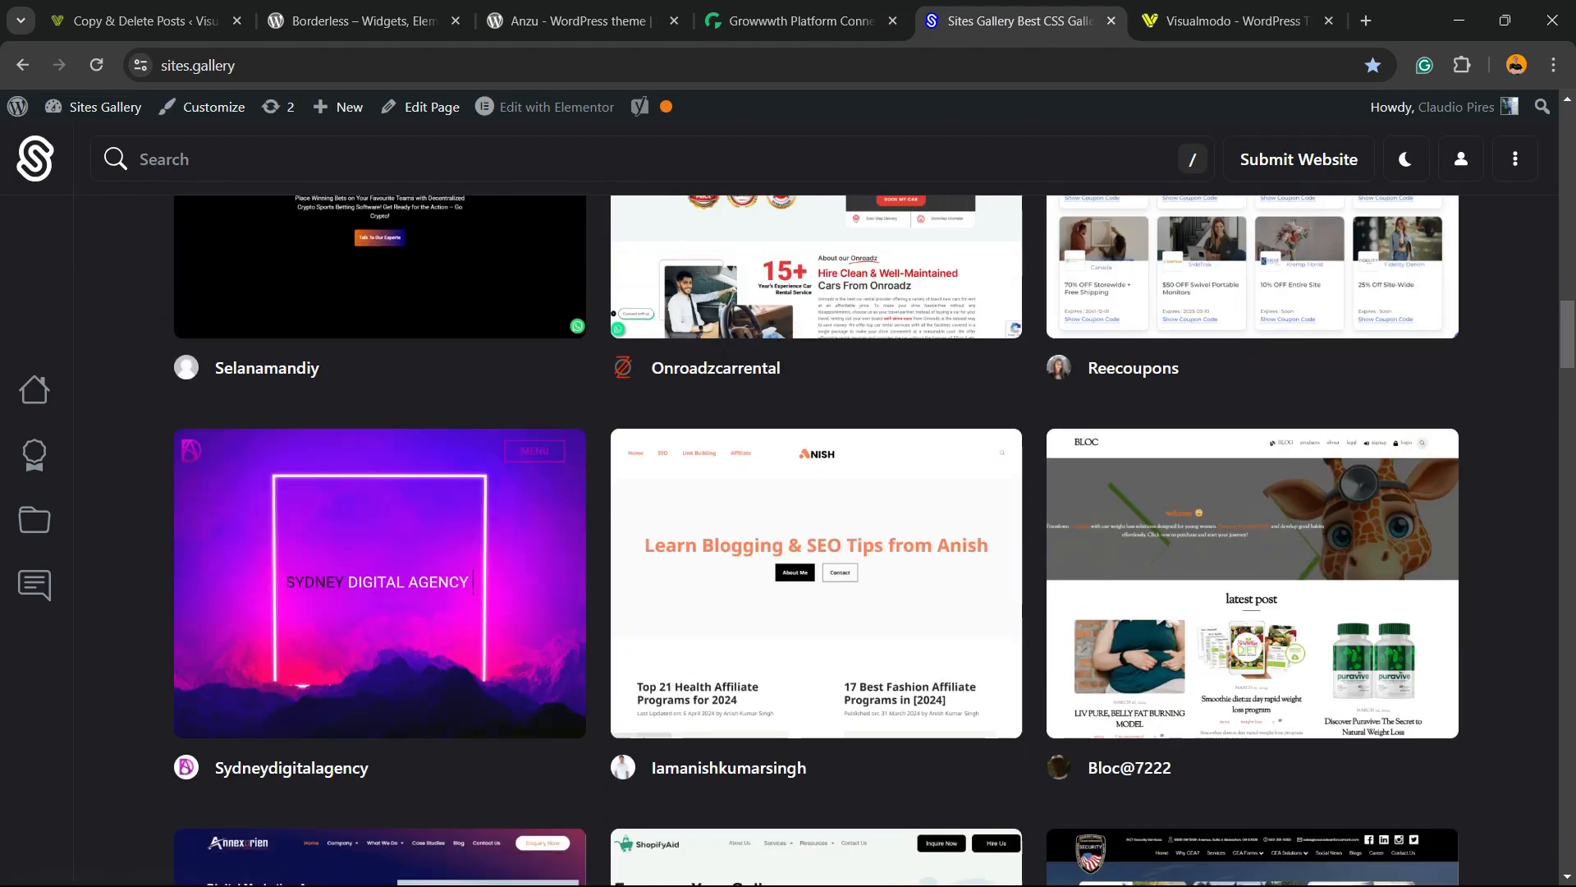
scroll(down, 3)
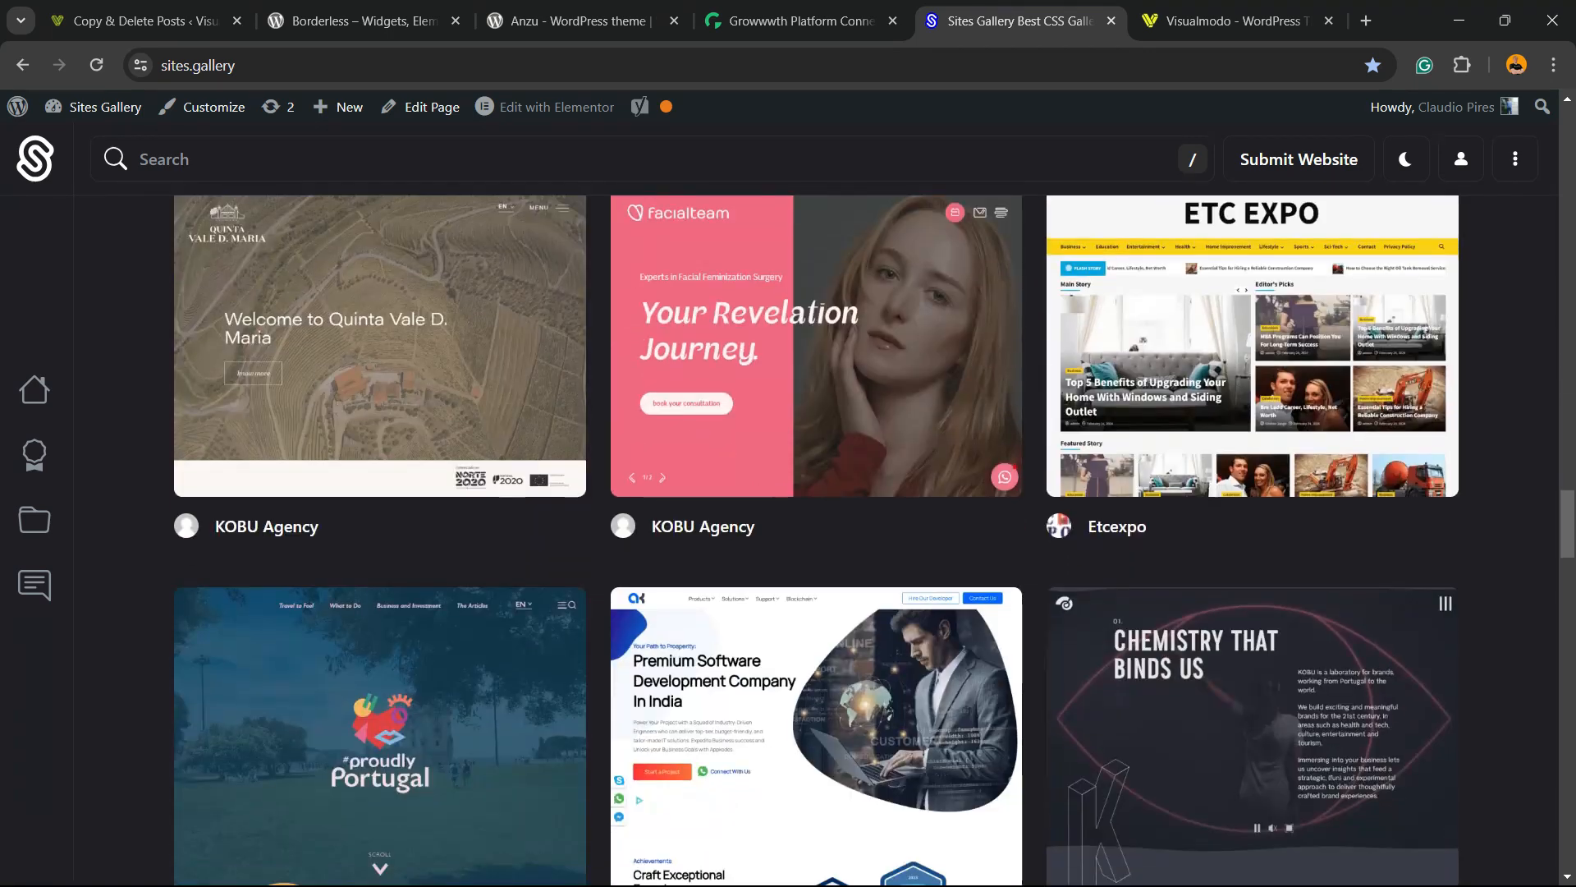
click(1237, 20)
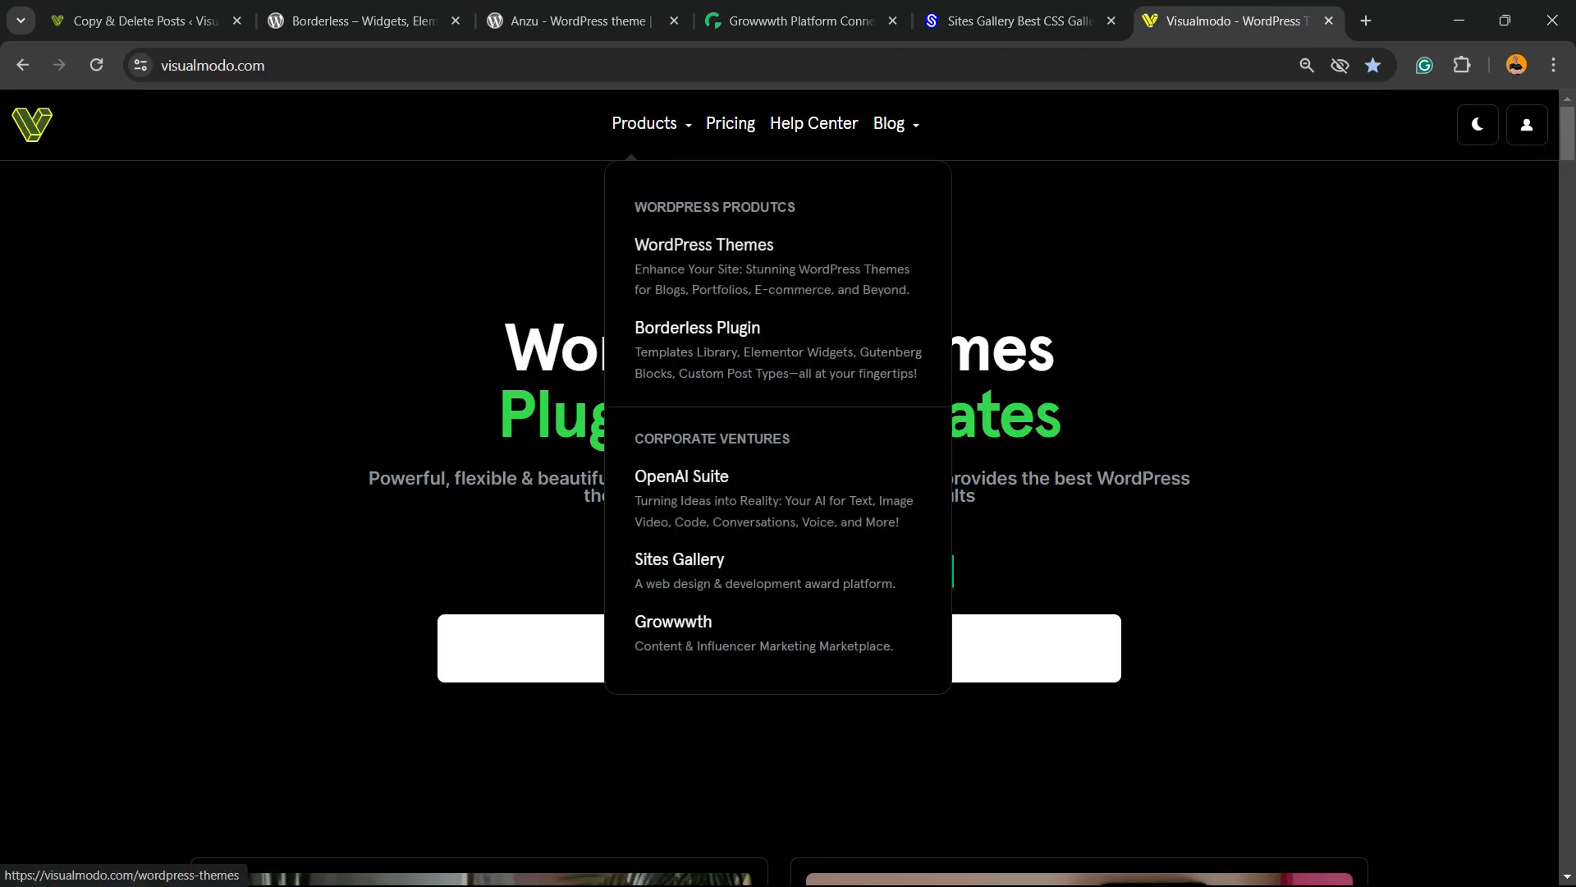
Step: Browse Visualmodo's WordPress Themes catalogue down past the Fitness and Edge themes to the reasons-to-love section
click(702, 245)
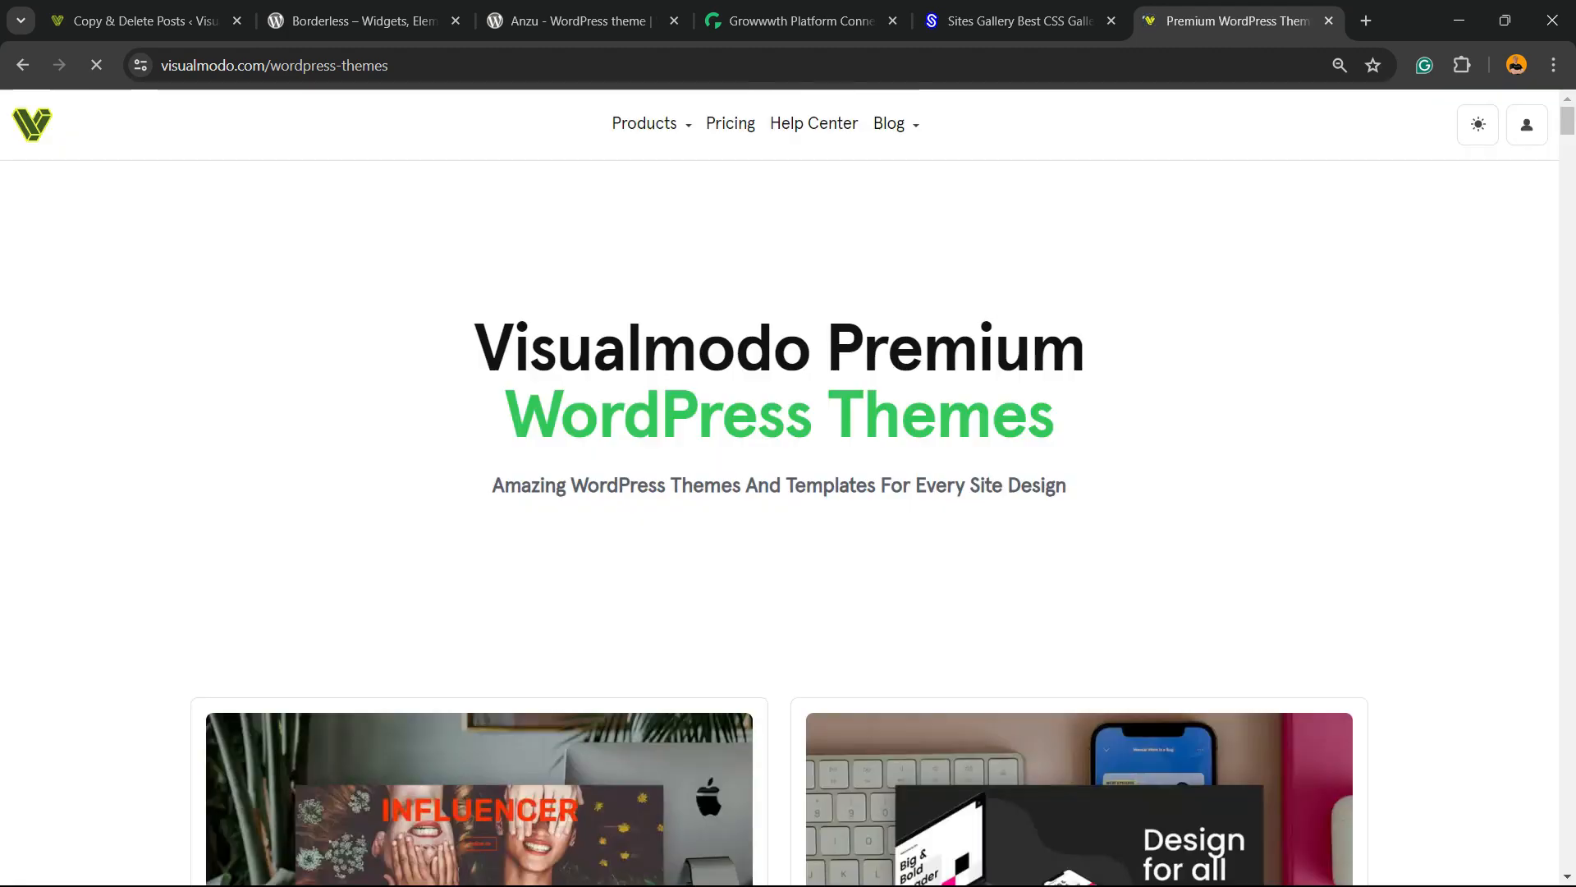
scroll(down, 3)
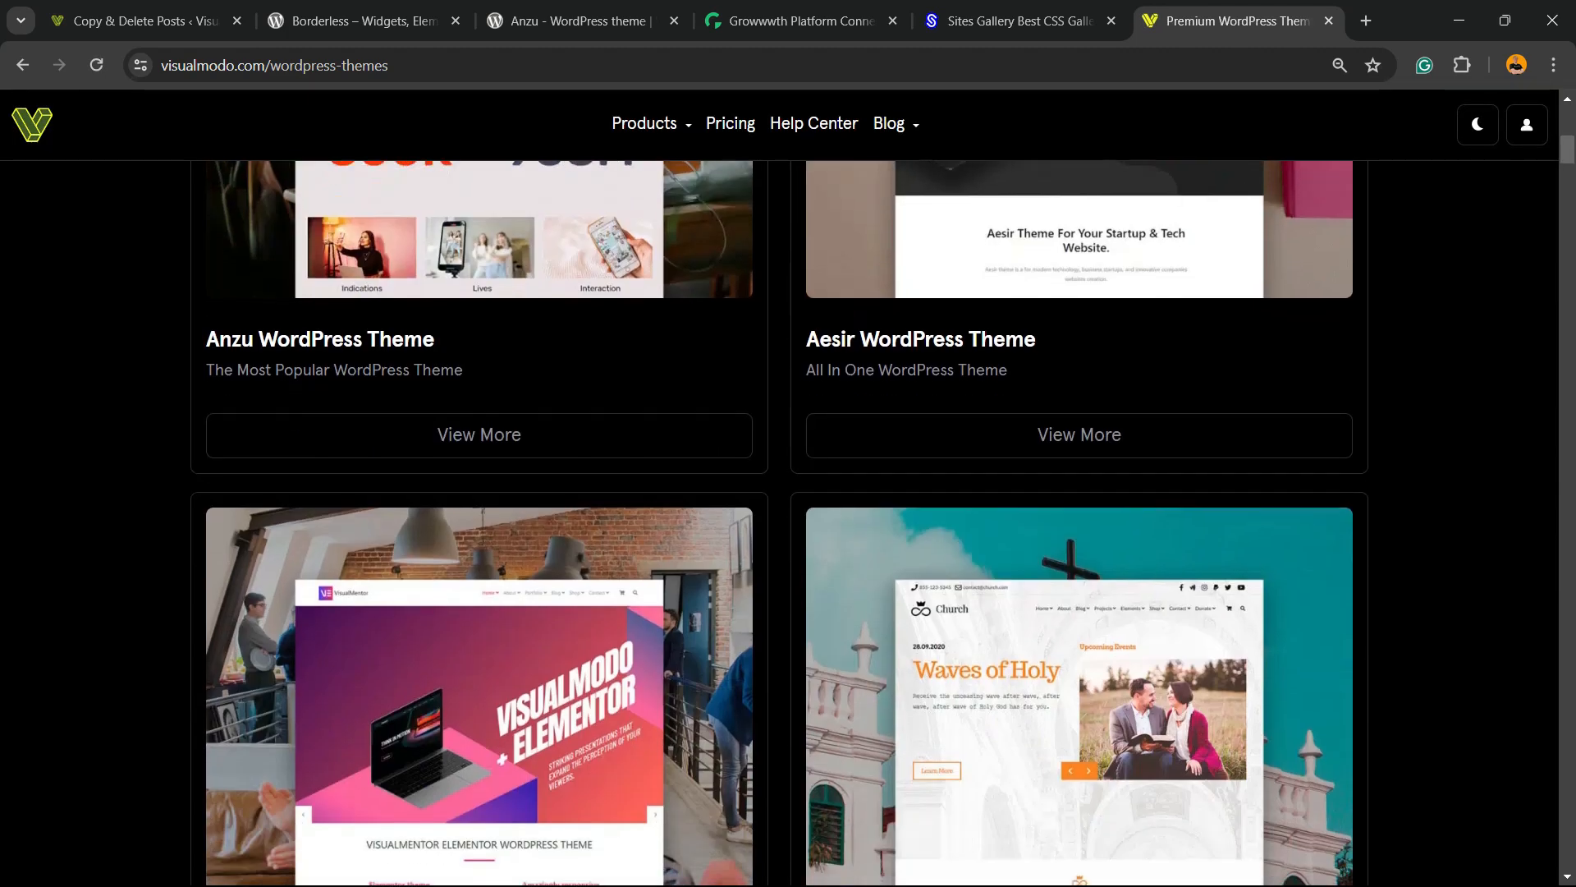
scroll(down, 3)
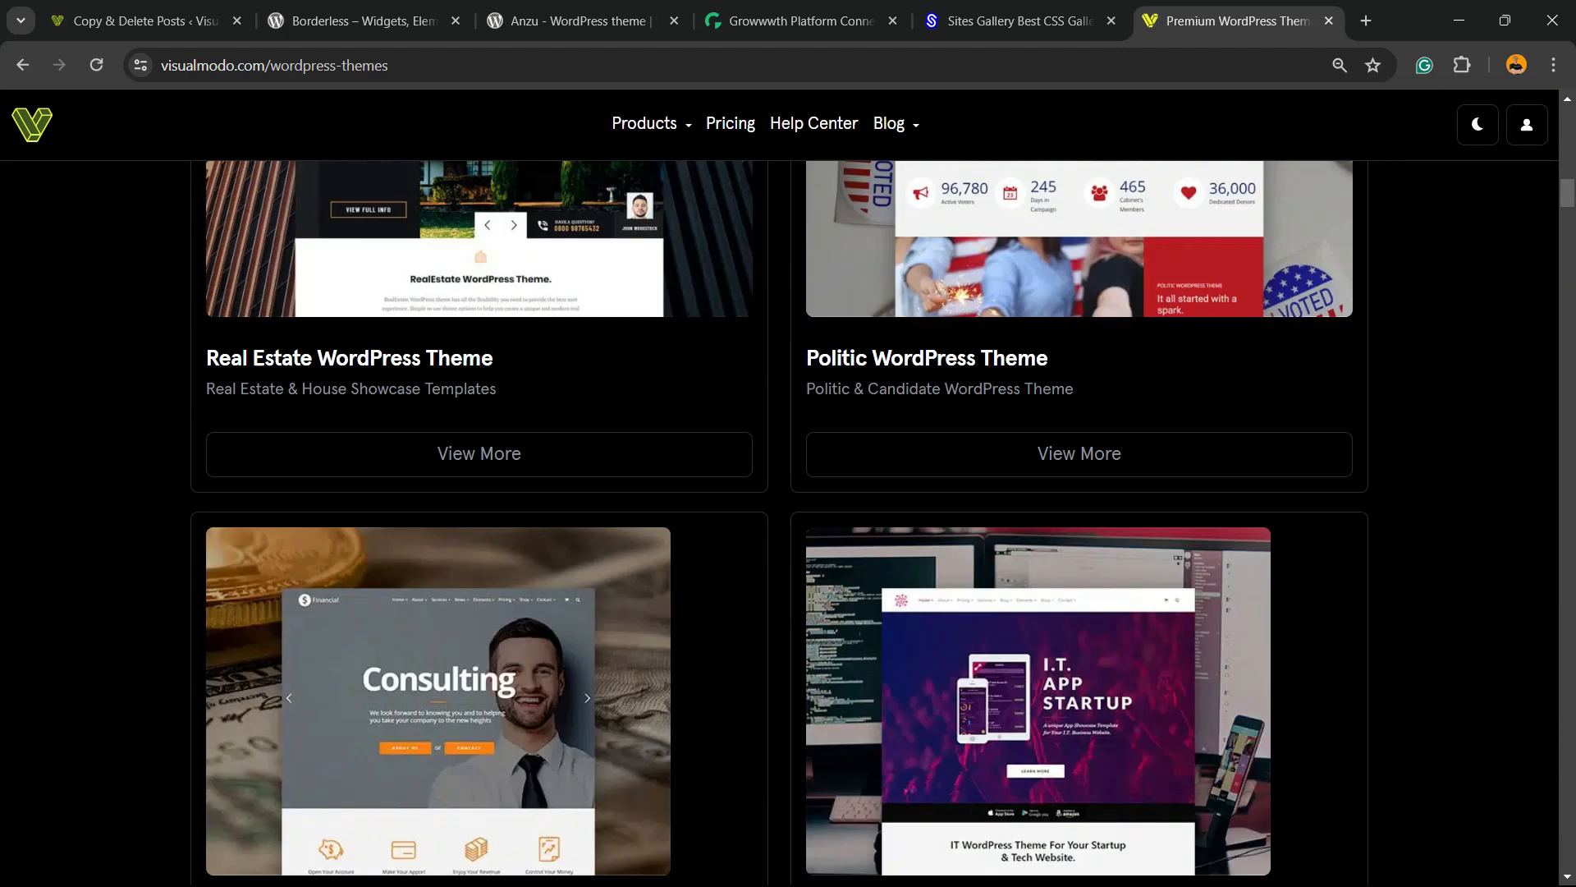
scroll(down, 3)
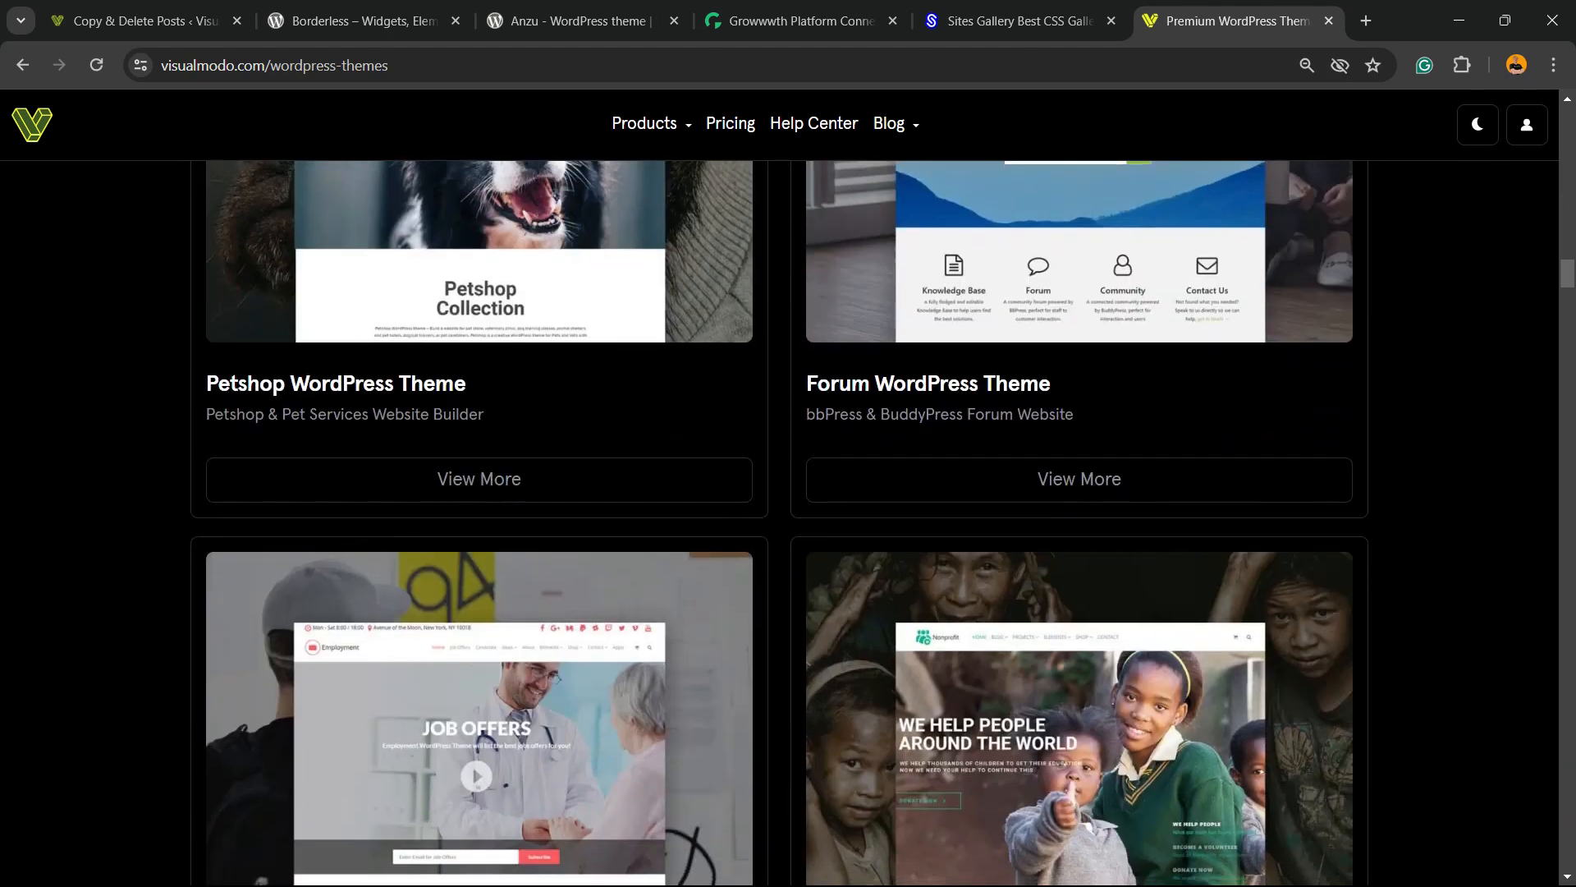
scroll(down, 3)
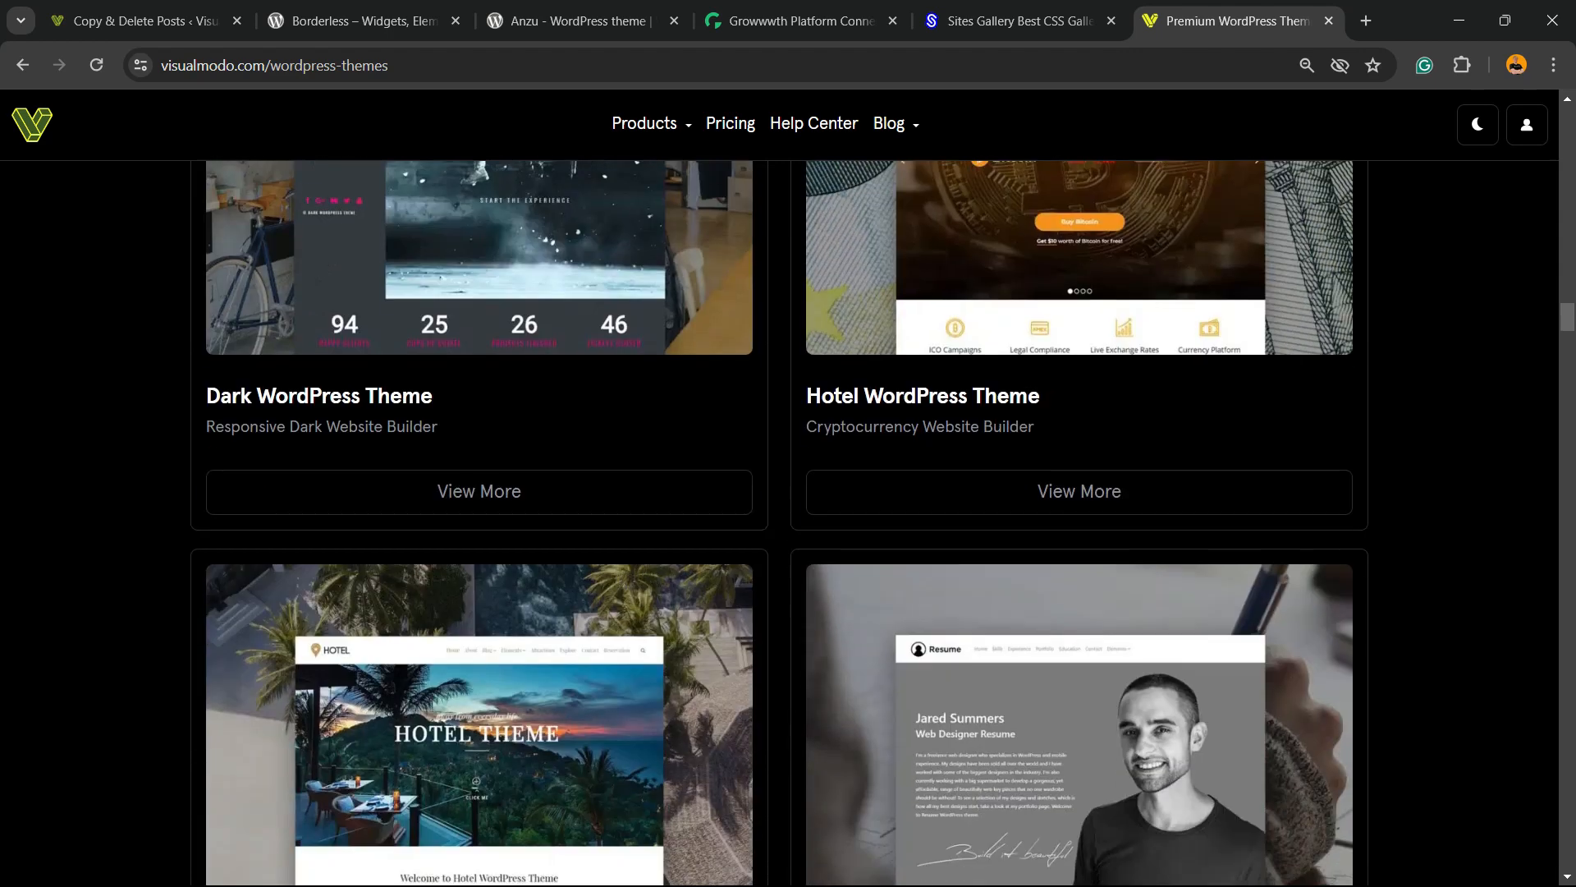
scroll(down, 3)
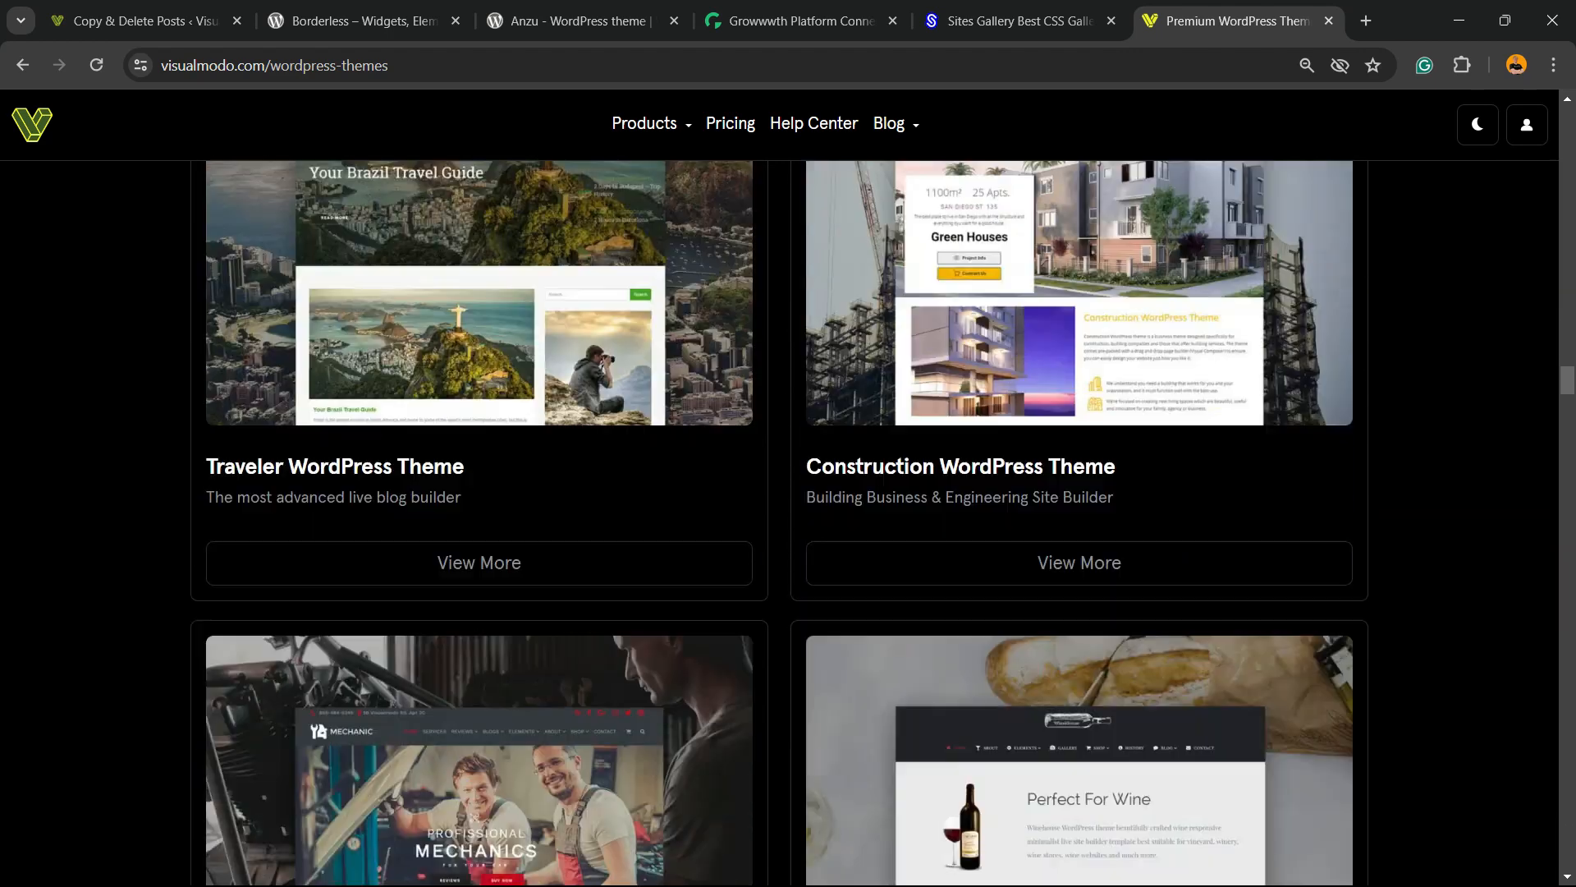
scroll(down, 3)
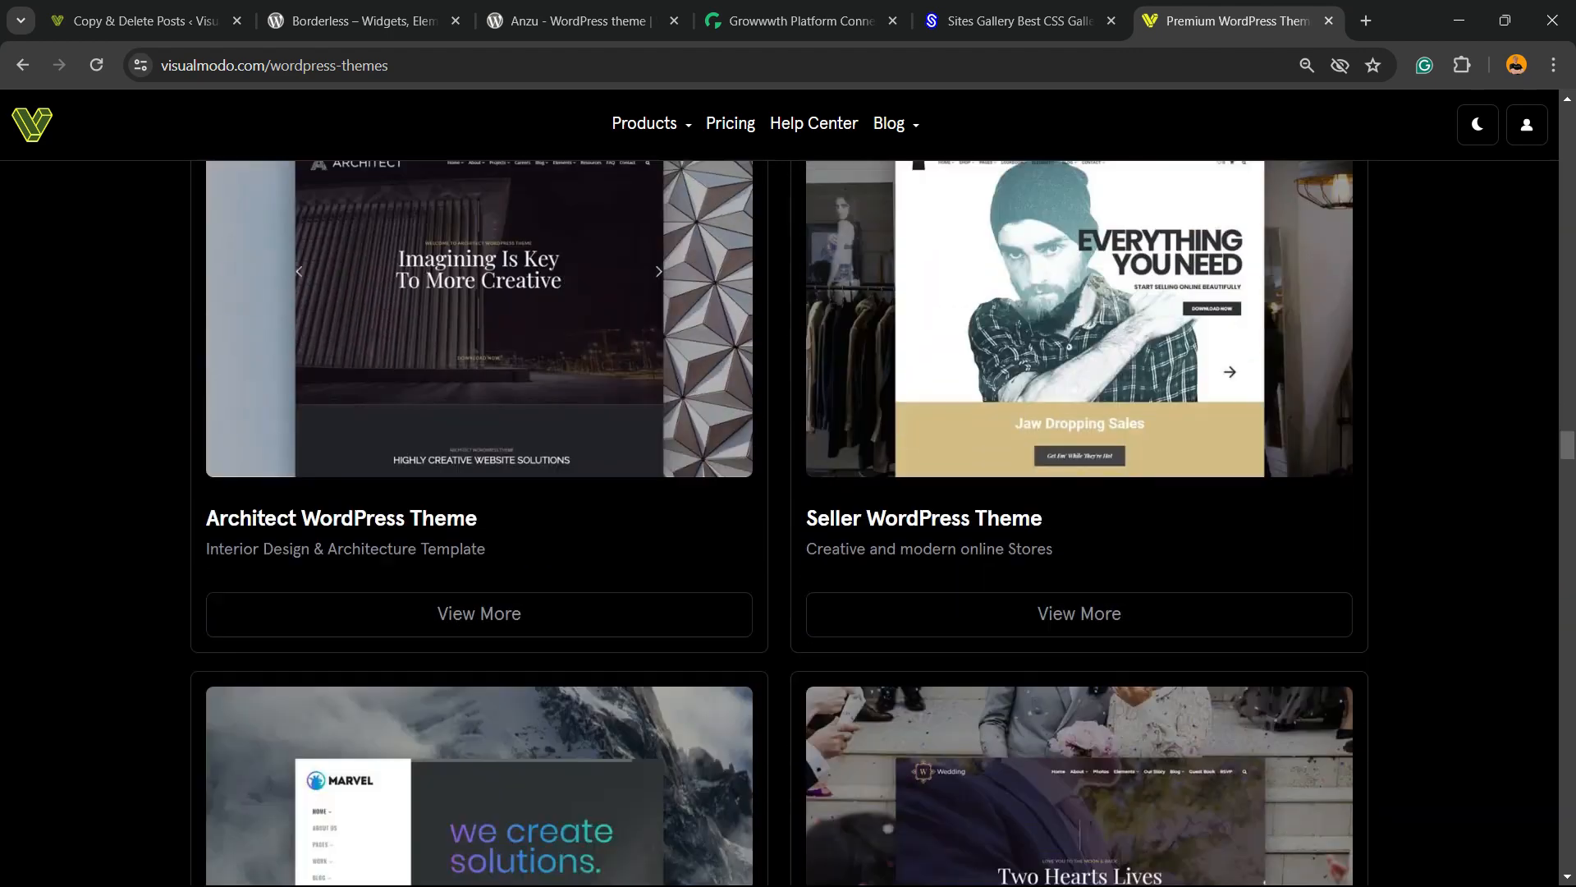
scroll(down, 3)
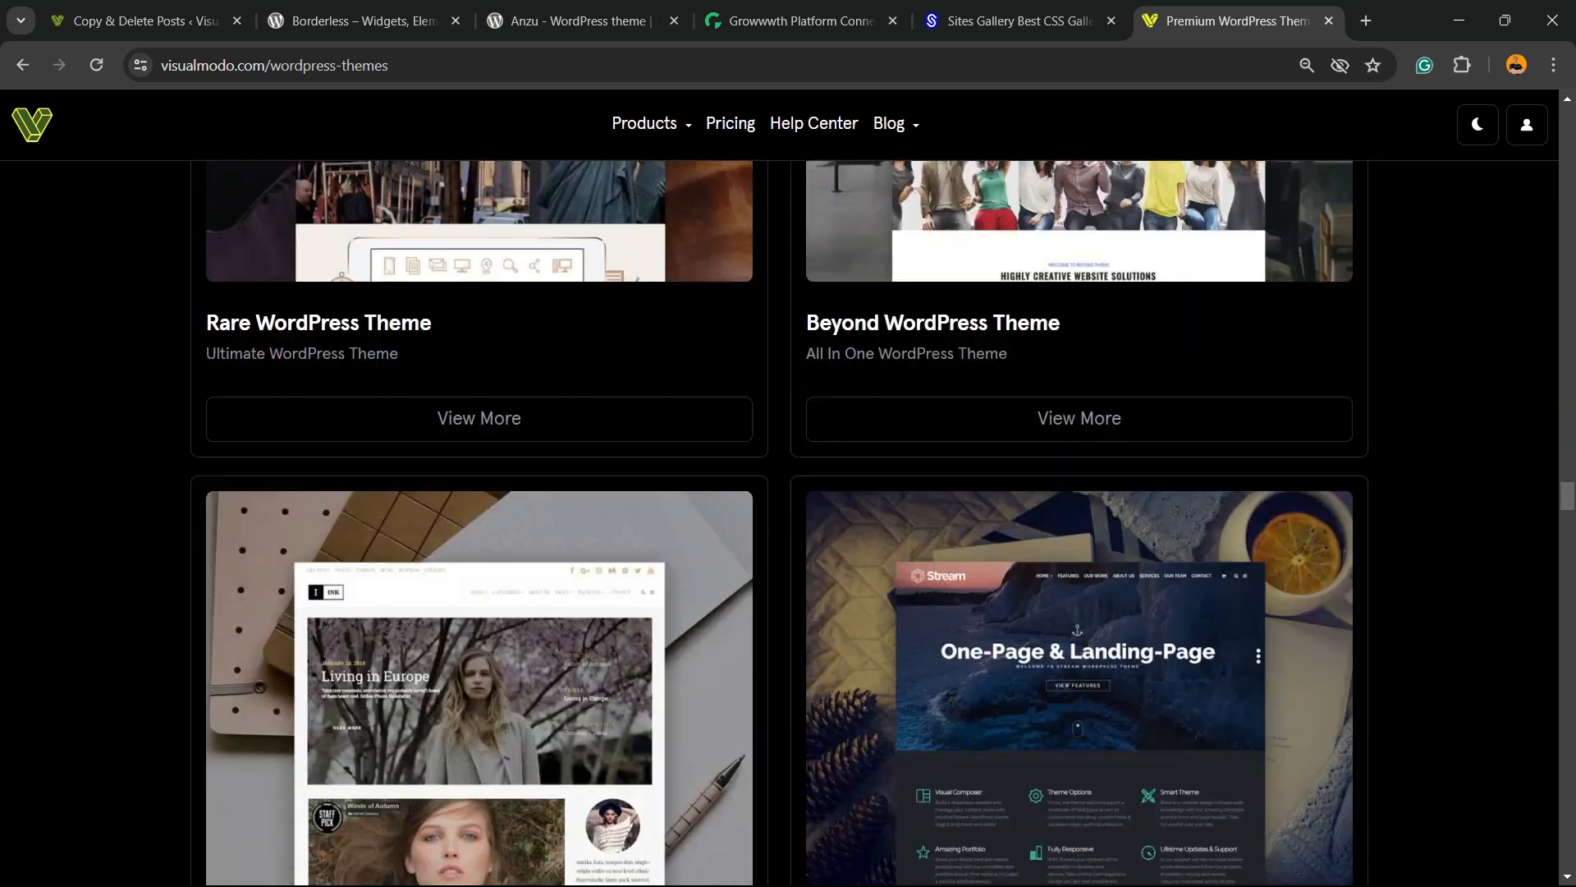
scroll(down, 3)
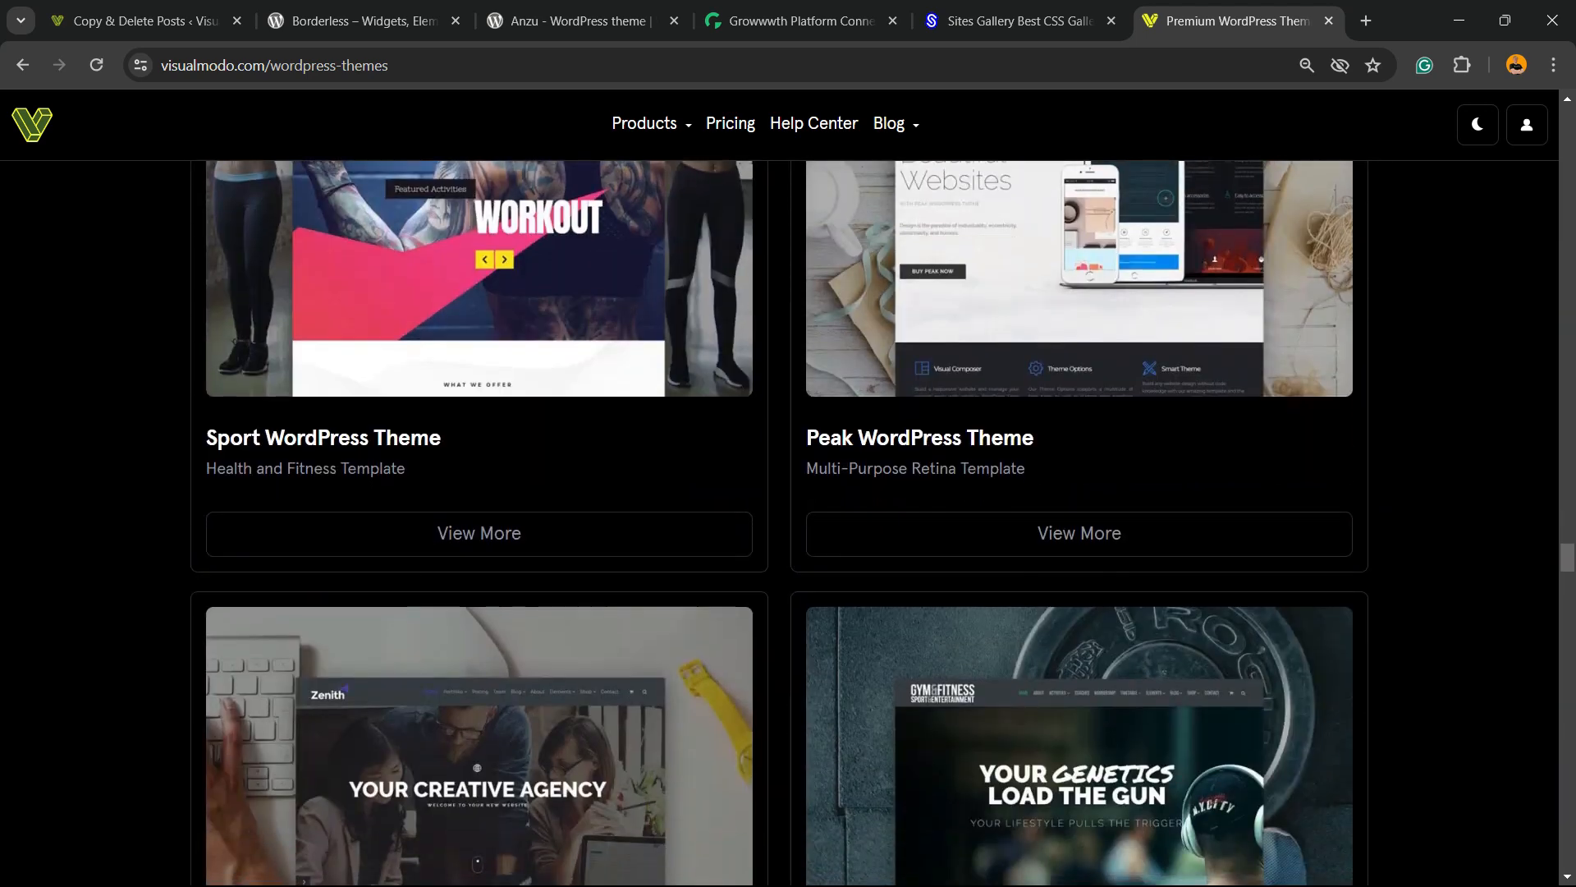
scroll(down, 3)
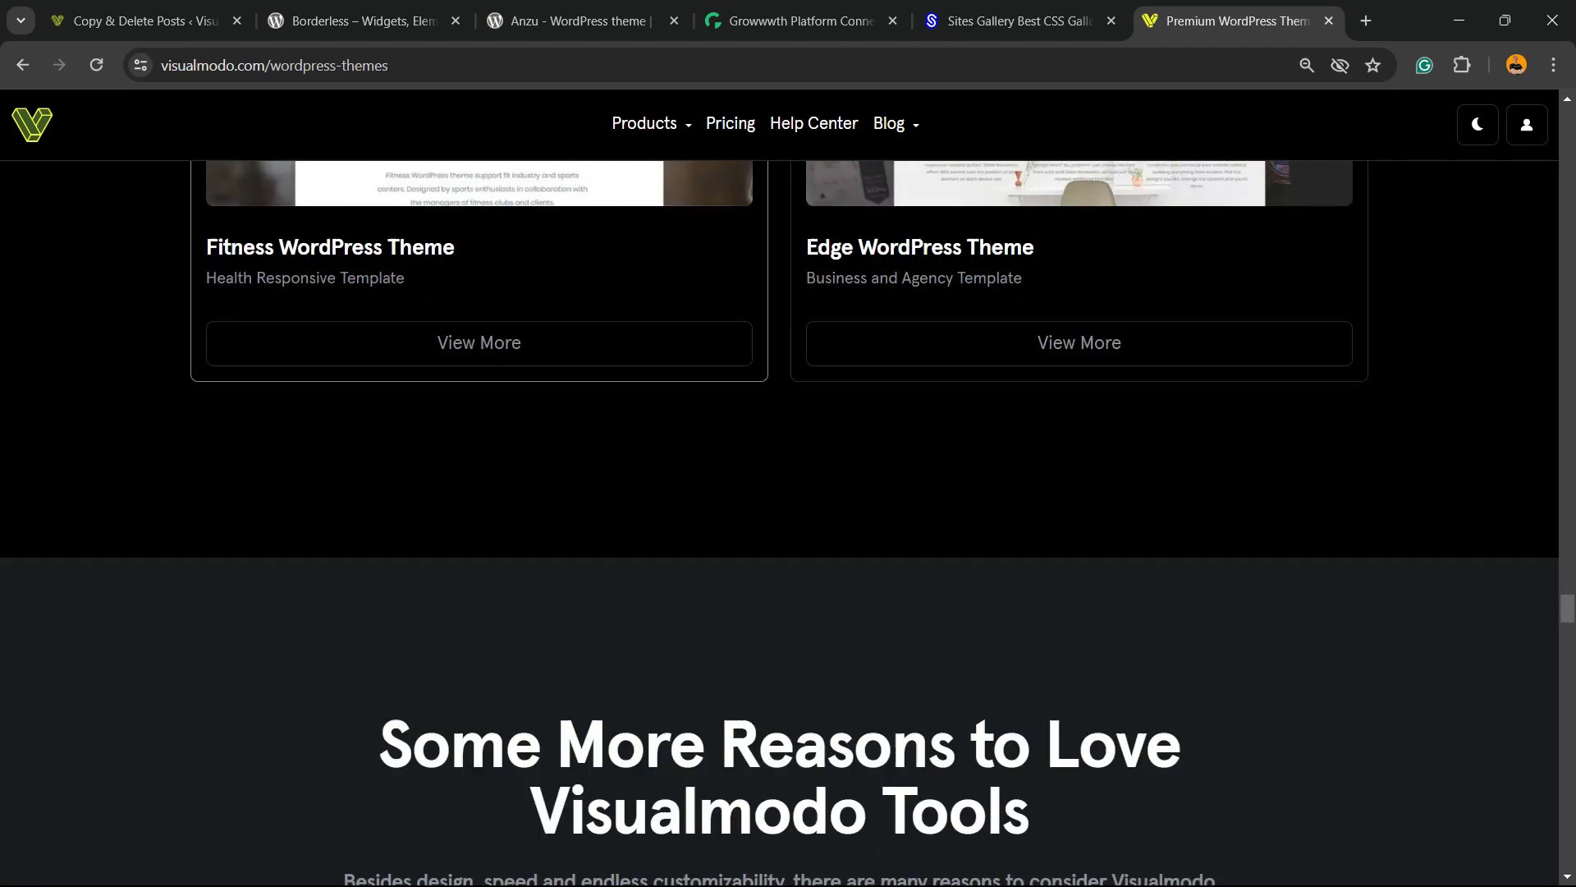